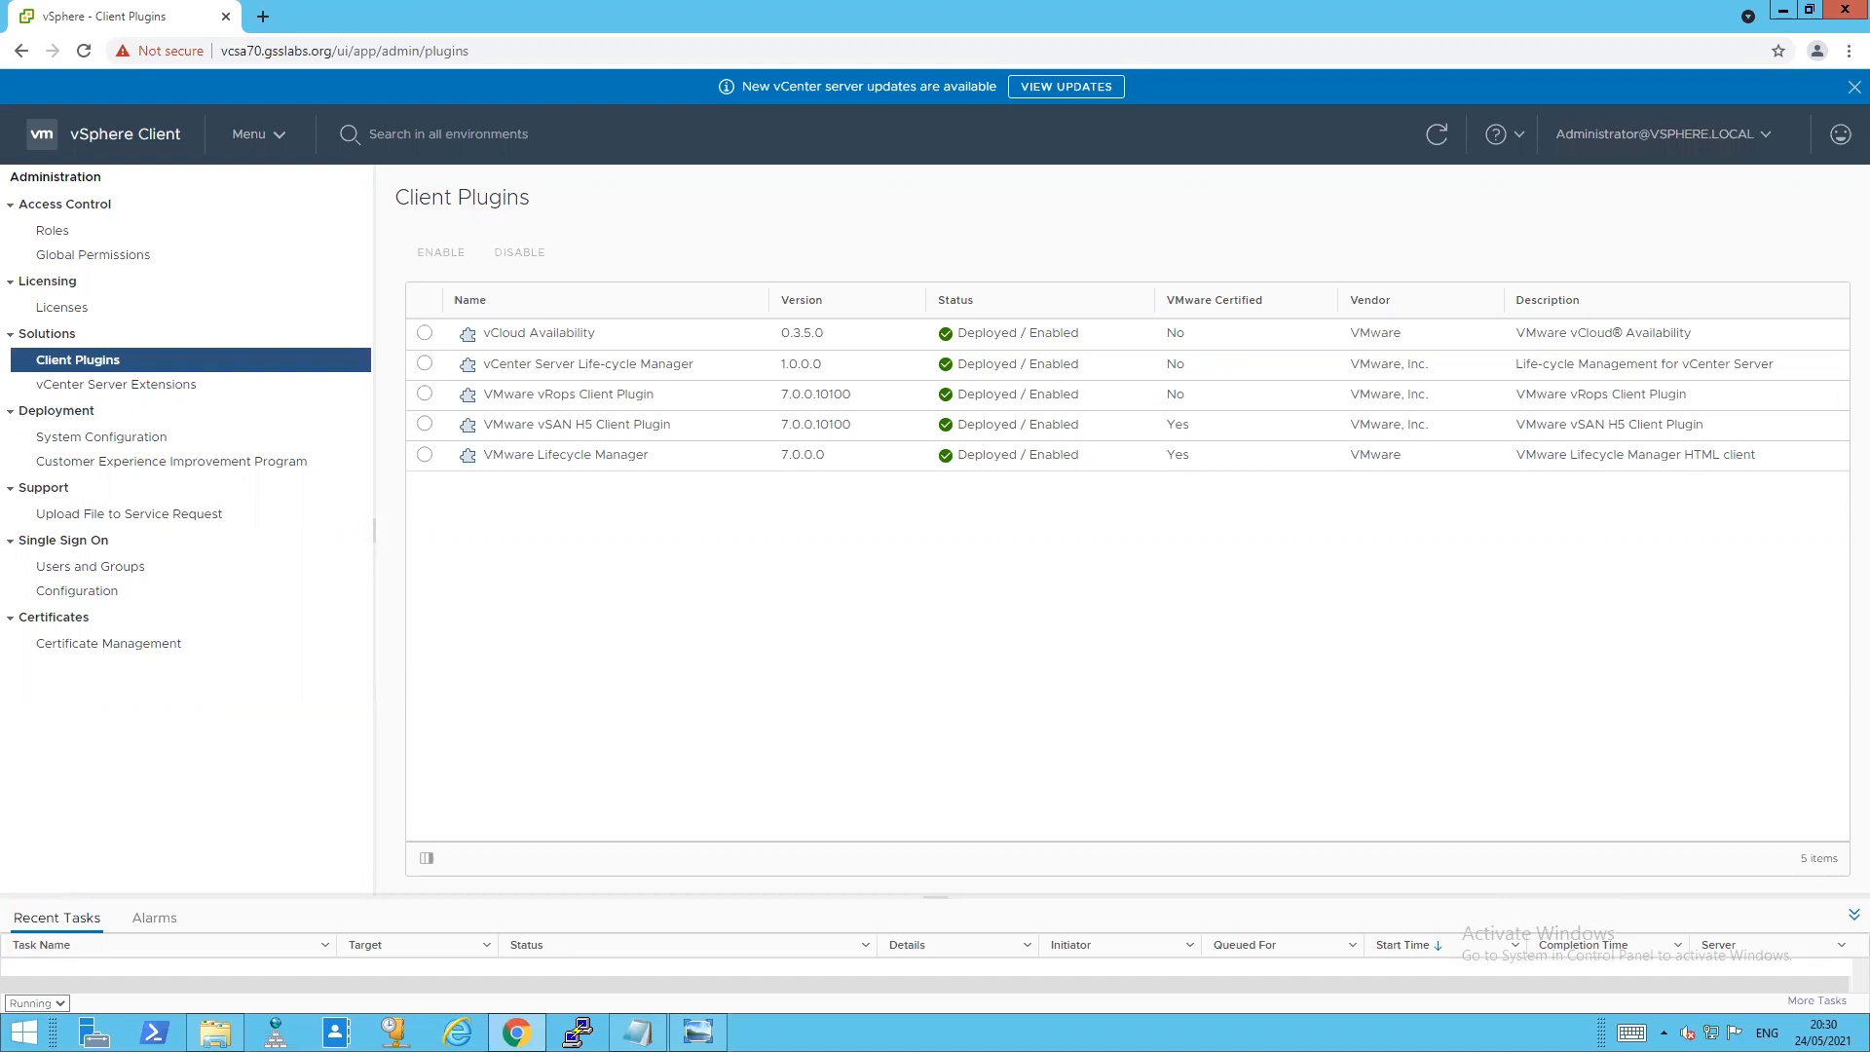
{"action": "mouse_move", "coordinate": [1040, 327]}
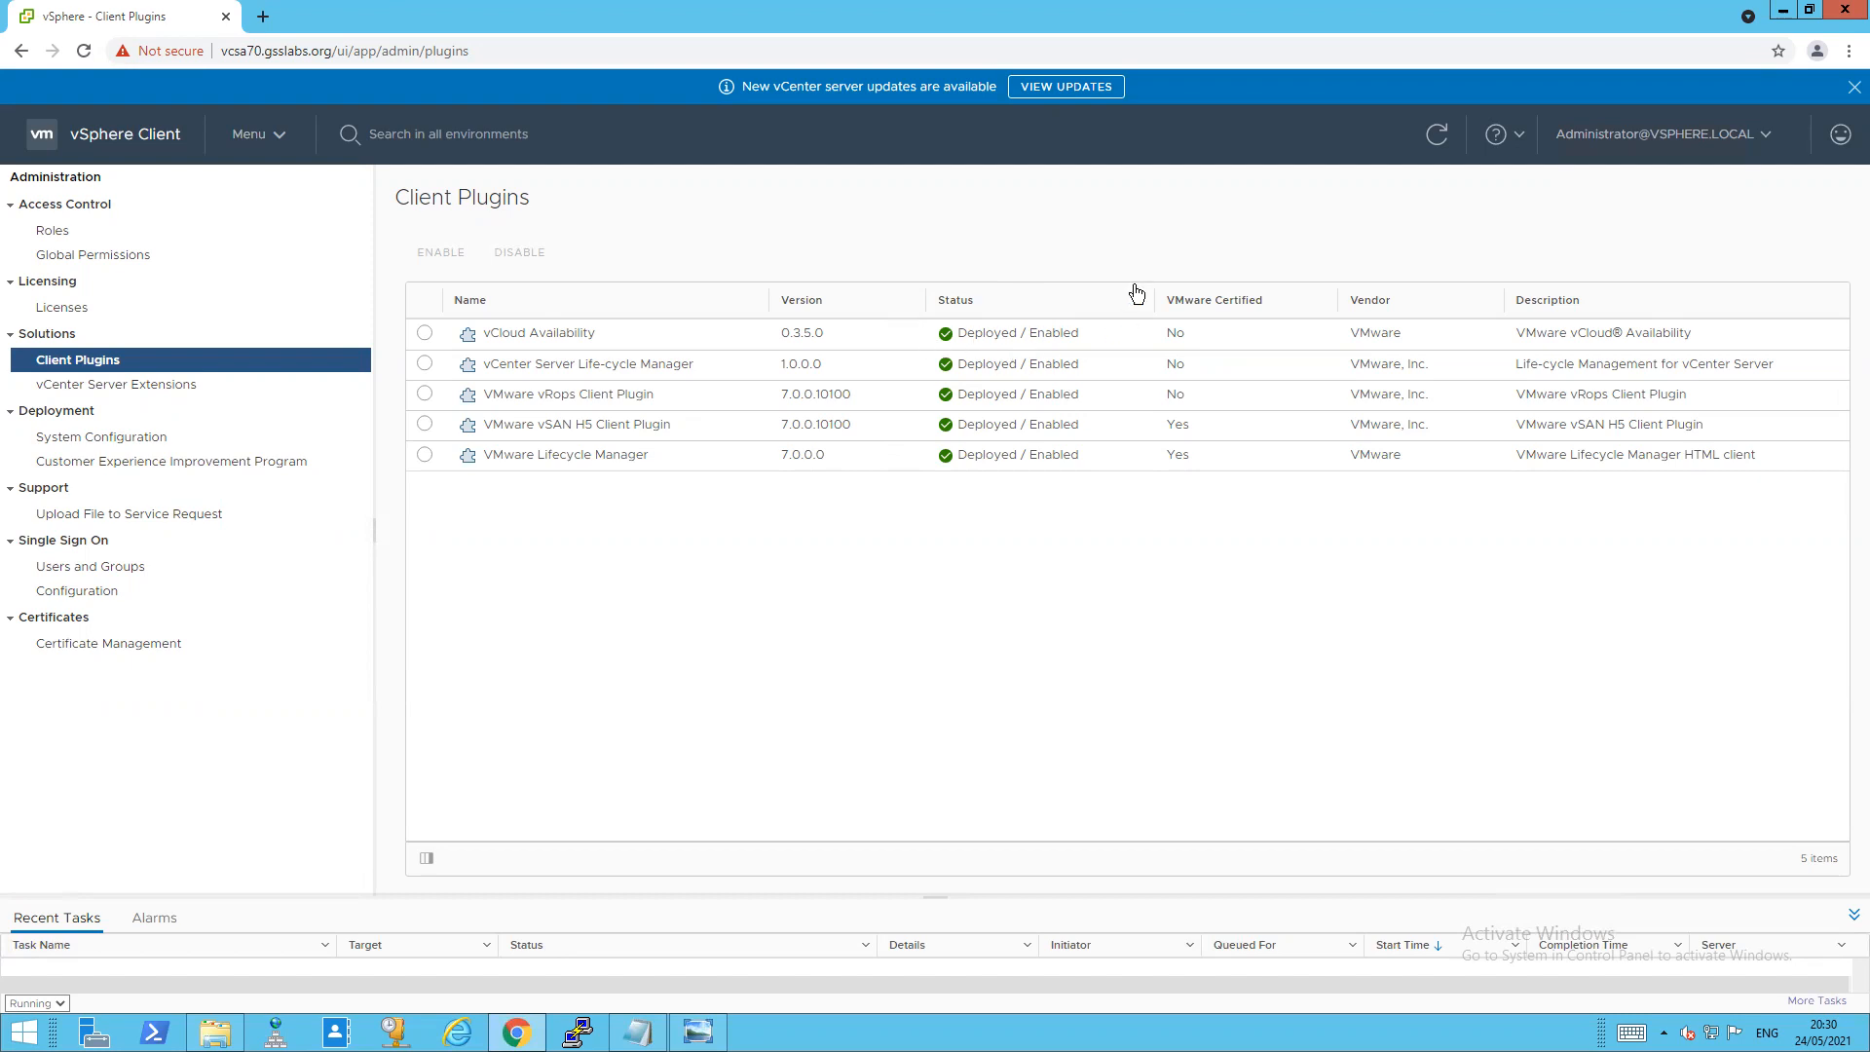
{"action": "mouse_move", "coordinate": [1028, 269]}
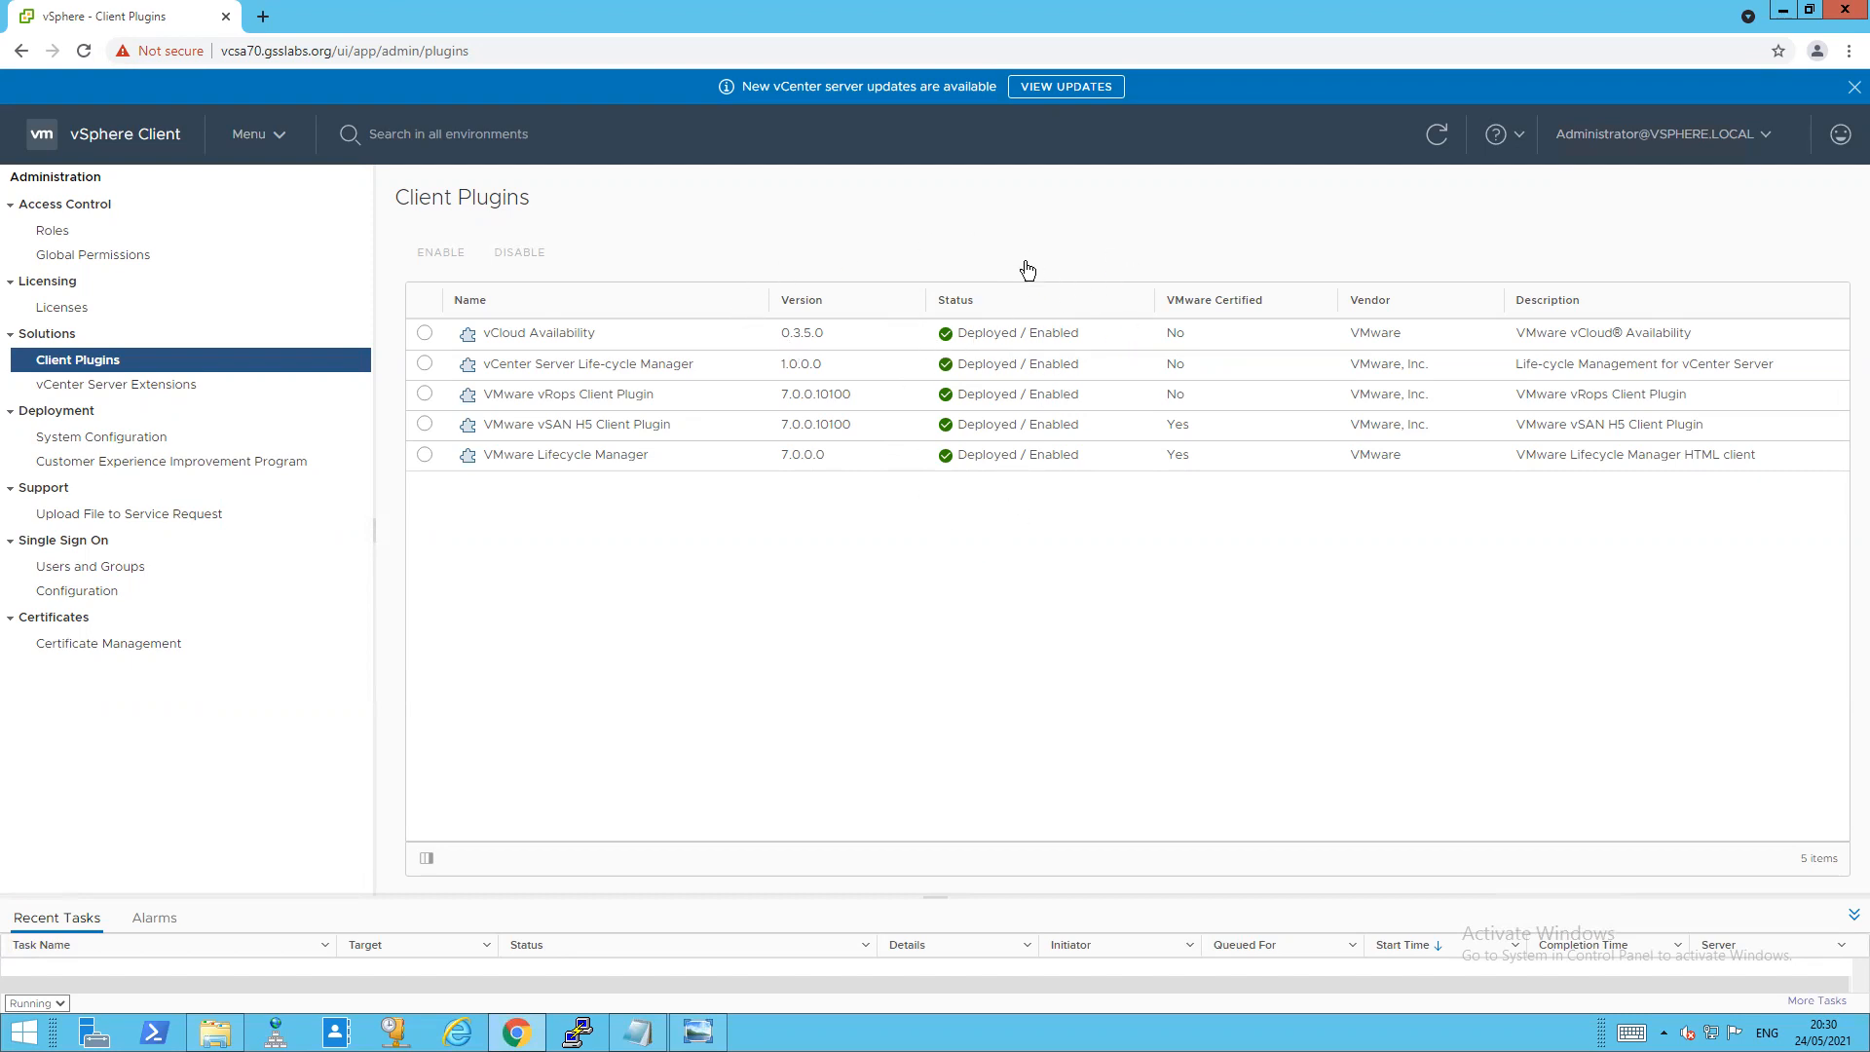
{"action": "mouse_move", "coordinate": [941, 403]}
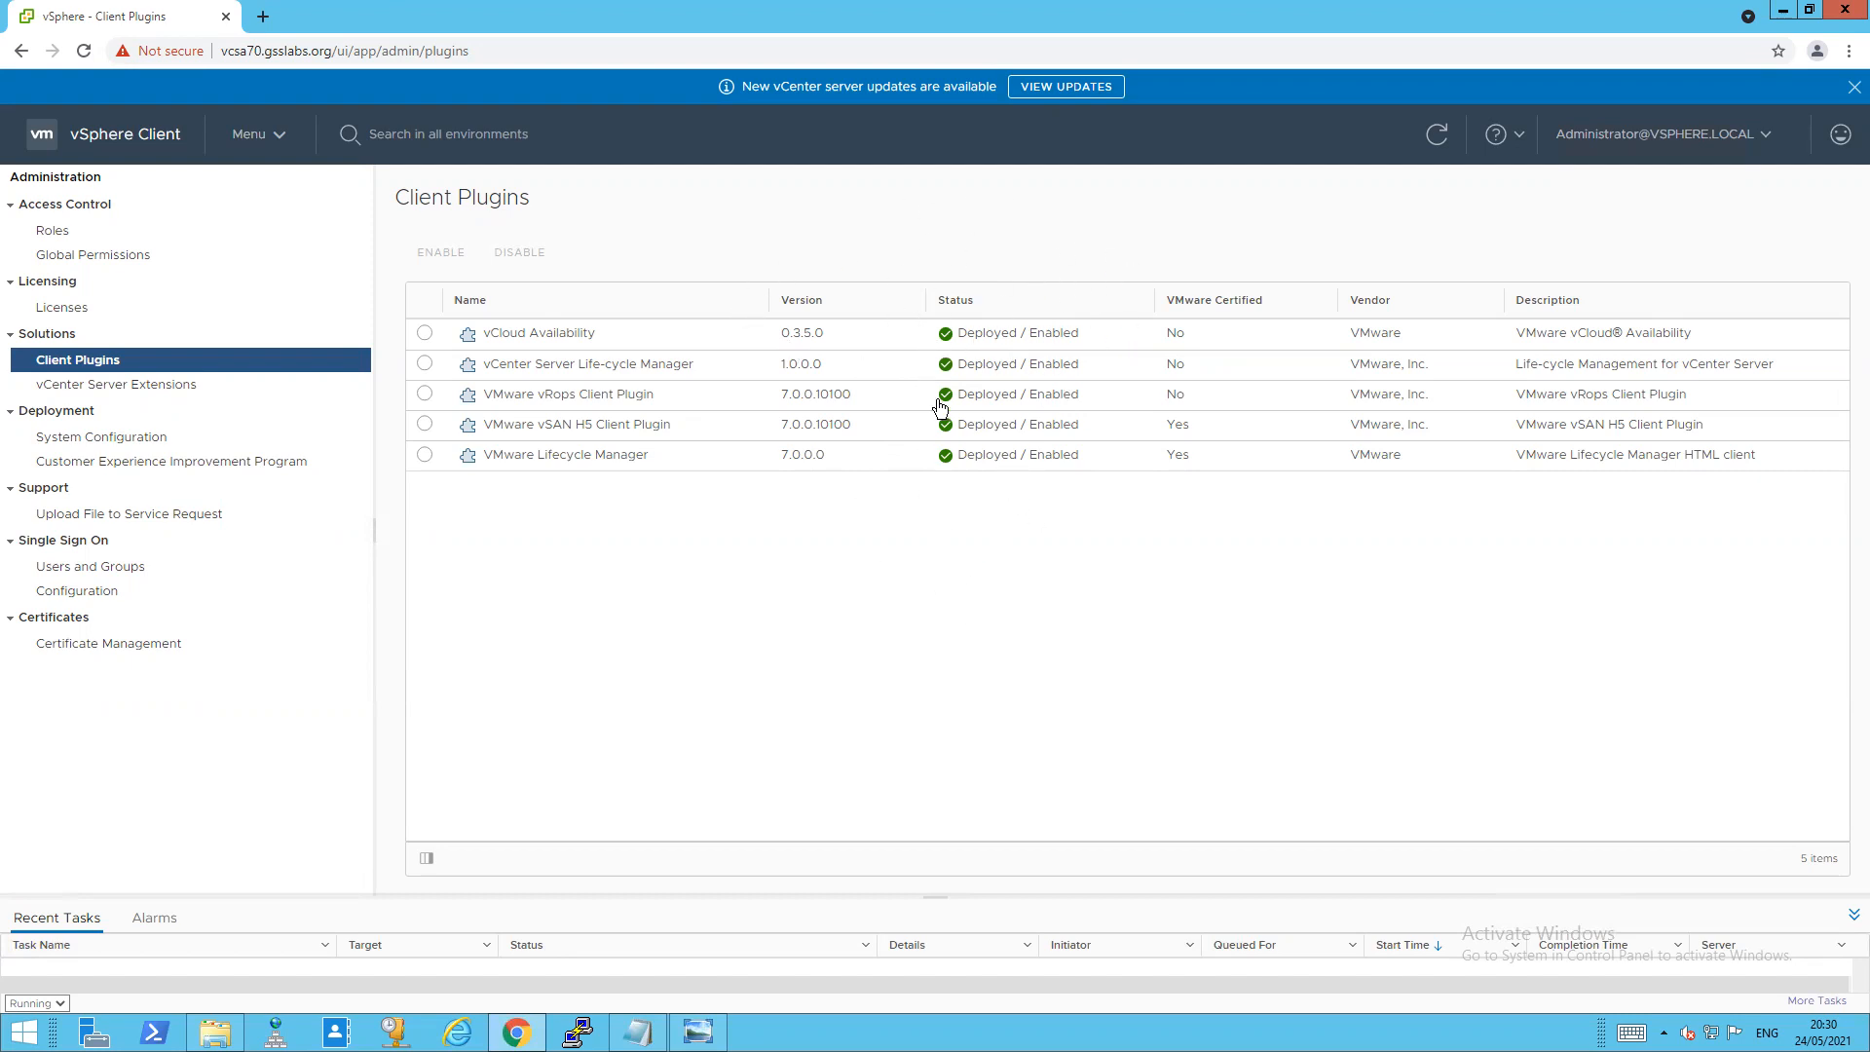
{"action": "mouse_move", "coordinate": [452, 475]}
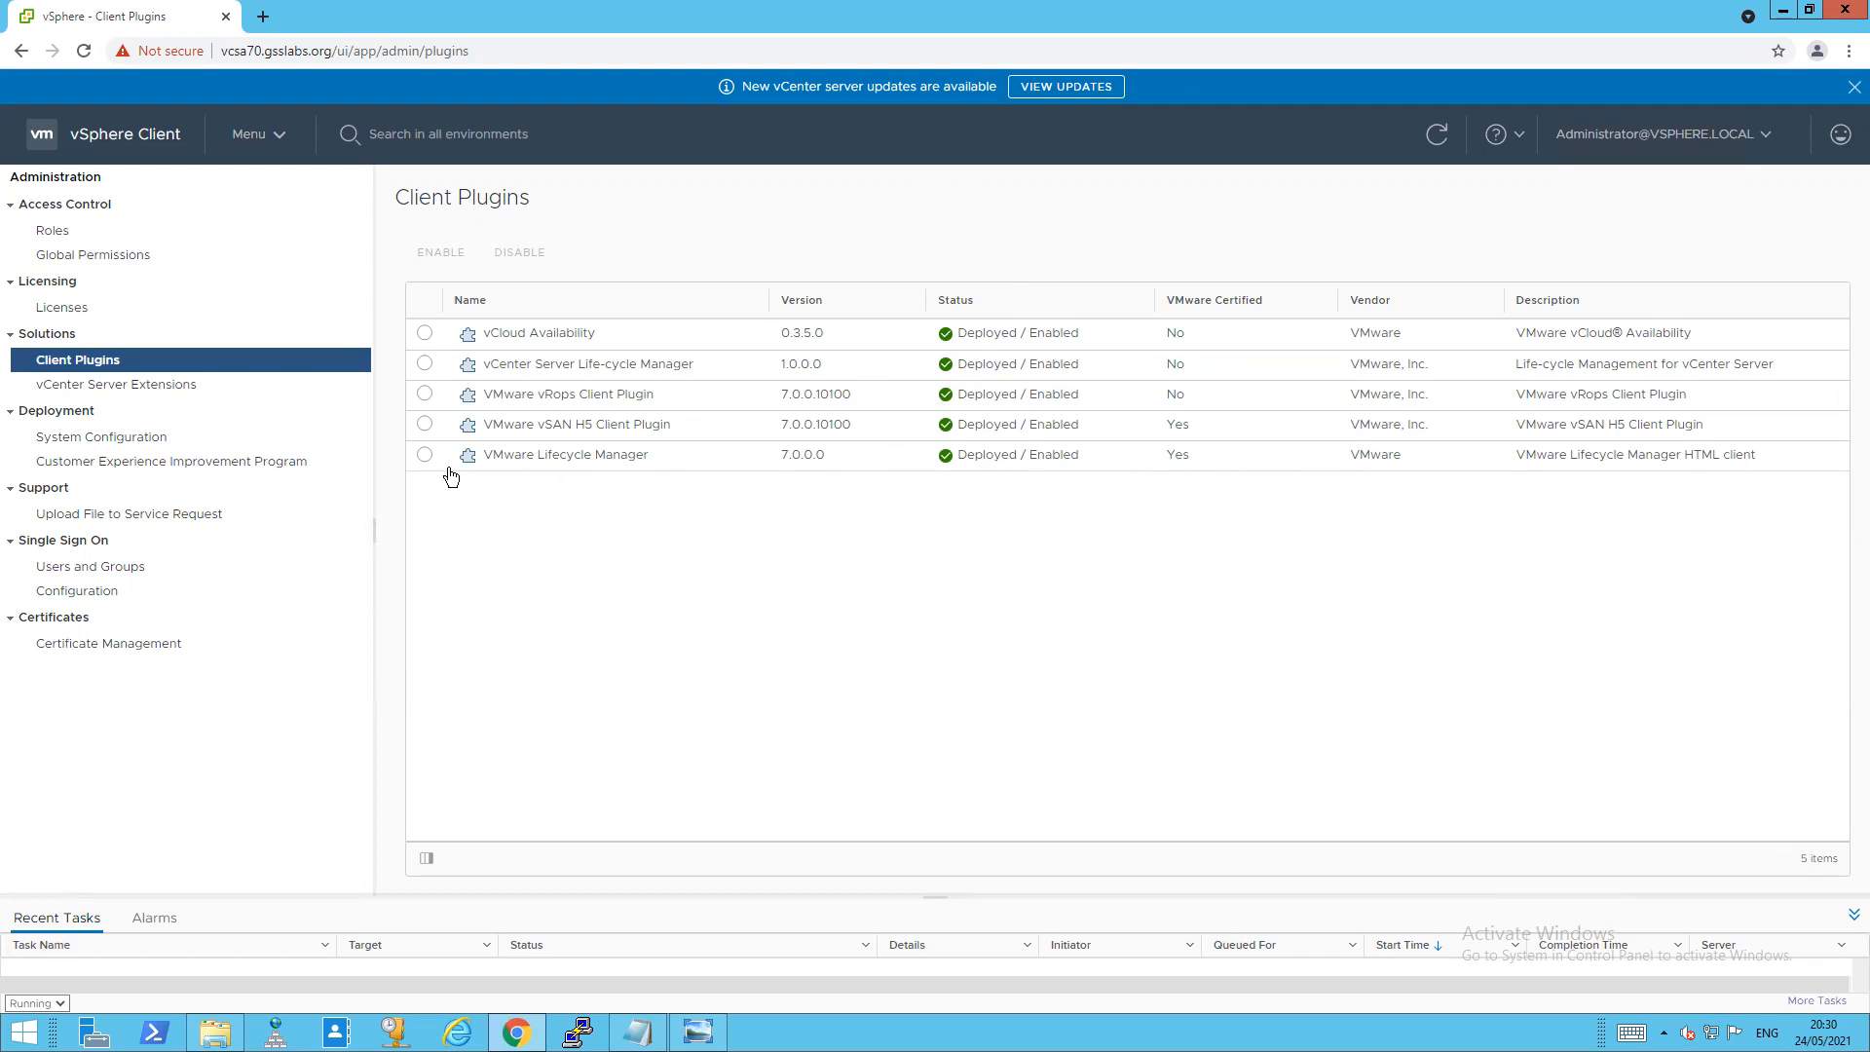
{"action": "mouse_move", "coordinate": [425, 463]}
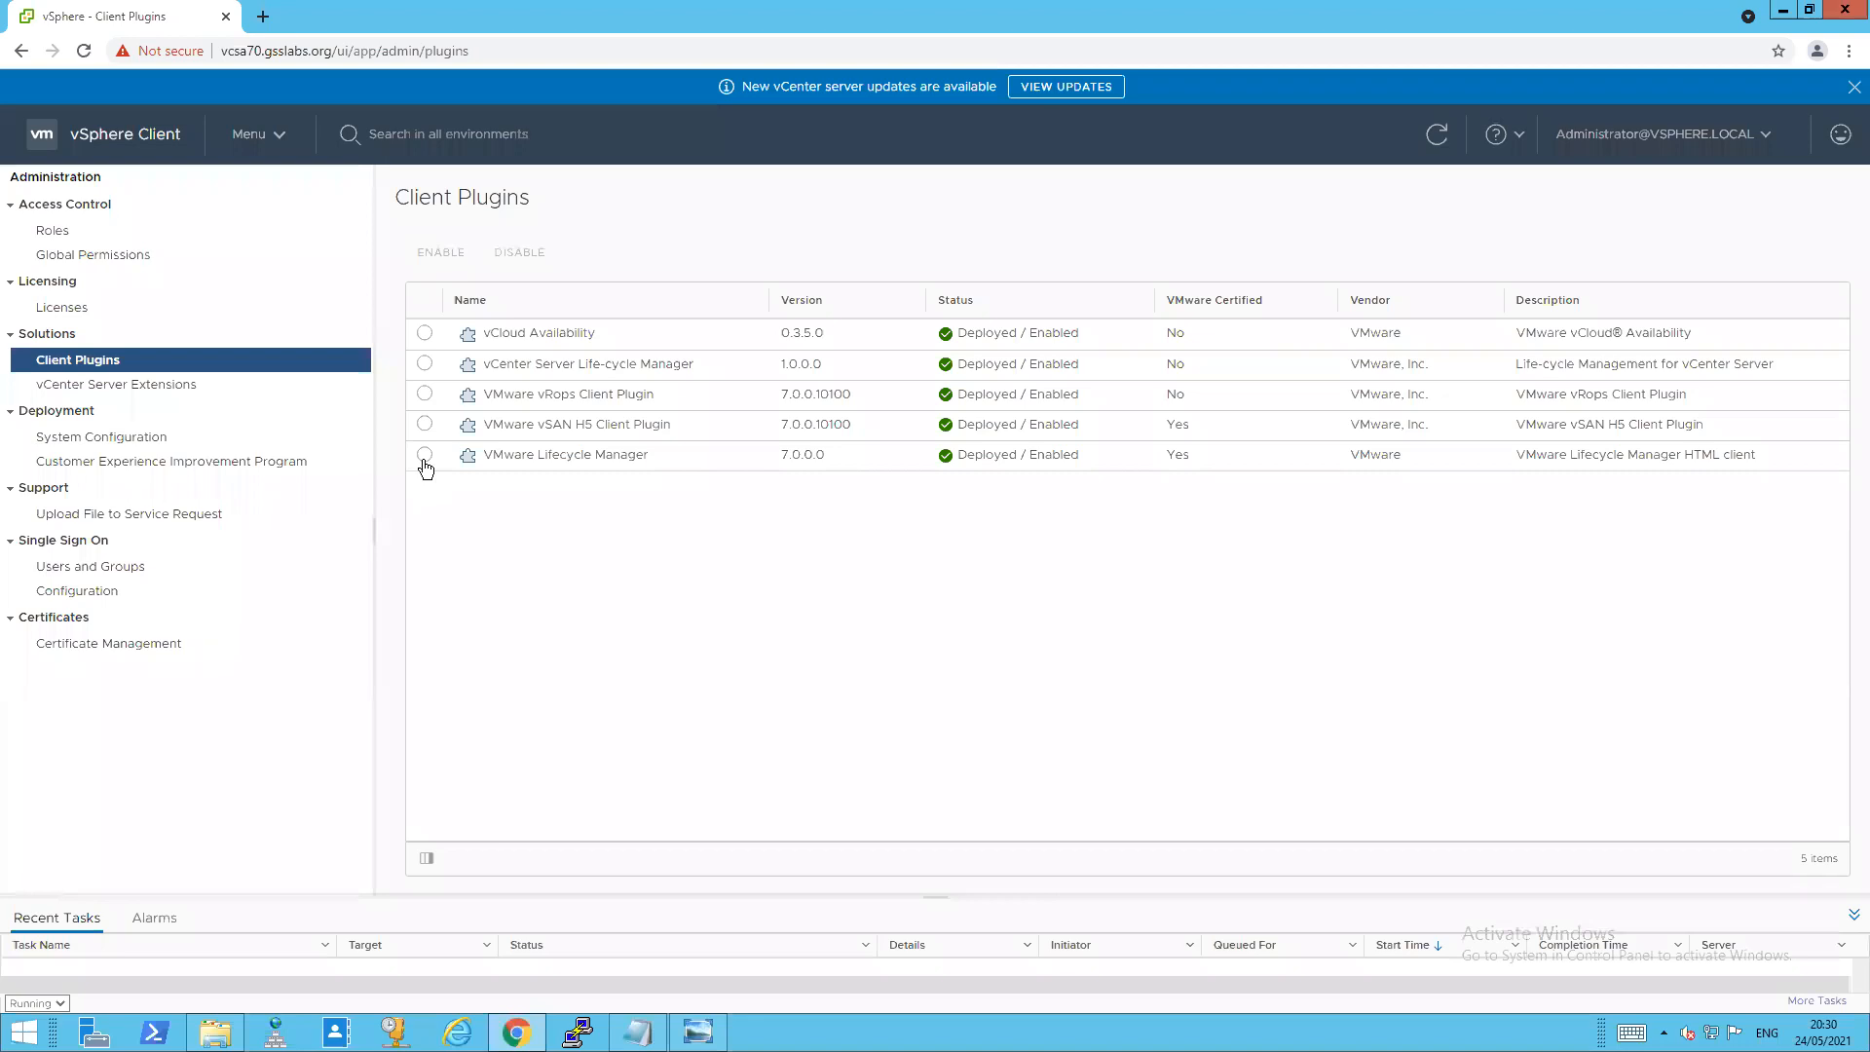
- Start disabling the VMware Lifecycle Manager plugin, then cancel without applying
{"action": "left_click", "coordinate": [424, 456]}
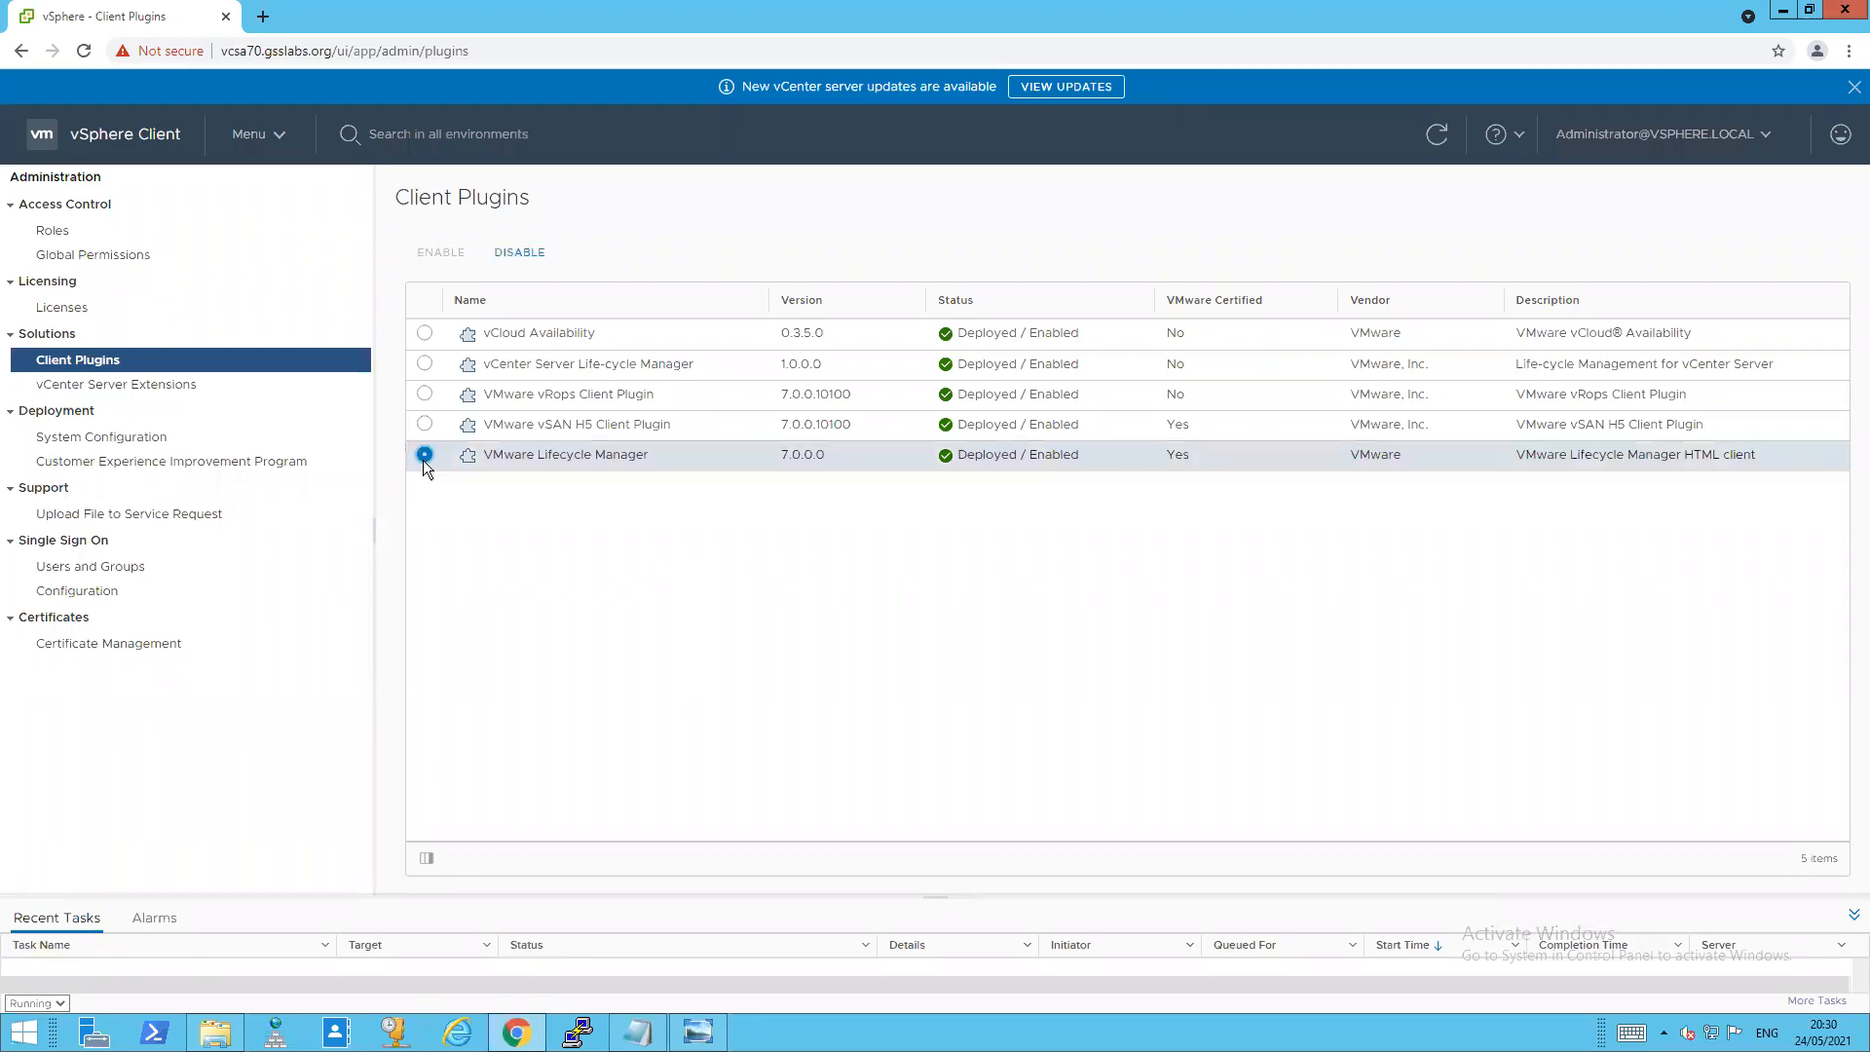
{"action": "left_click", "coordinate": [518, 252]}
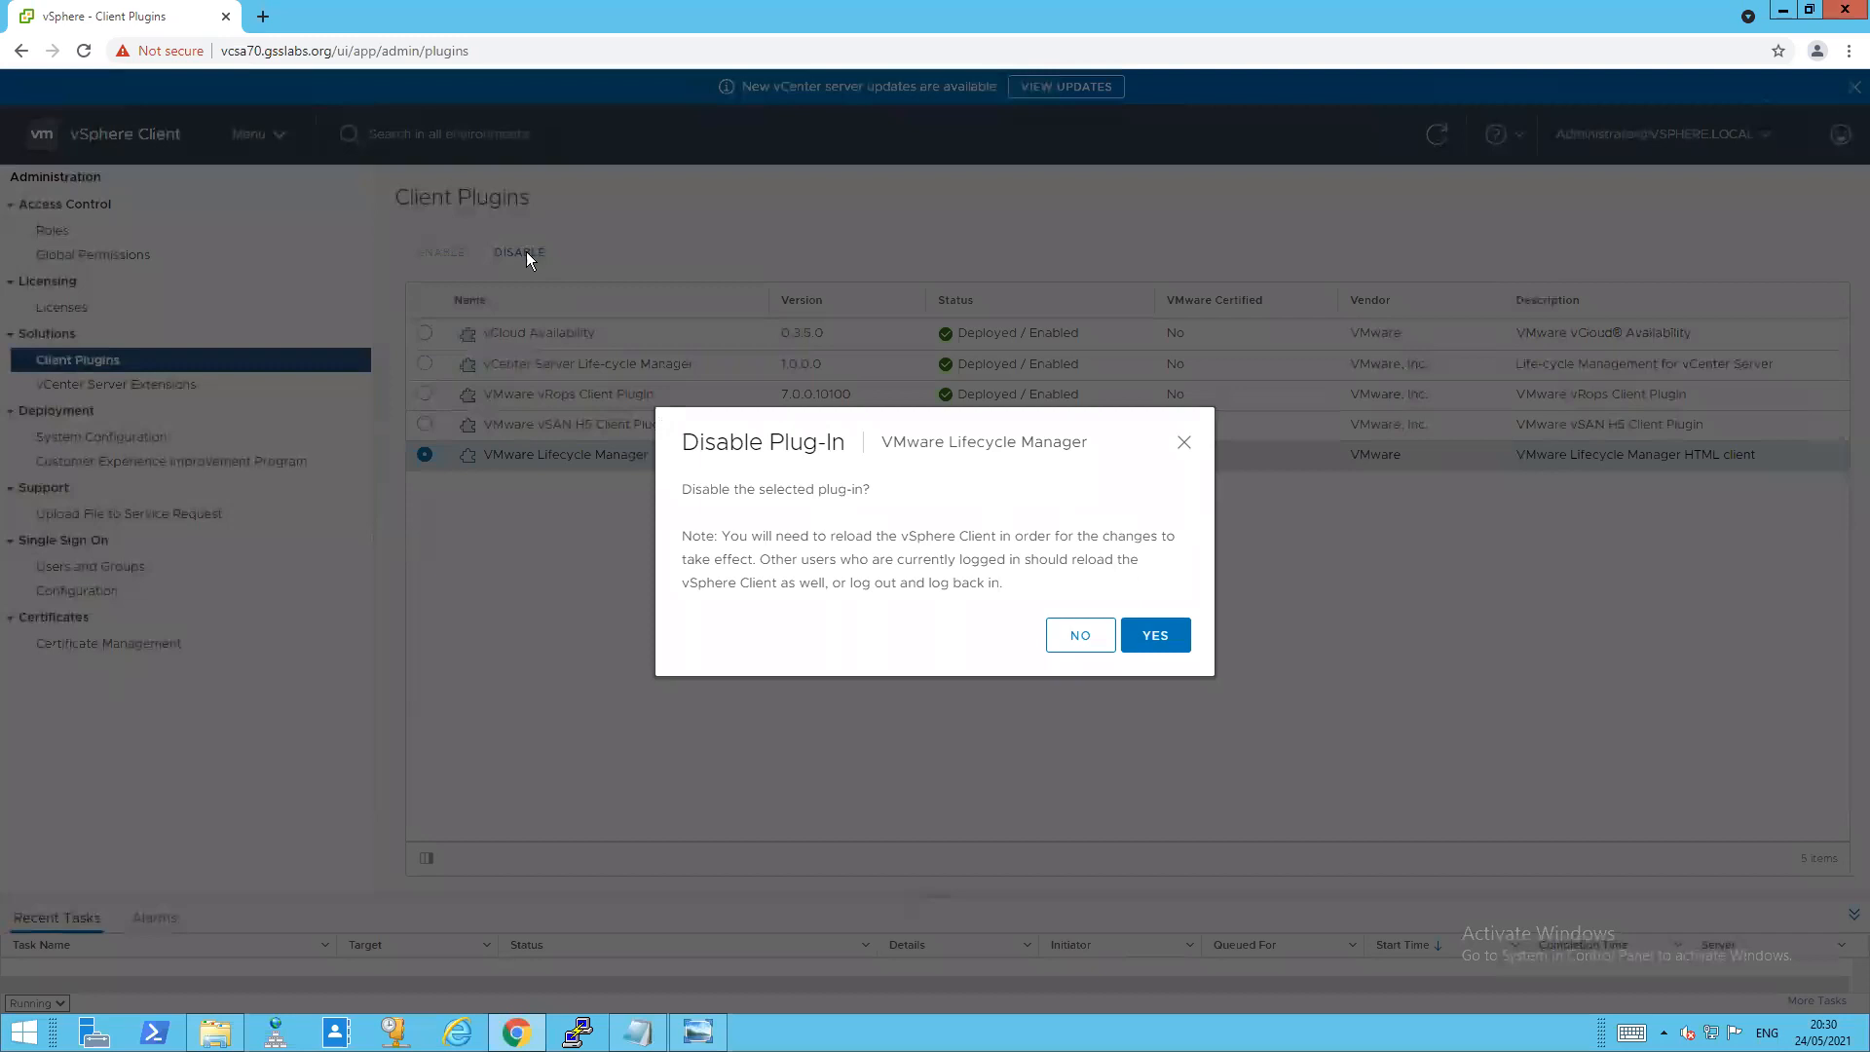
{"action": "mouse_move", "coordinate": [668, 390]}
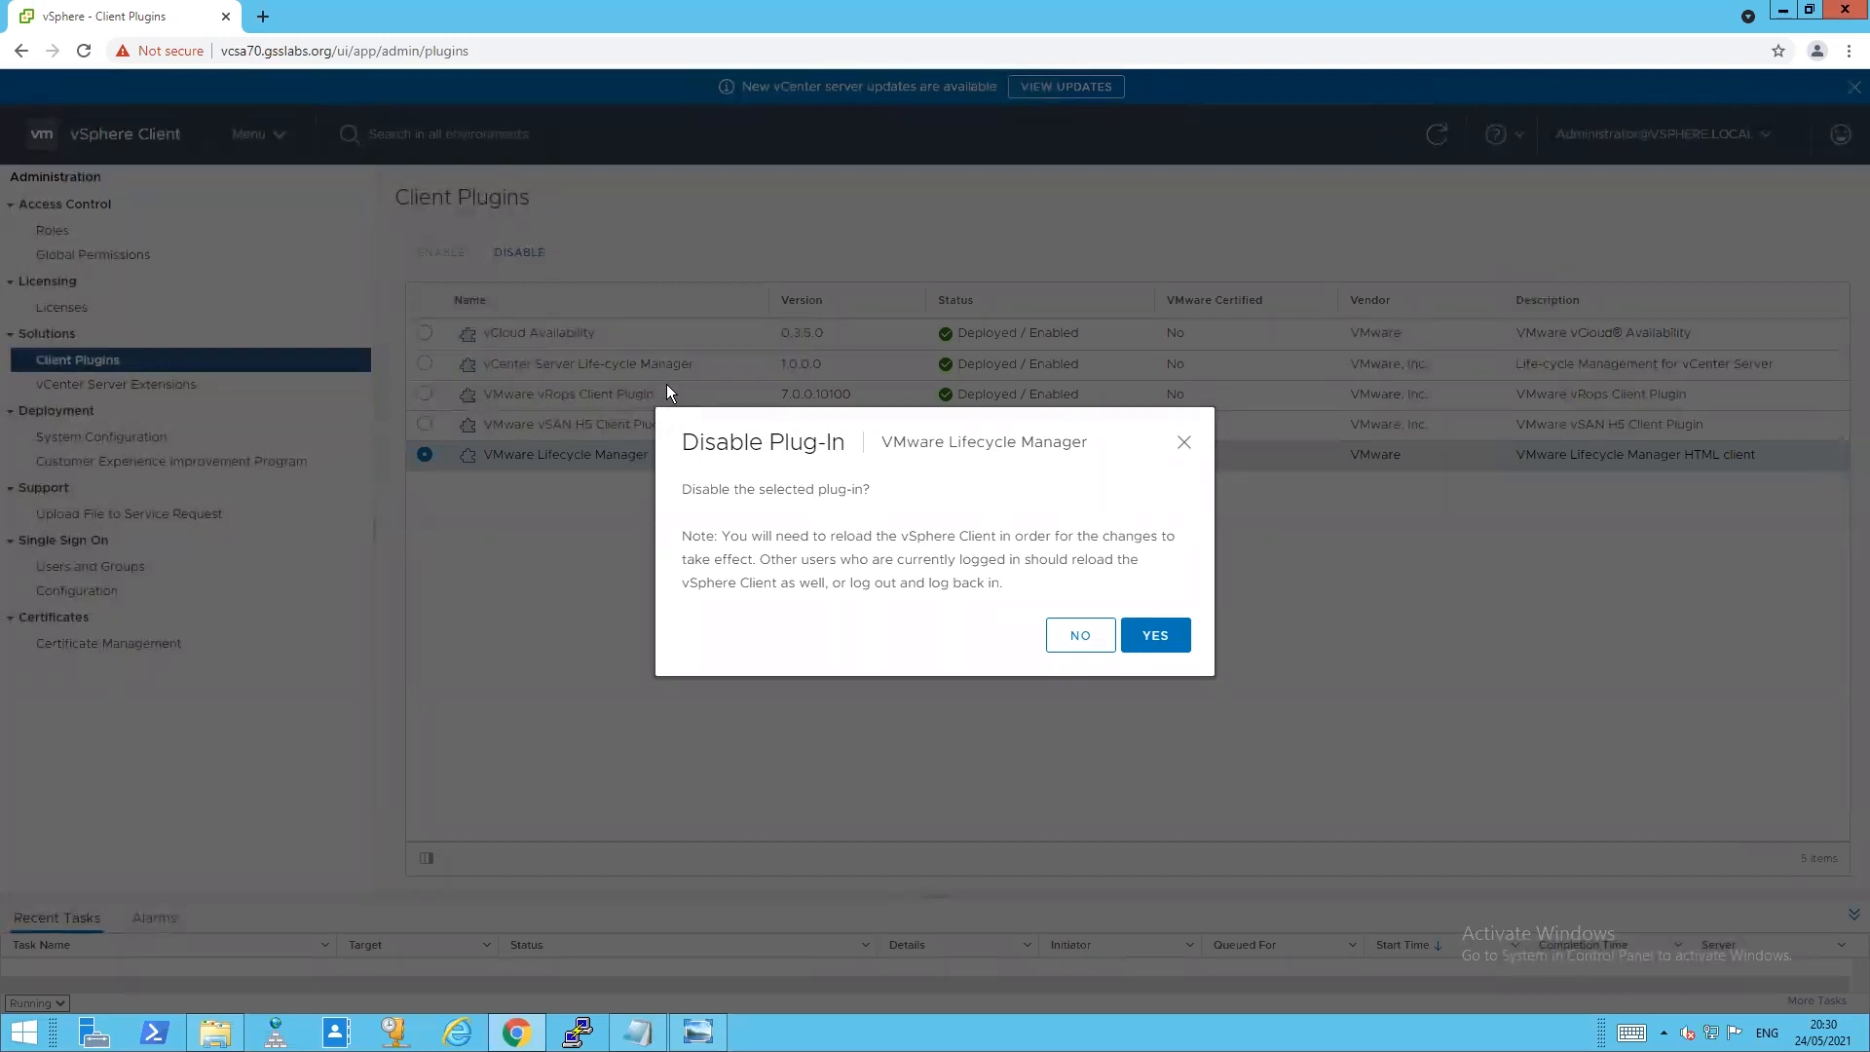
{"action": "mouse_move", "coordinate": [1081, 635]}
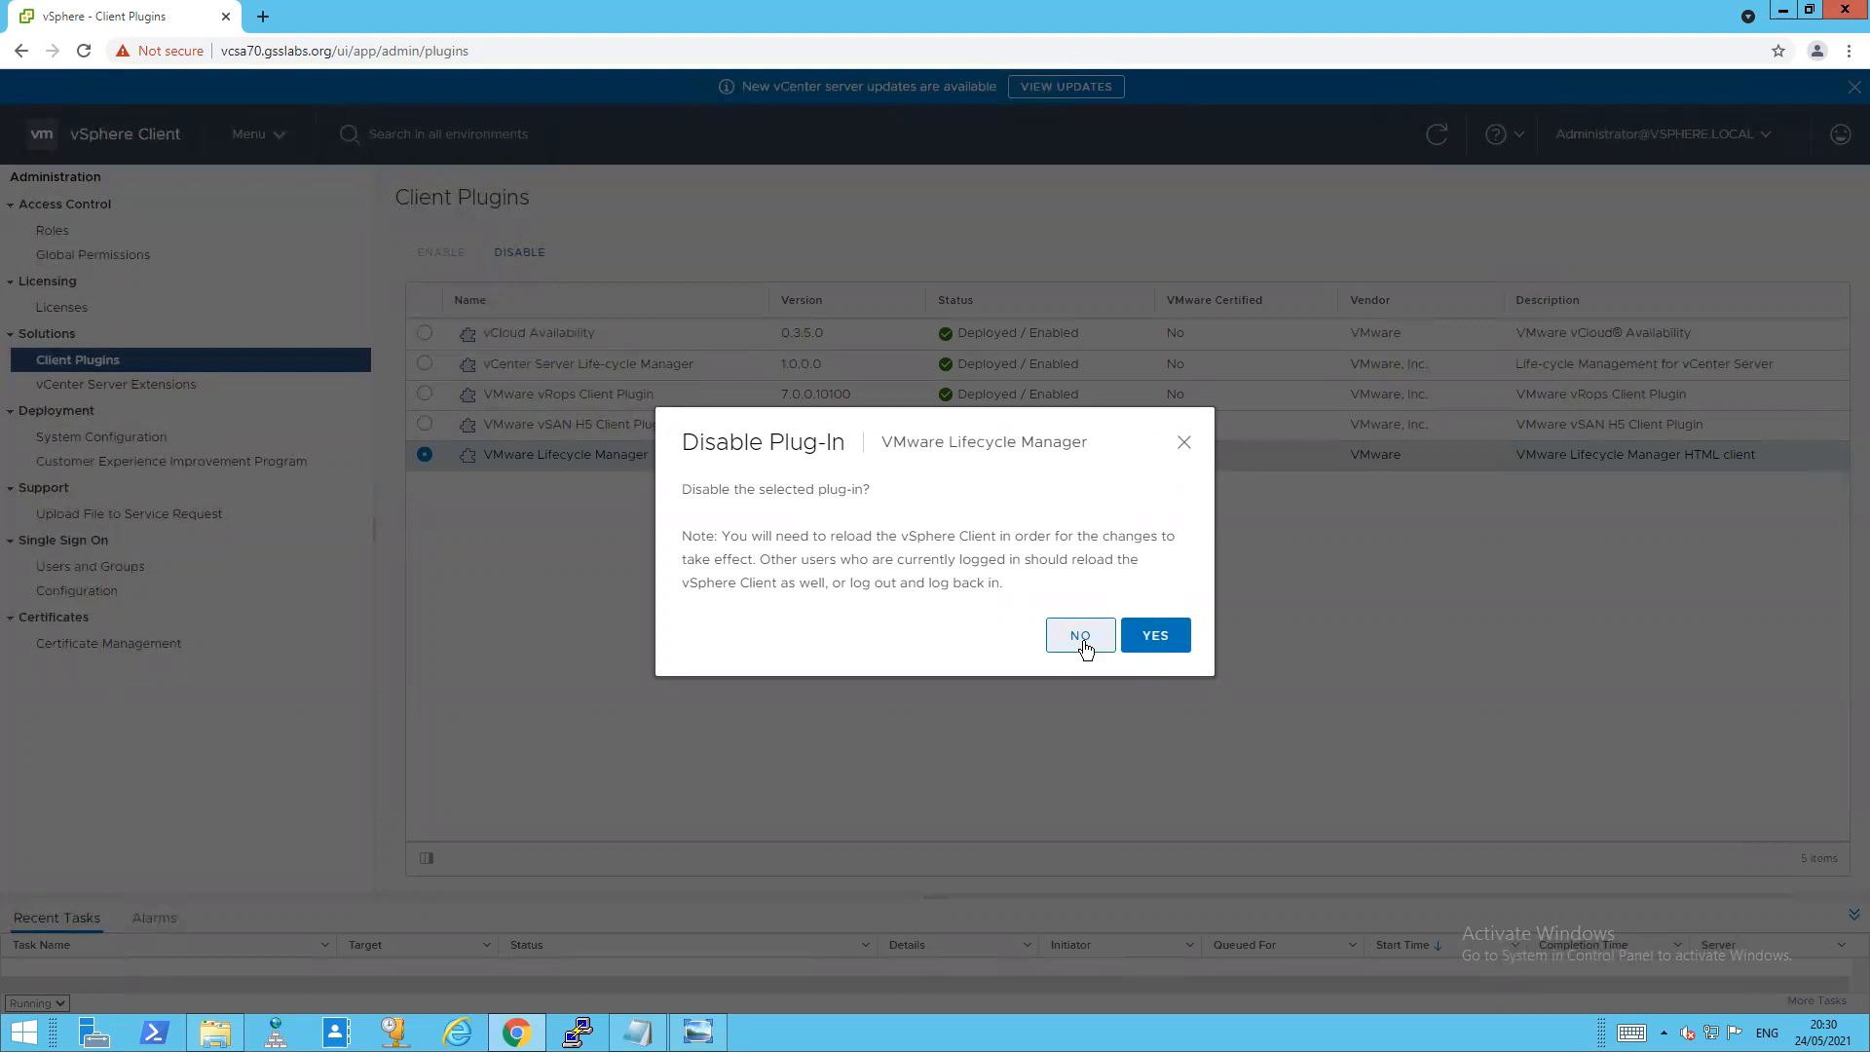
{"action": "left_click", "coordinate": [1079, 635]}
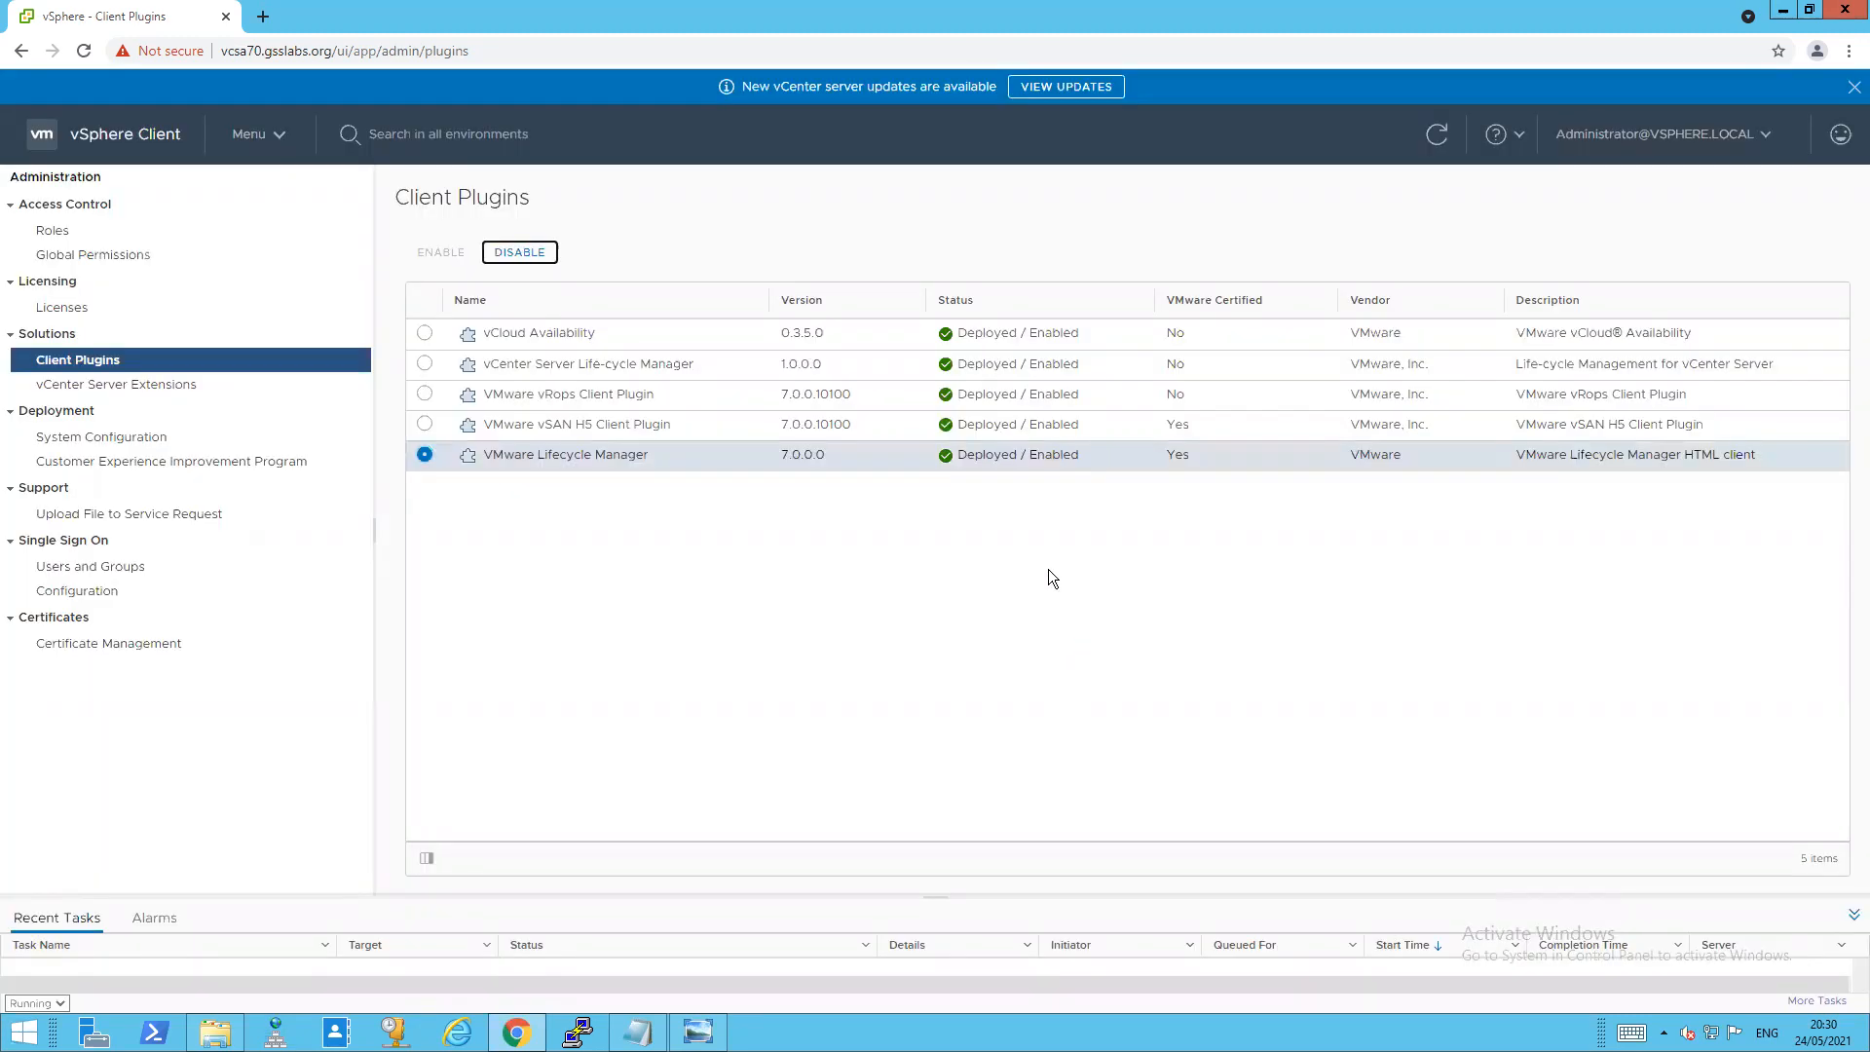
{"action": "mouse_move", "coordinate": [1110, 421]}
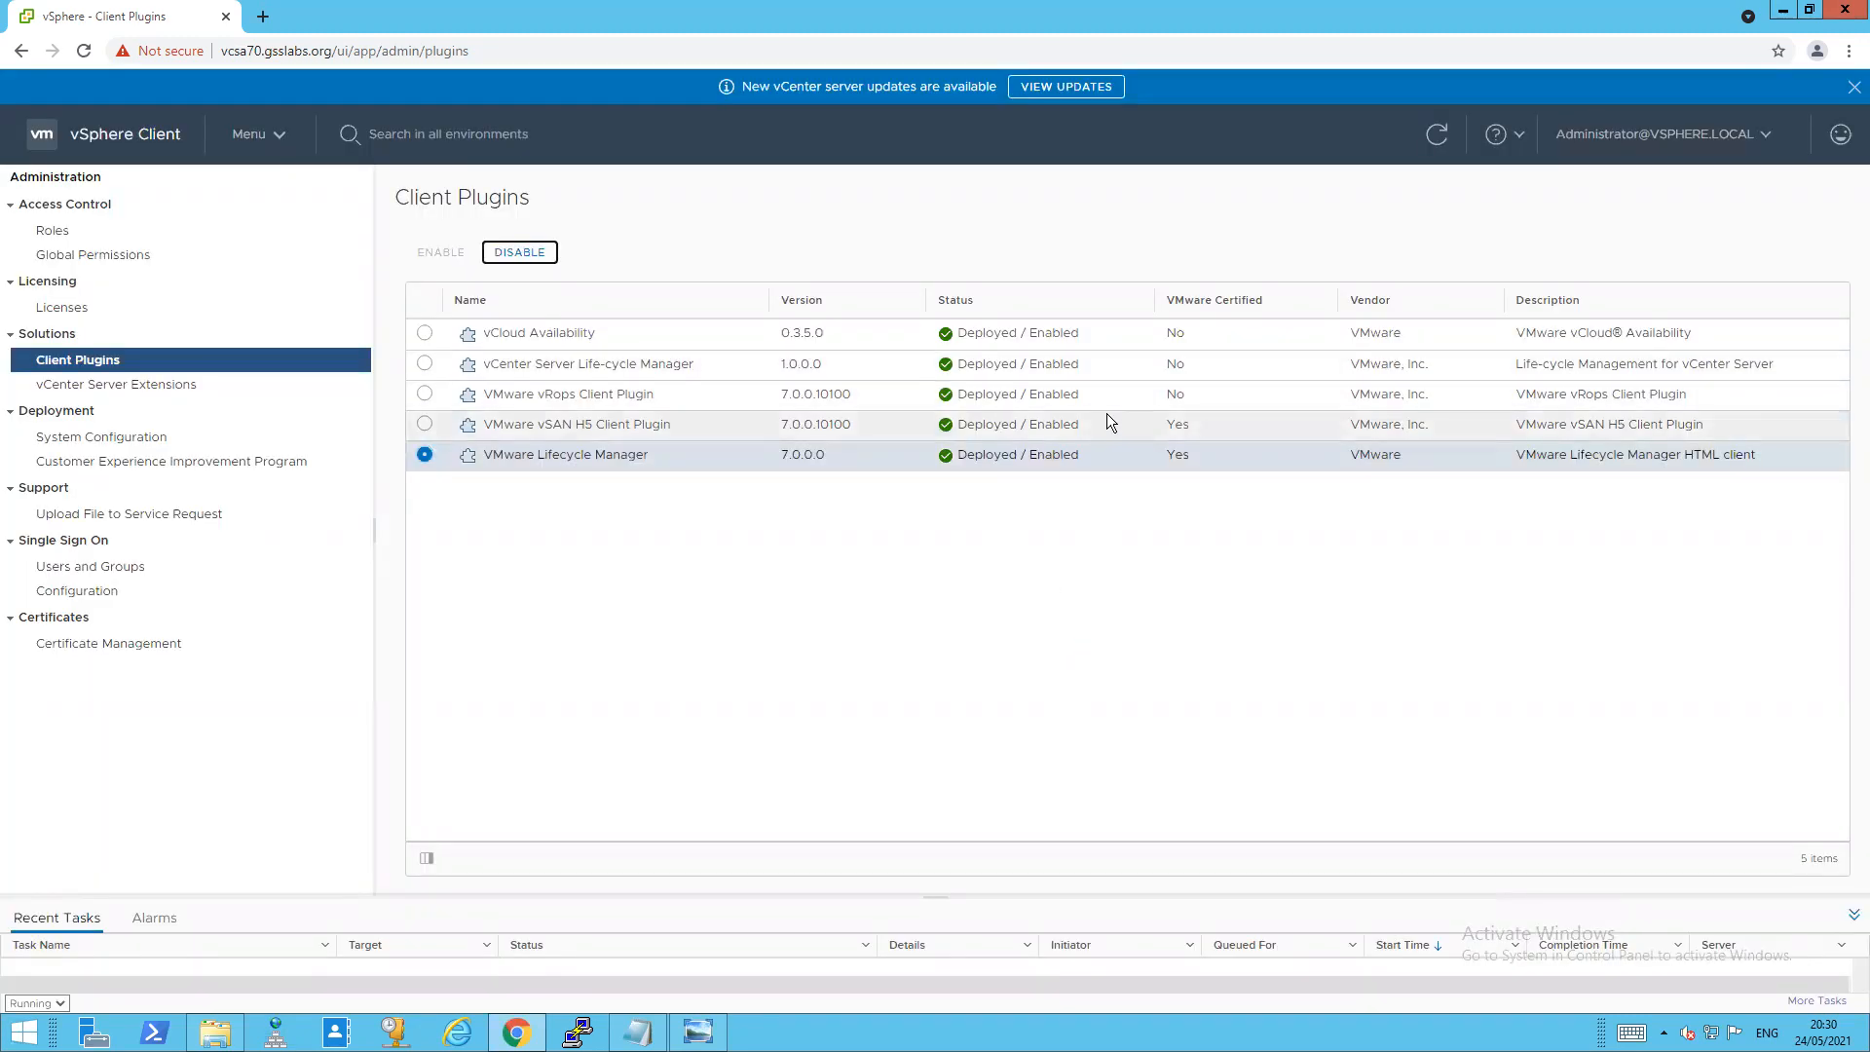
{"action": "mouse_move", "coordinate": [1113, 444]}
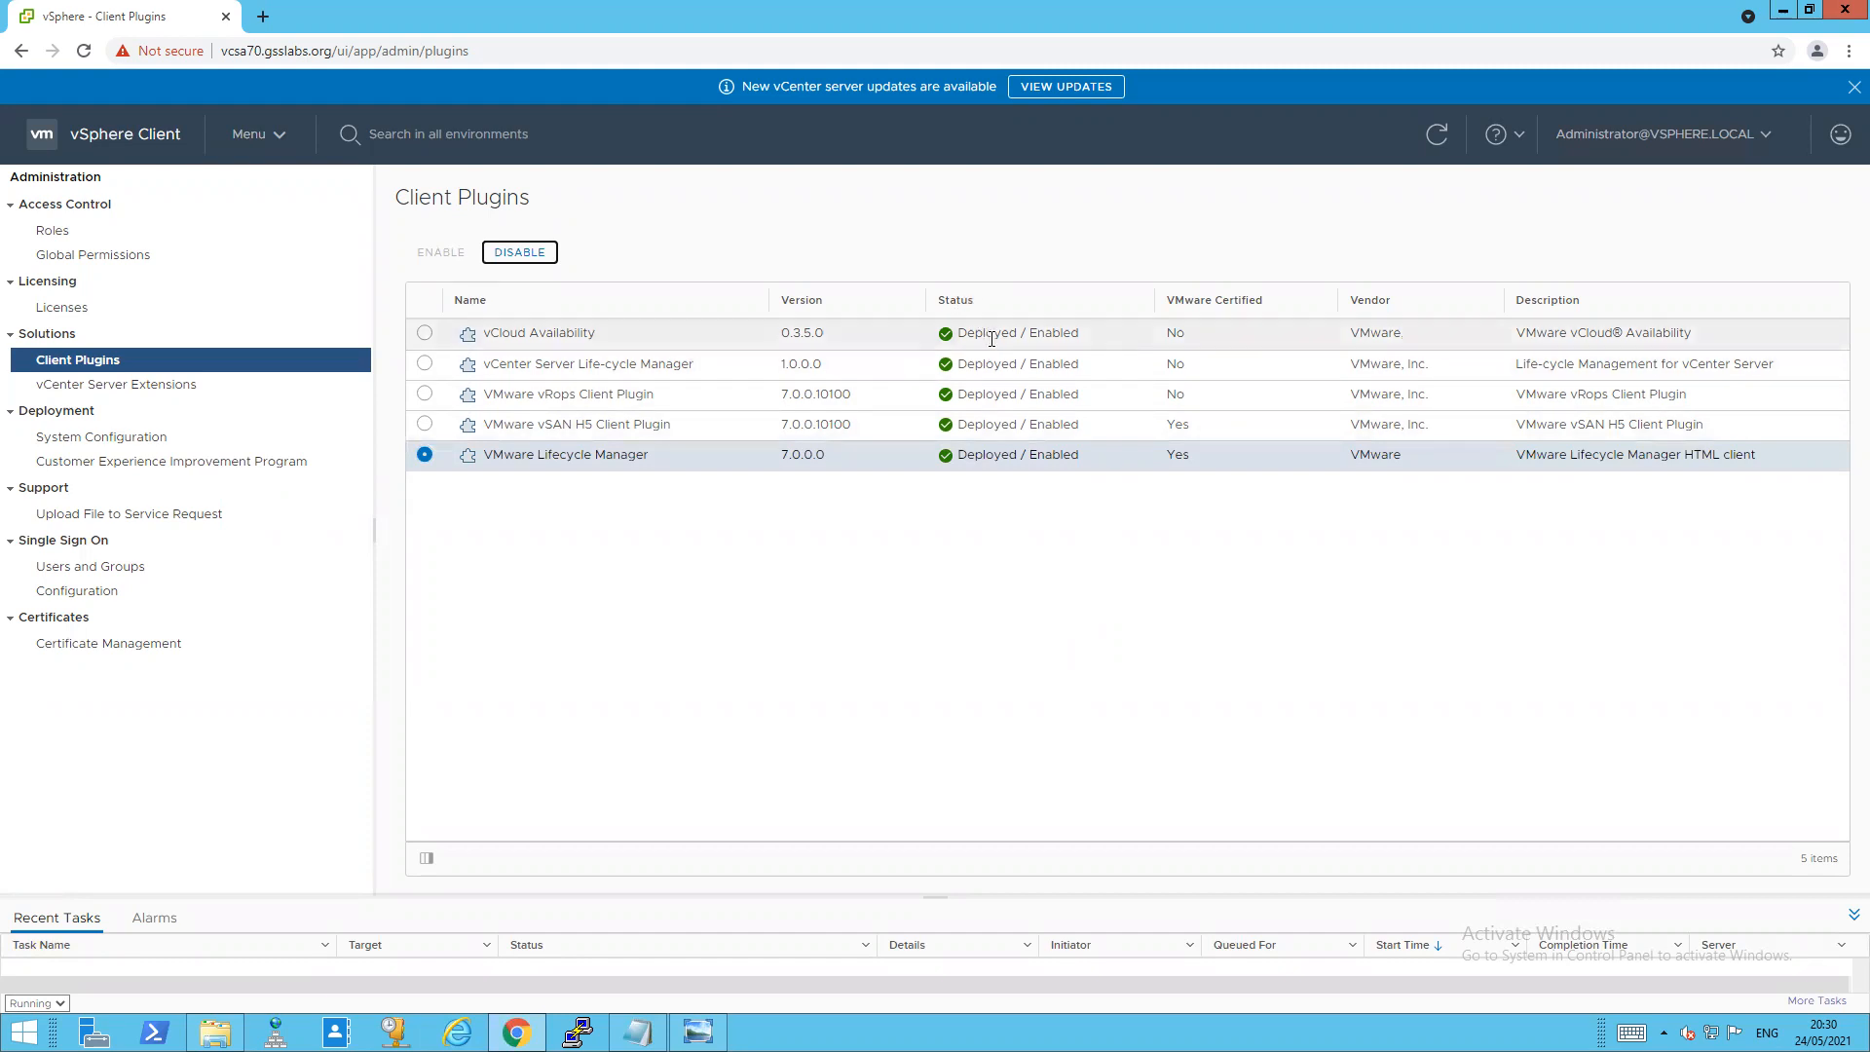
{"action": "mouse_move", "coordinate": [999, 341]}
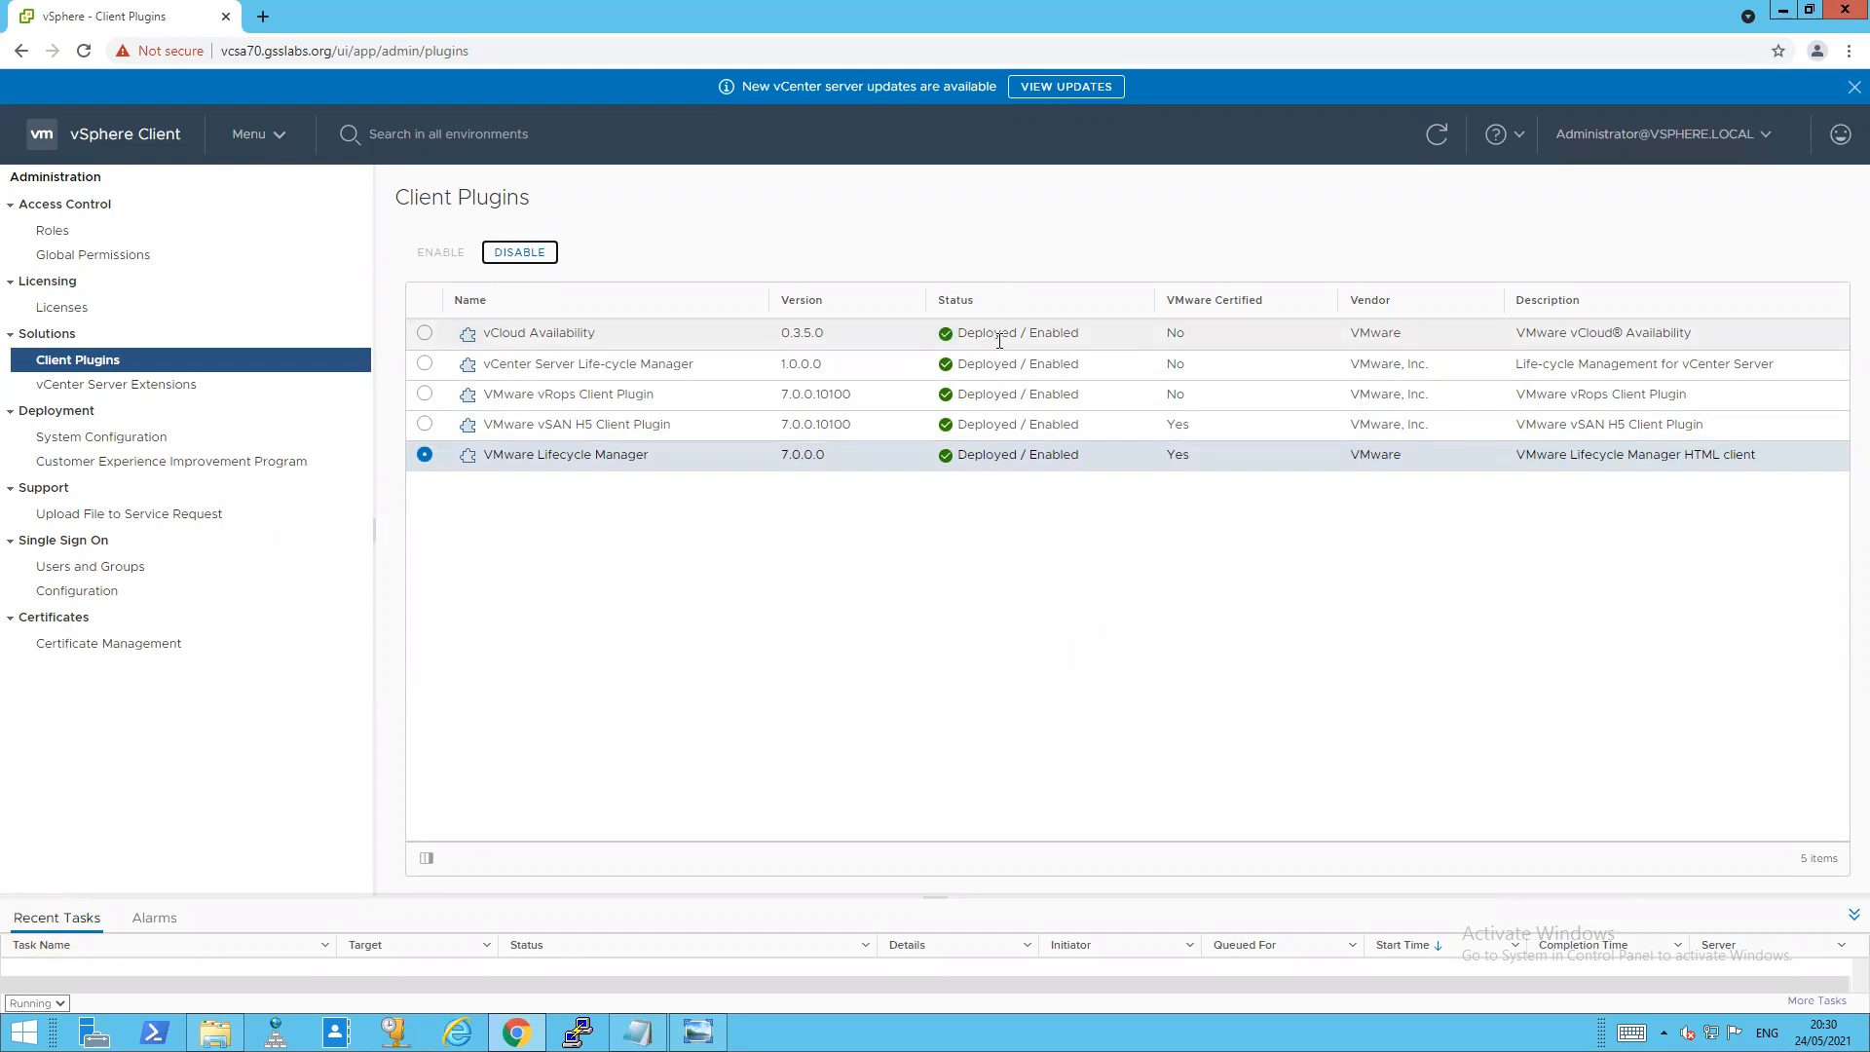
{"action": "mouse_move", "coordinate": [620, 351]}
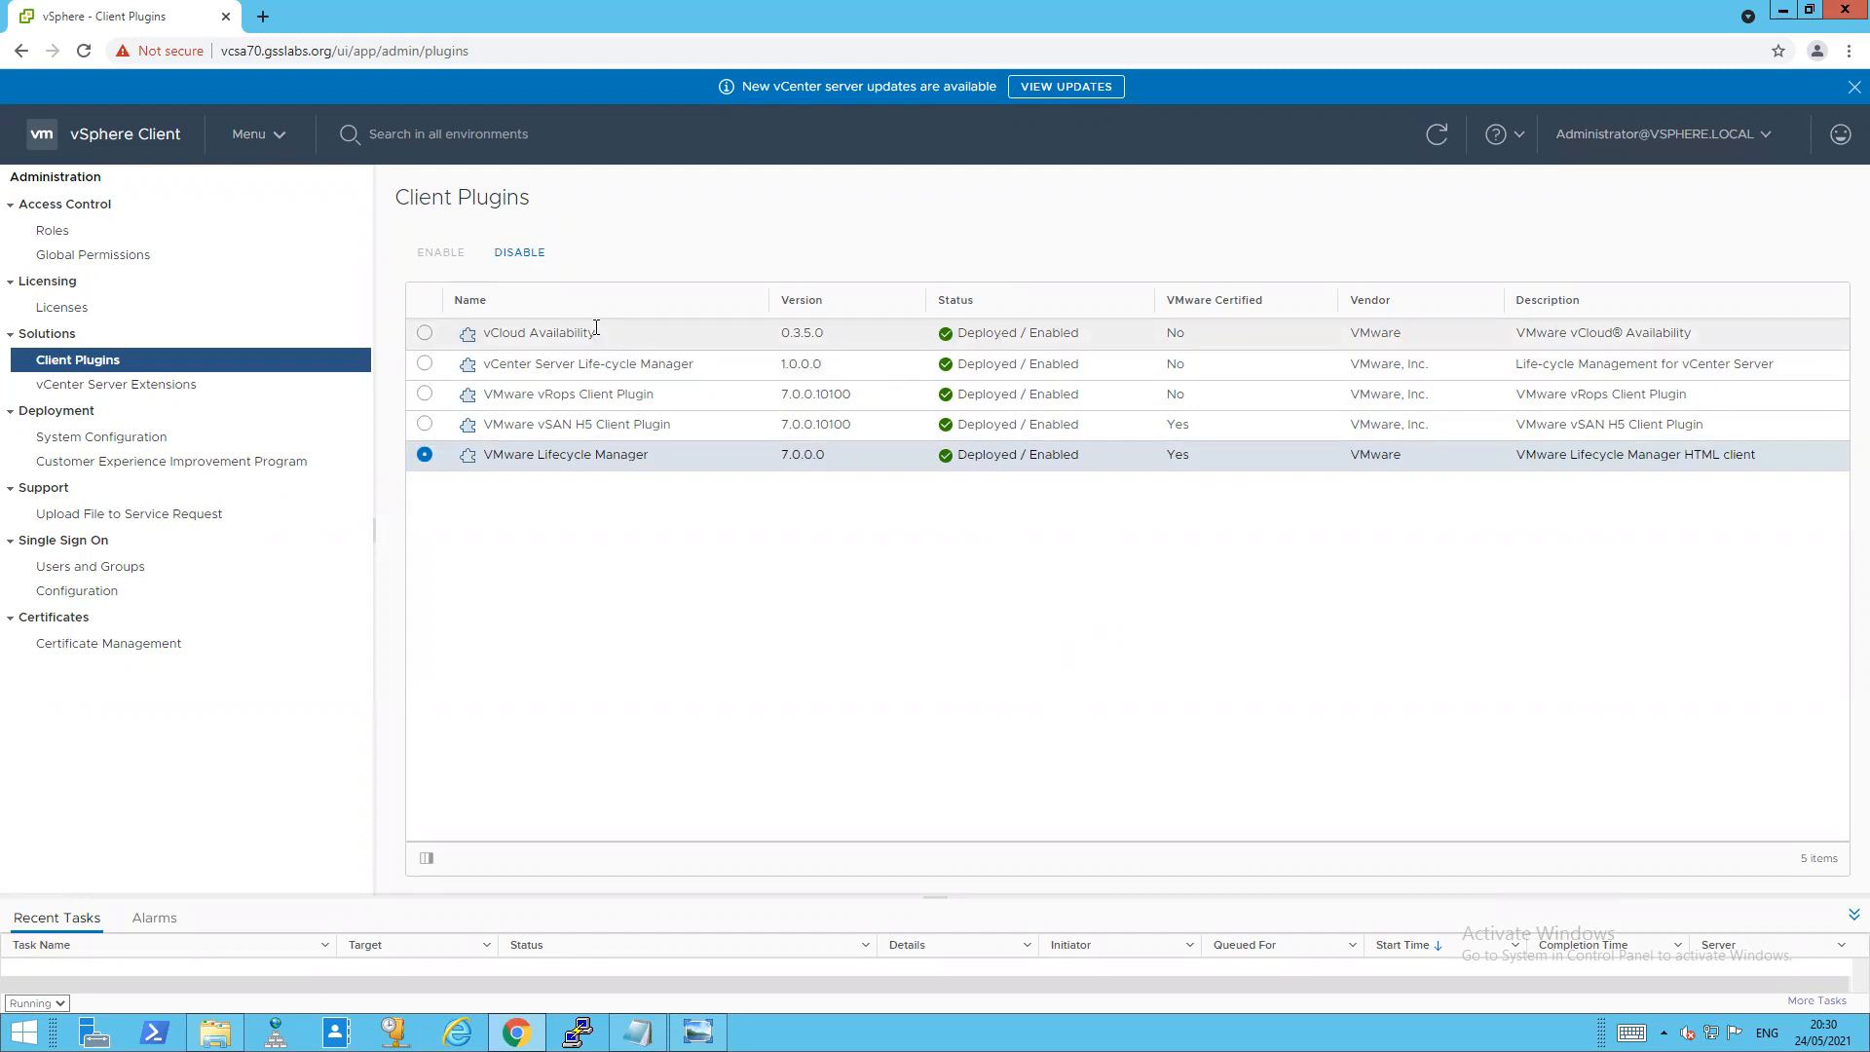
- Mark the vSAN H5 and Lifecycle Manager plugin names, then clear the highlight on the backup-check notes
{"action": "double_click", "coordinate": [584, 425]}
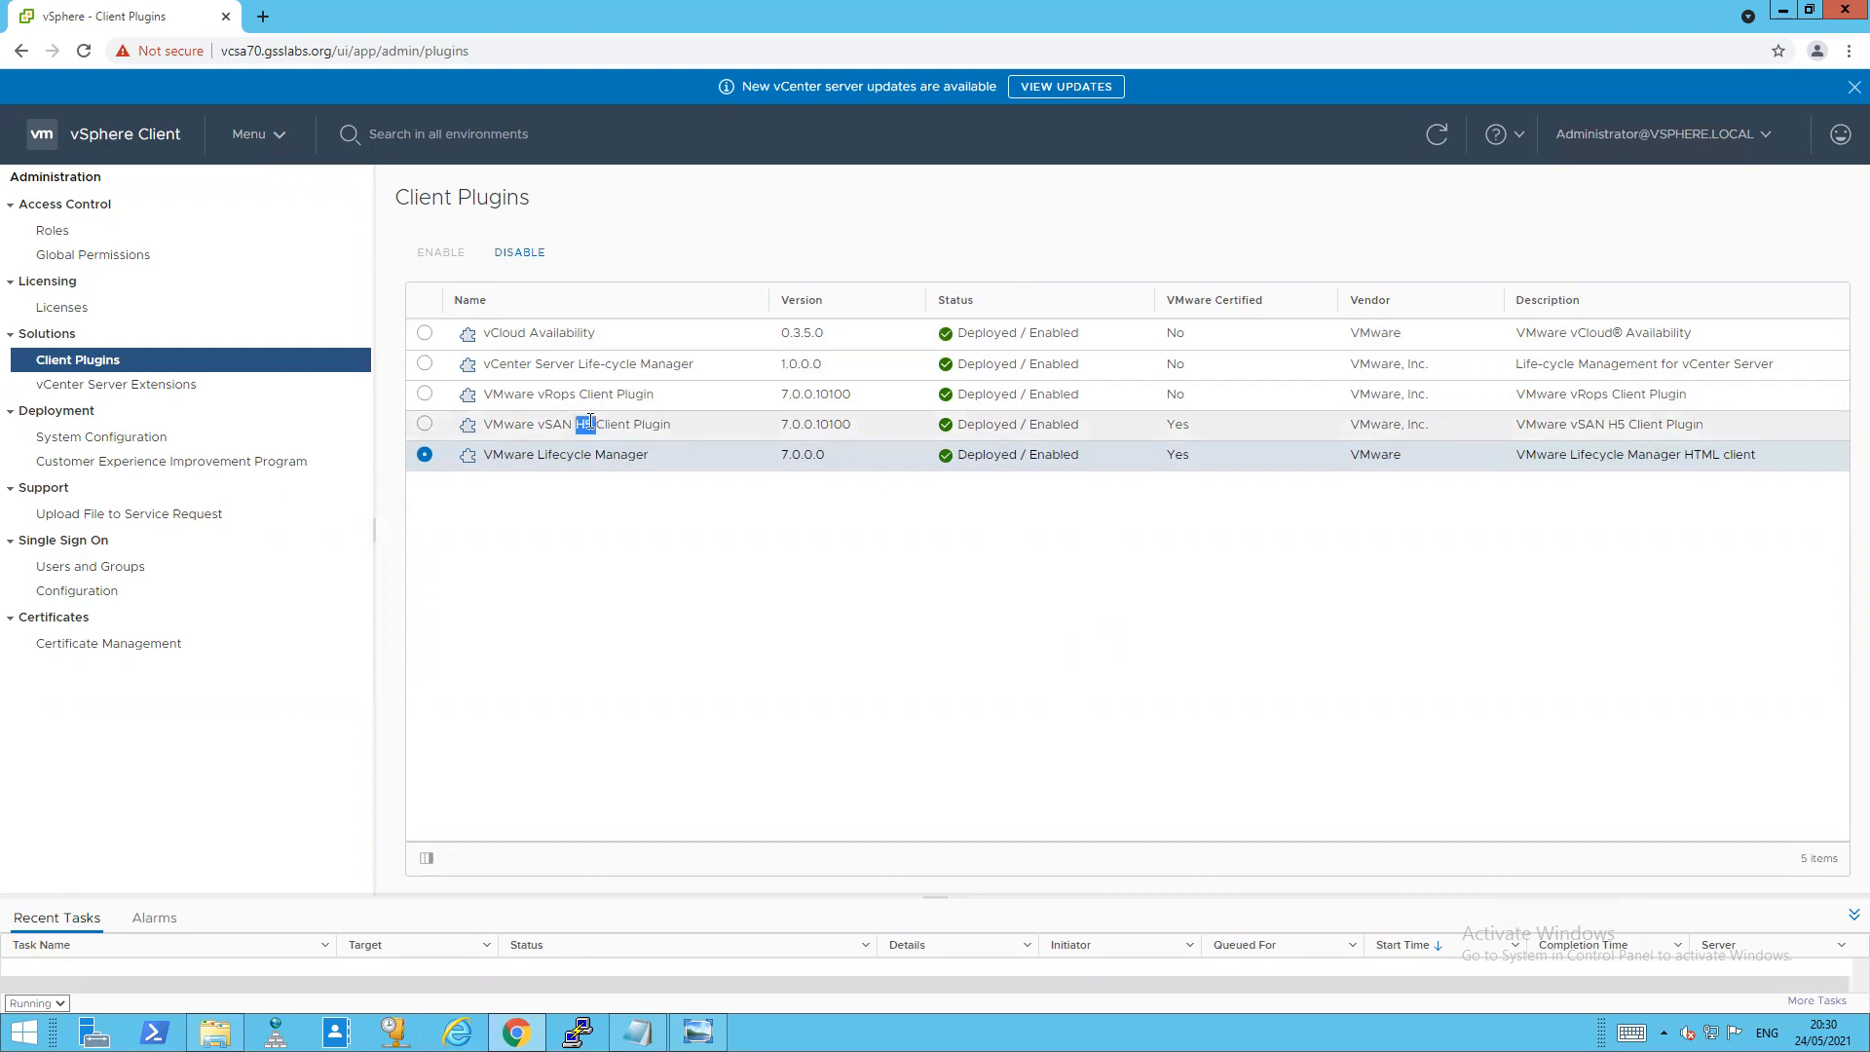
{"action": "double_click", "coordinate": [587, 424]}
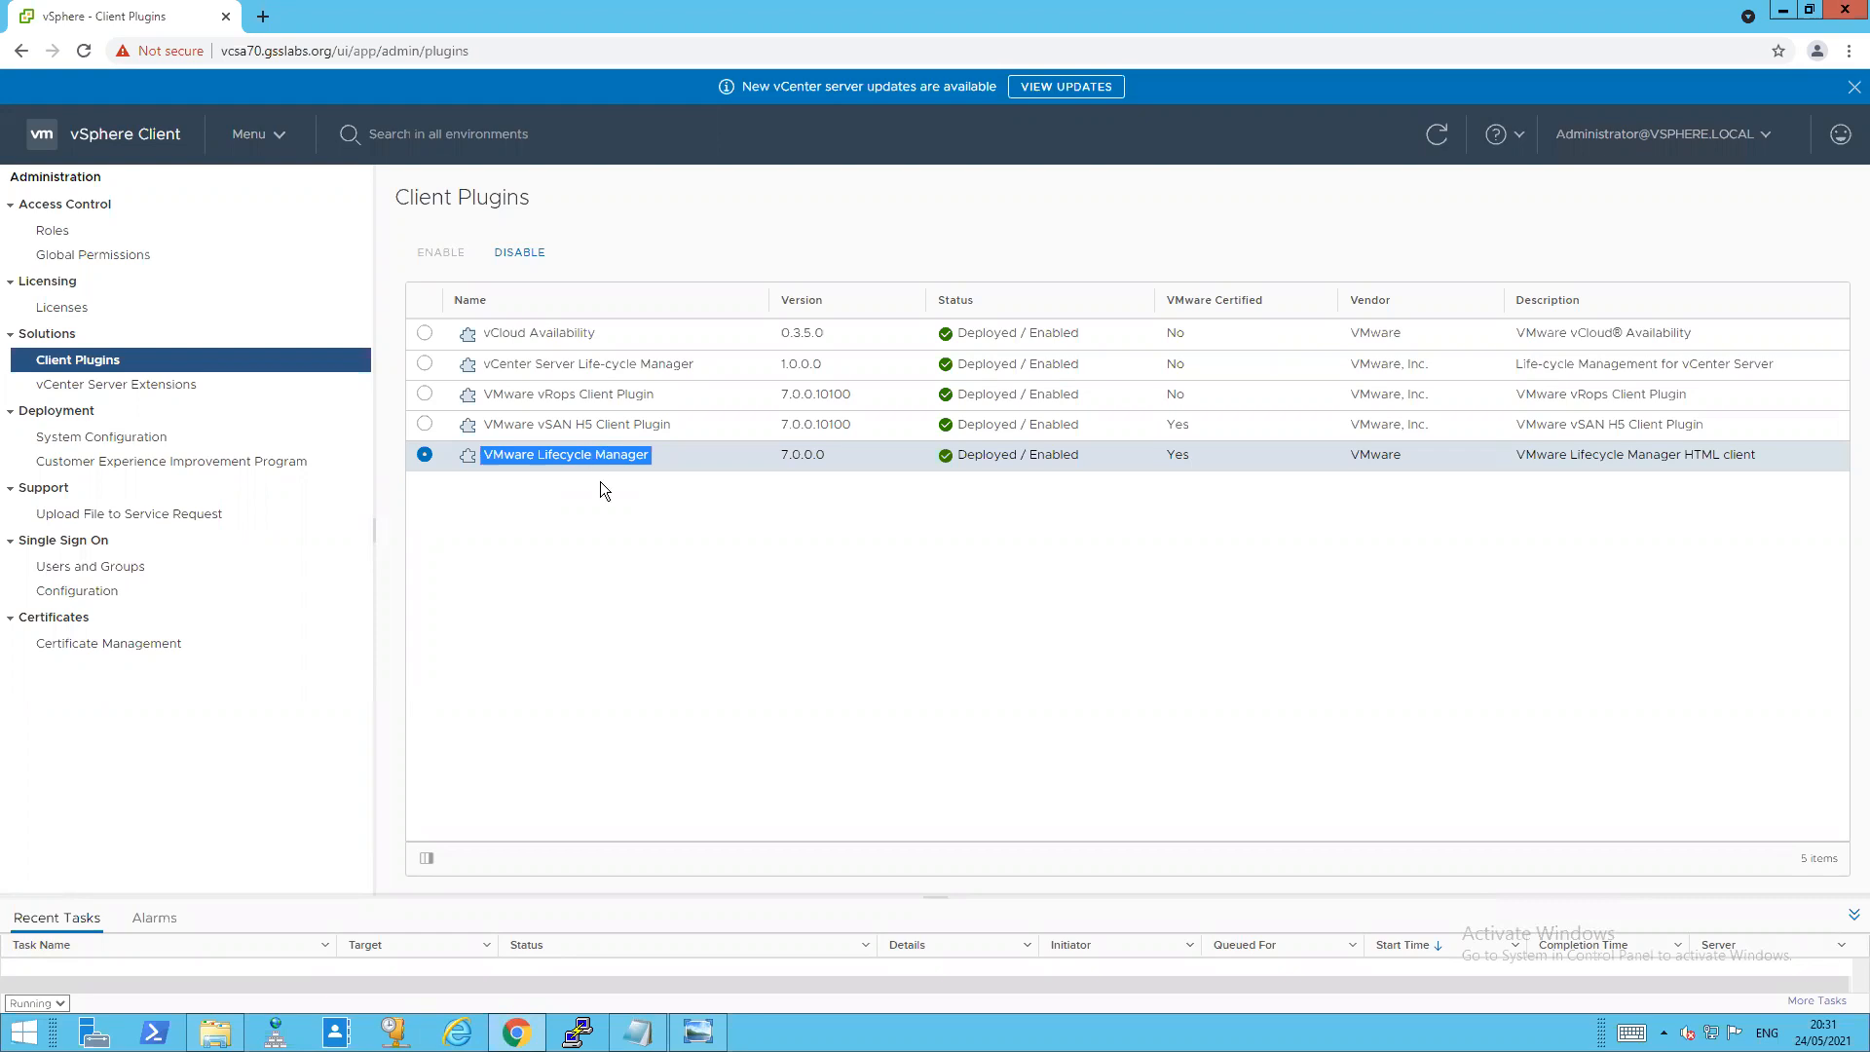
{"action": "mouse_move", "coordinate": [555, 920]}
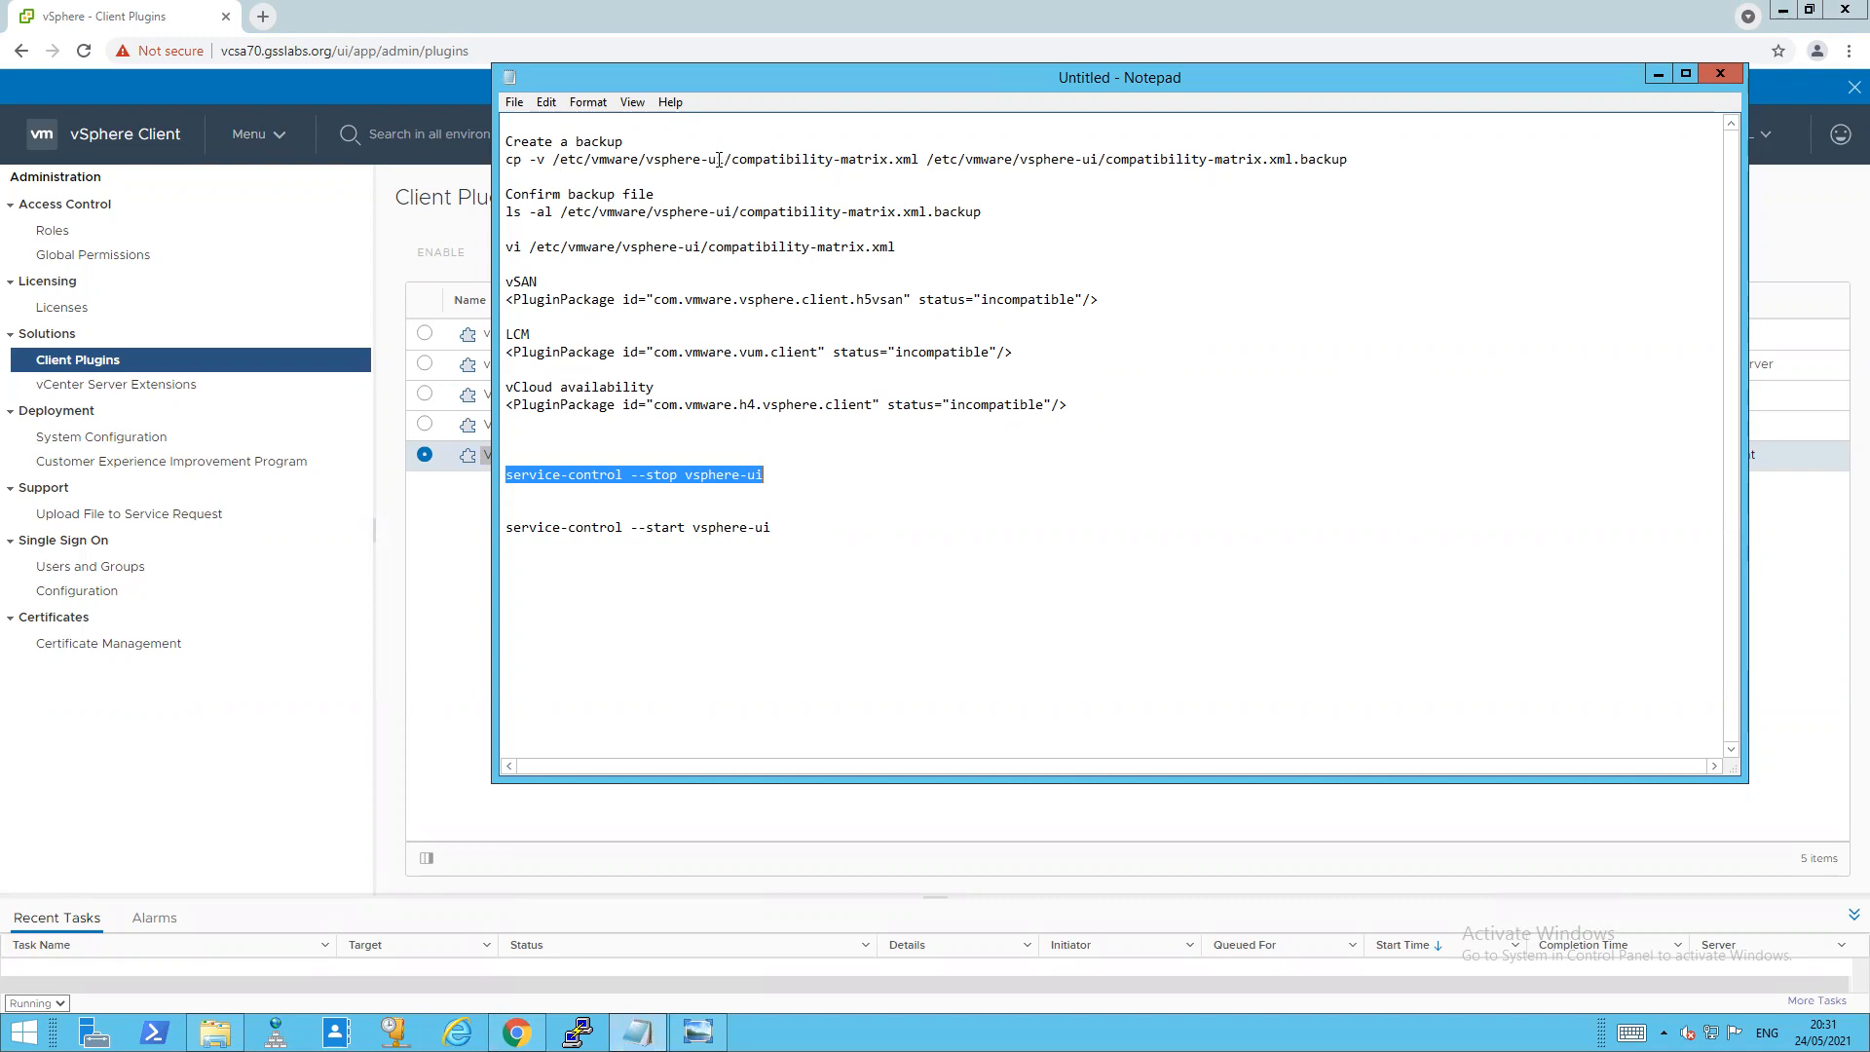
{"action": "mouse_move", "coordinate": [830, 84]}
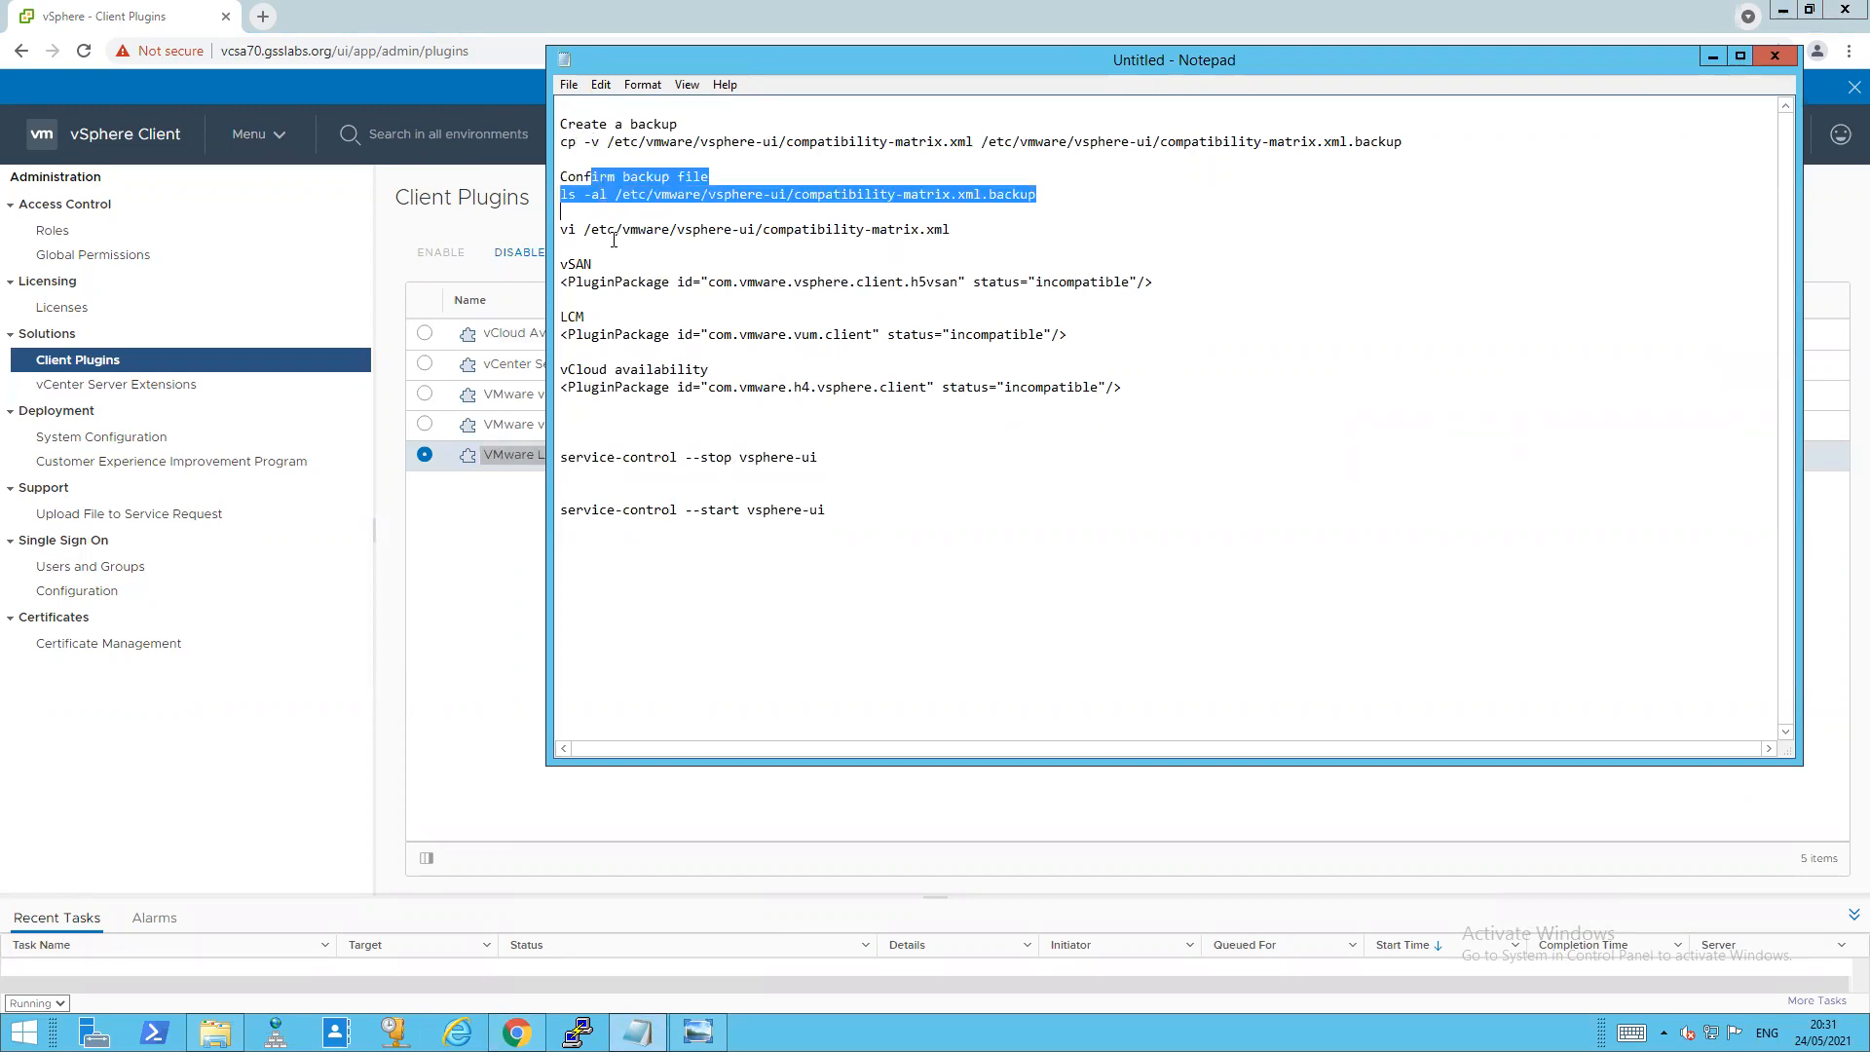
{"action": "left_click", "coordinate": [614, 230]}
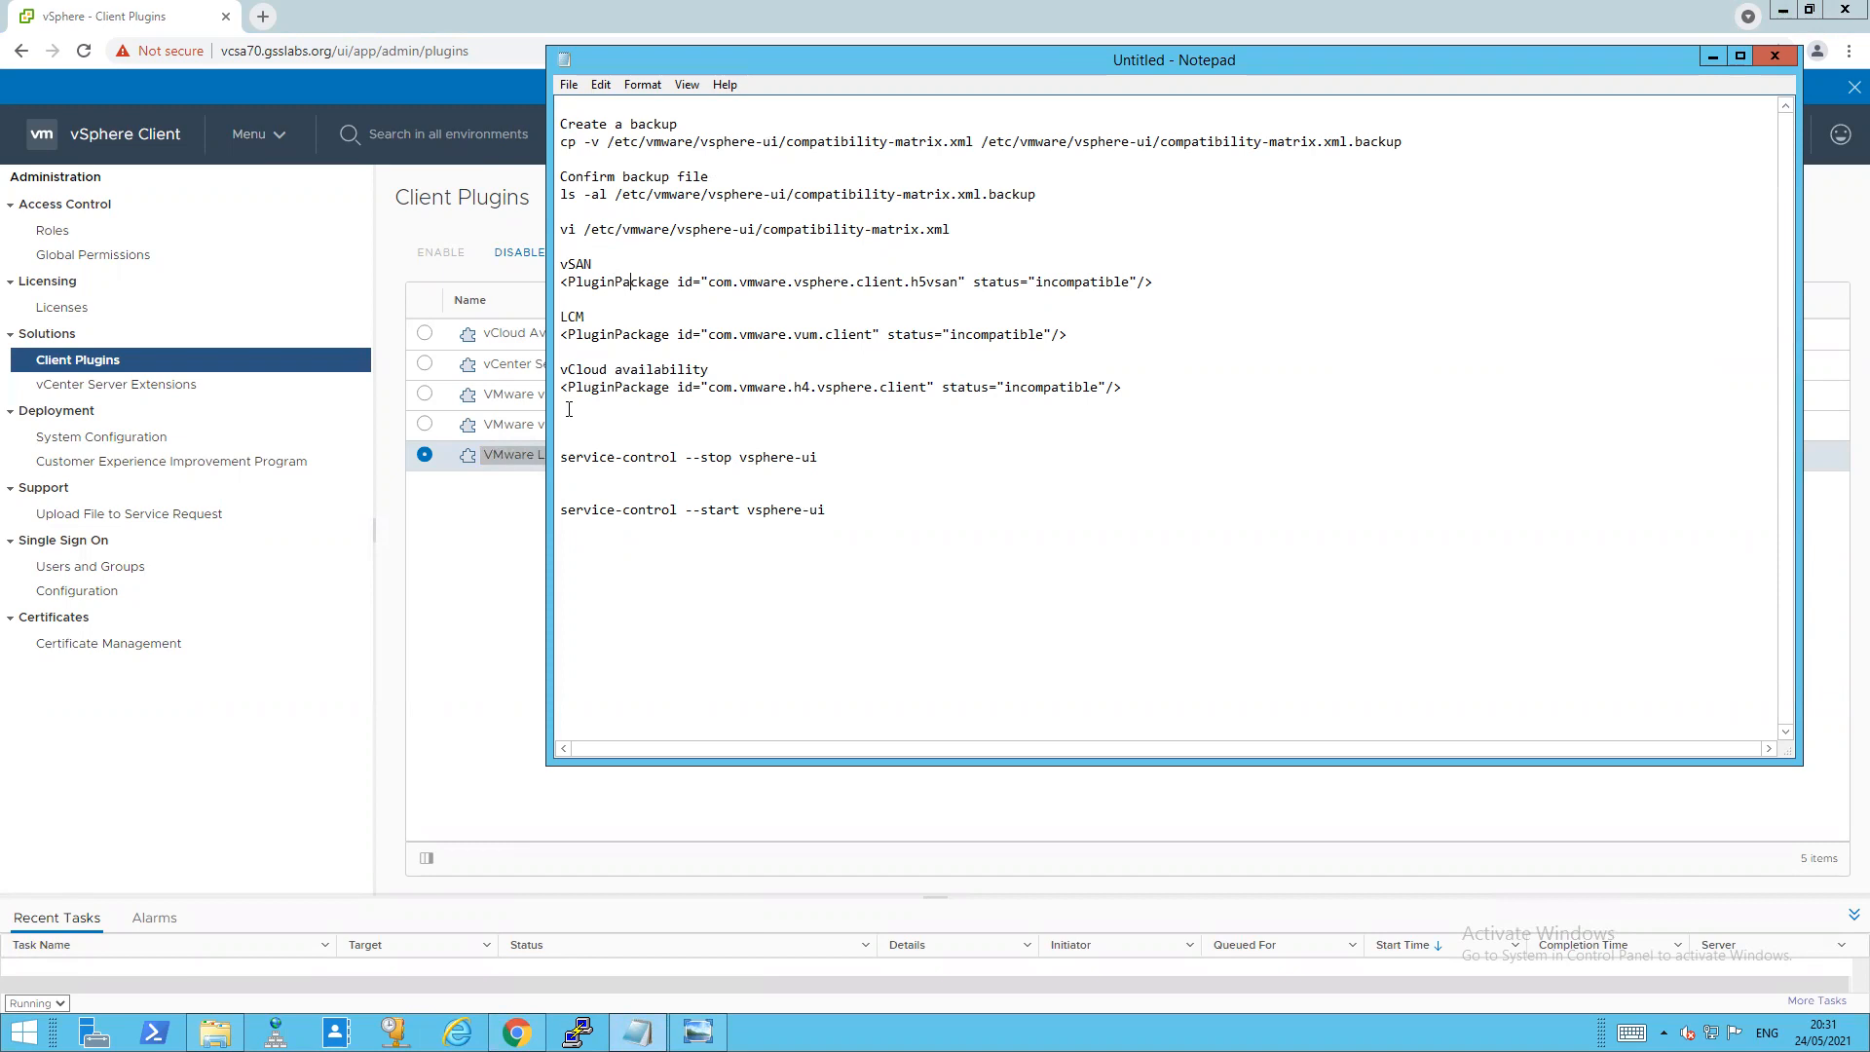
{"action": "mouse_move", "coordinate": [538, 572]}
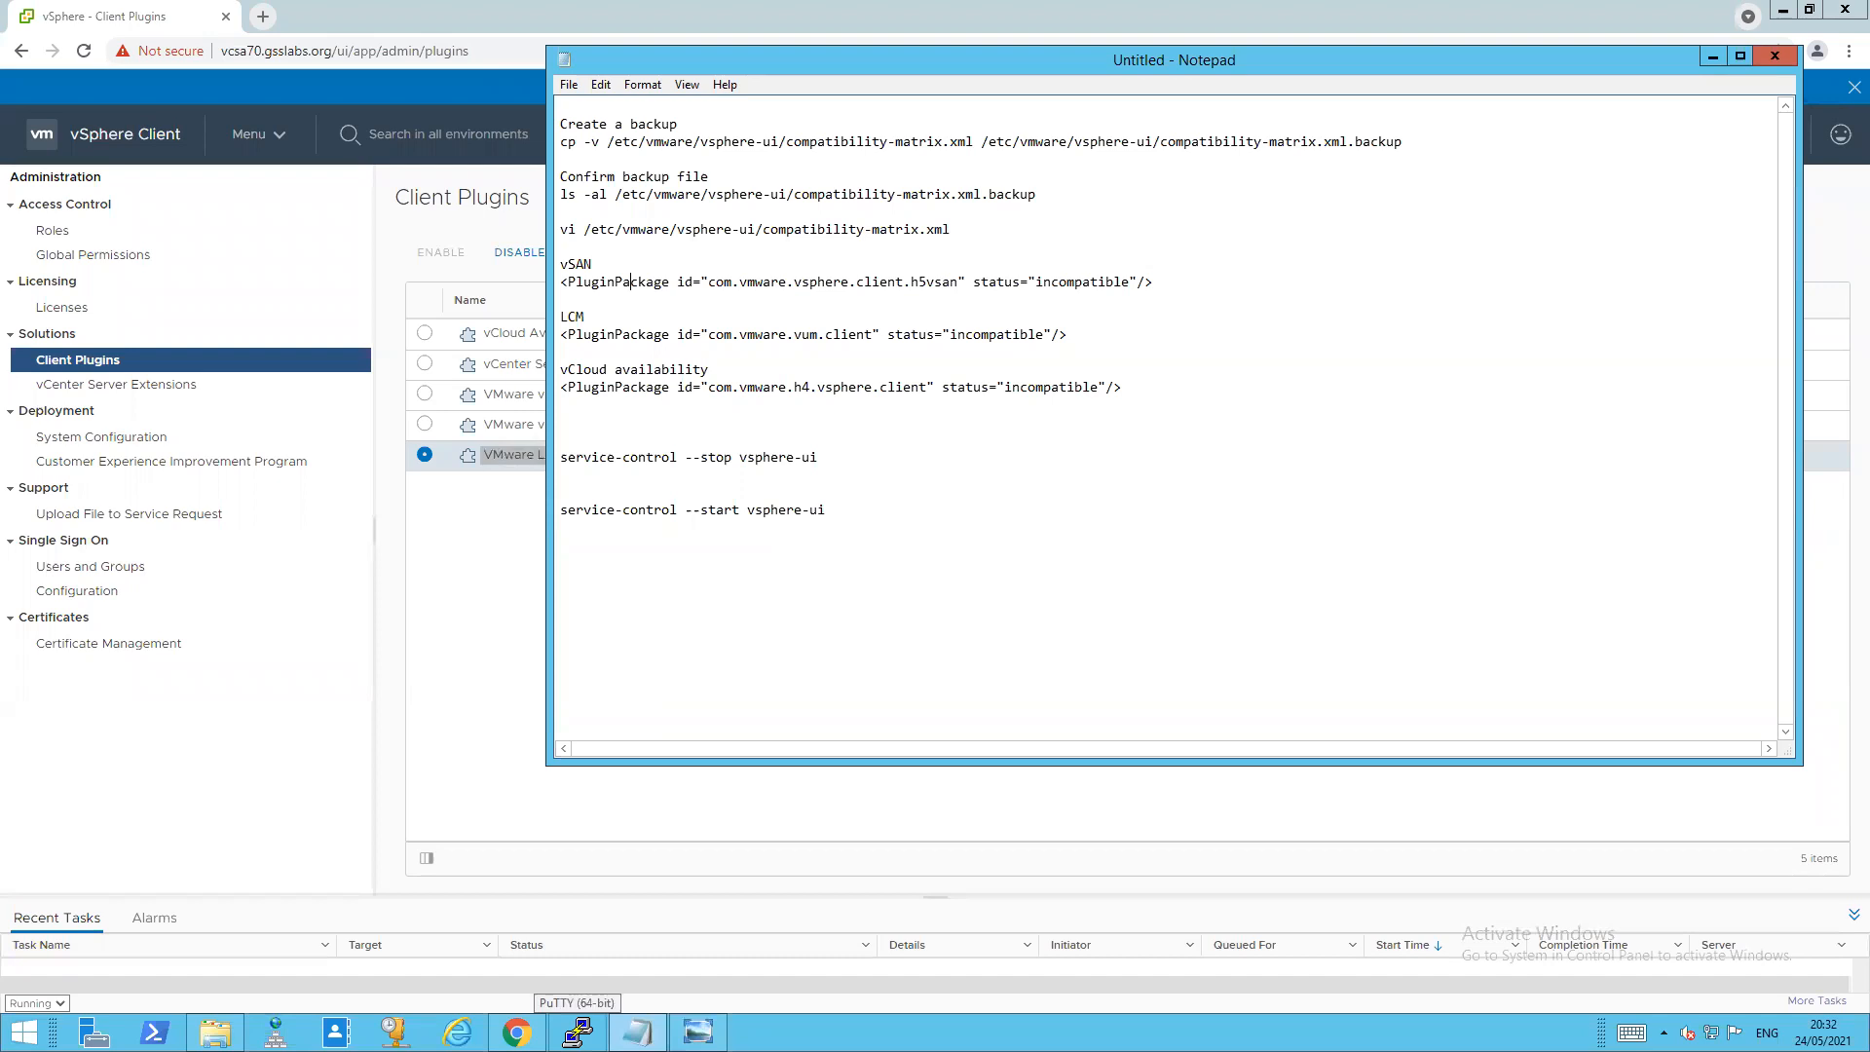
- Connect PuTTY to host vcsa70, log in as root and clear the shell screen
{"action": "left_click", "coordinate": [576, 1032]}
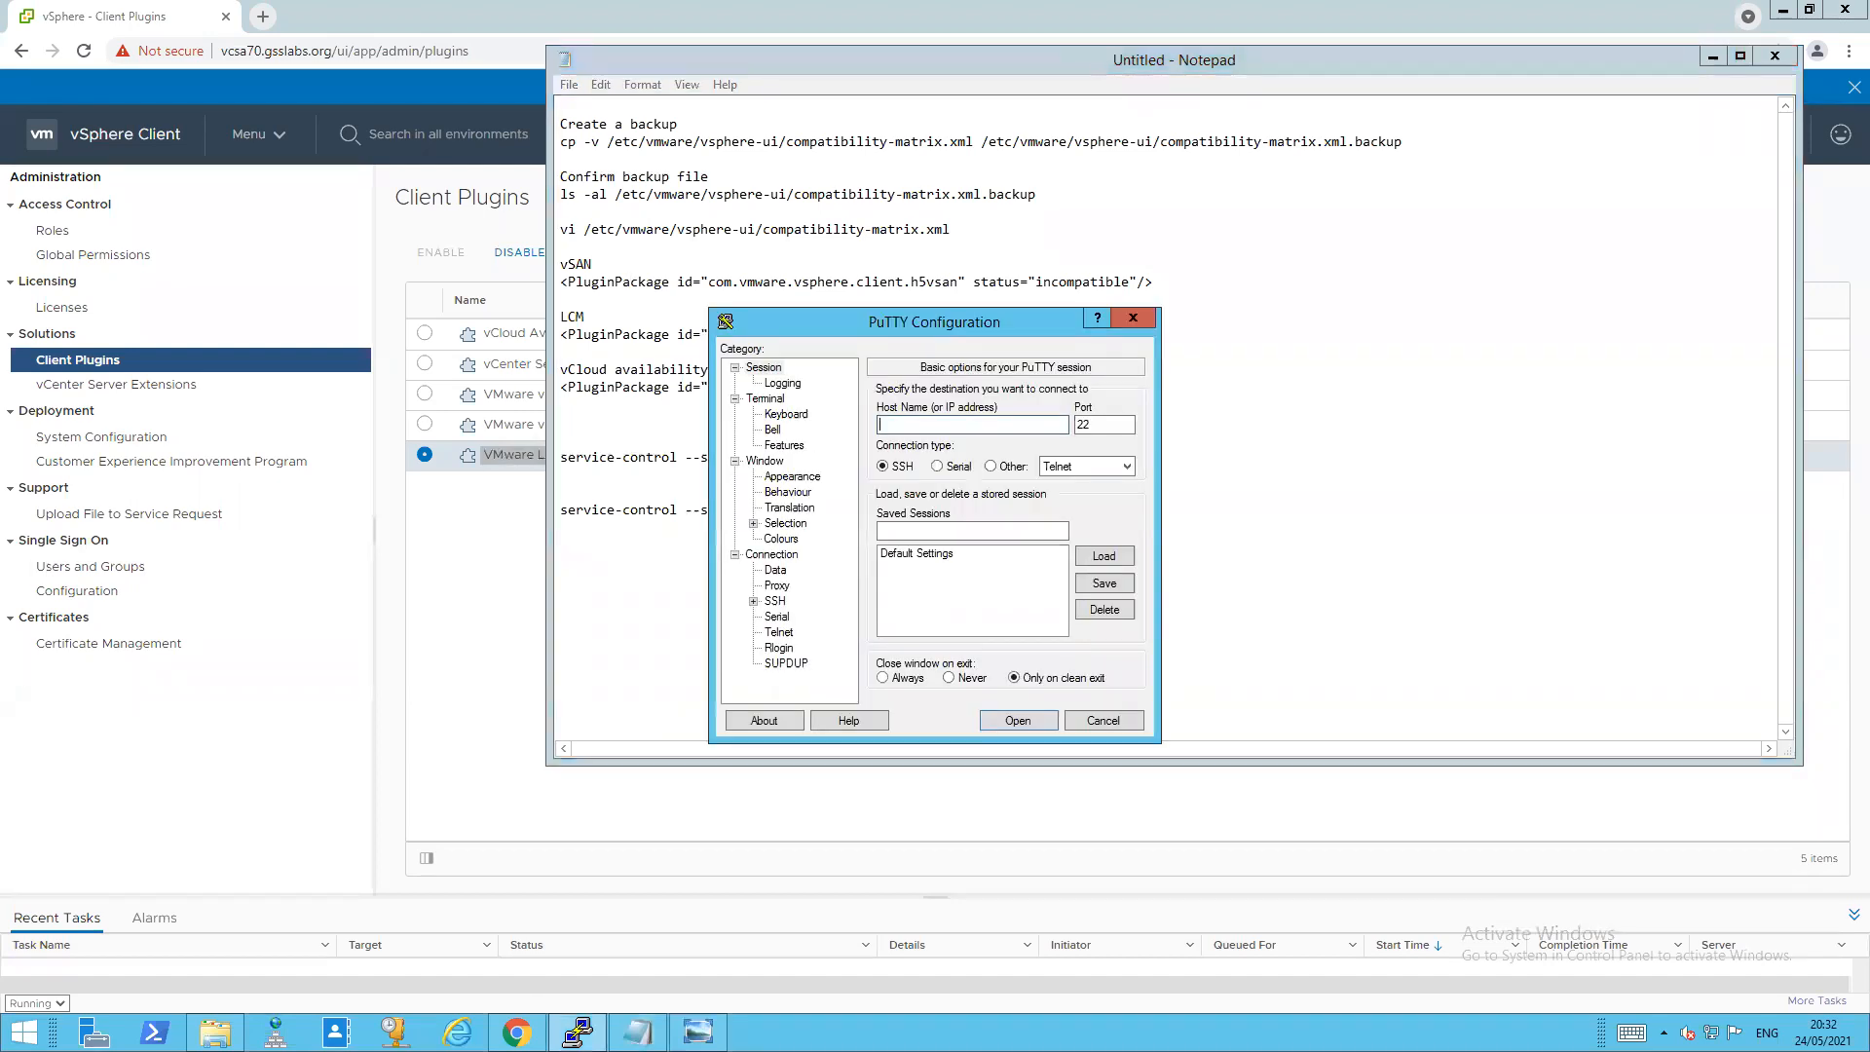
{"action": "type", "text": "vcsa70"}
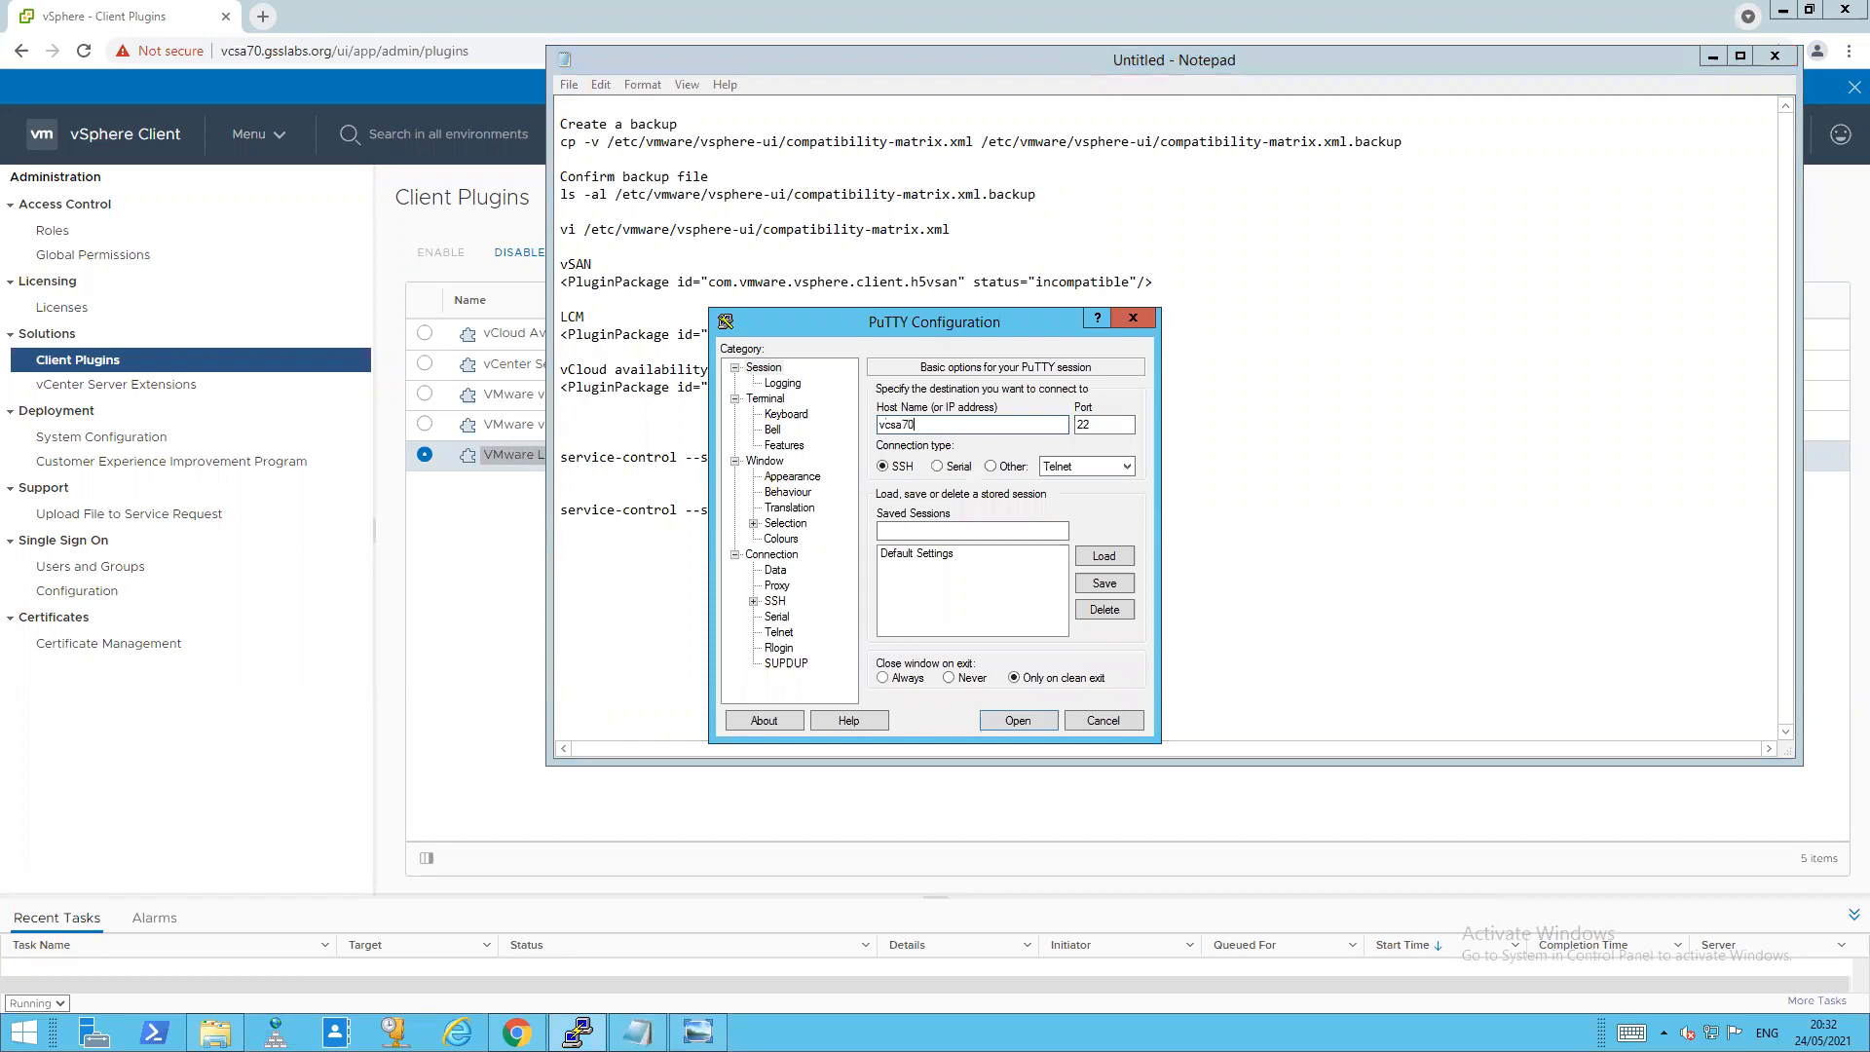
{"action": "left_click", "coordinate": [1017, 720]}
{"action": "type", "text": "root"}
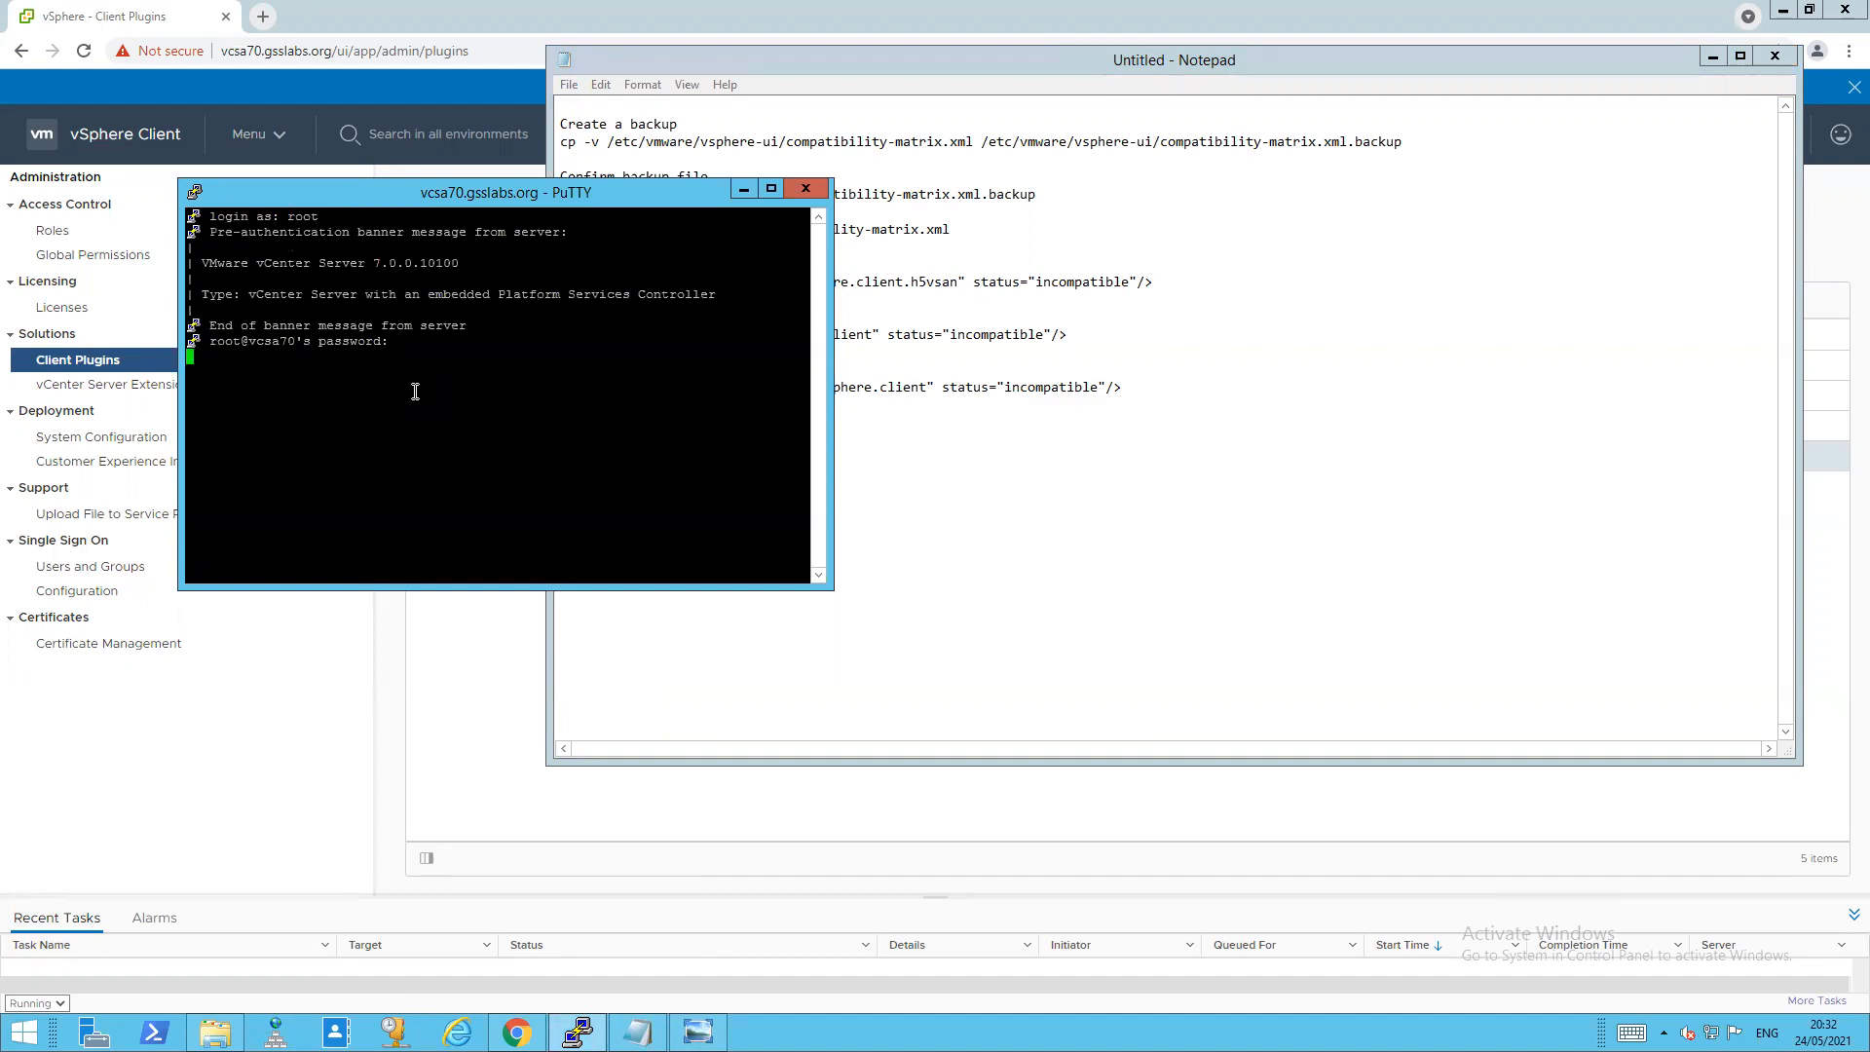
{"action": "key", "text": "Enter"}
{"action": "type", "text": "shell"}
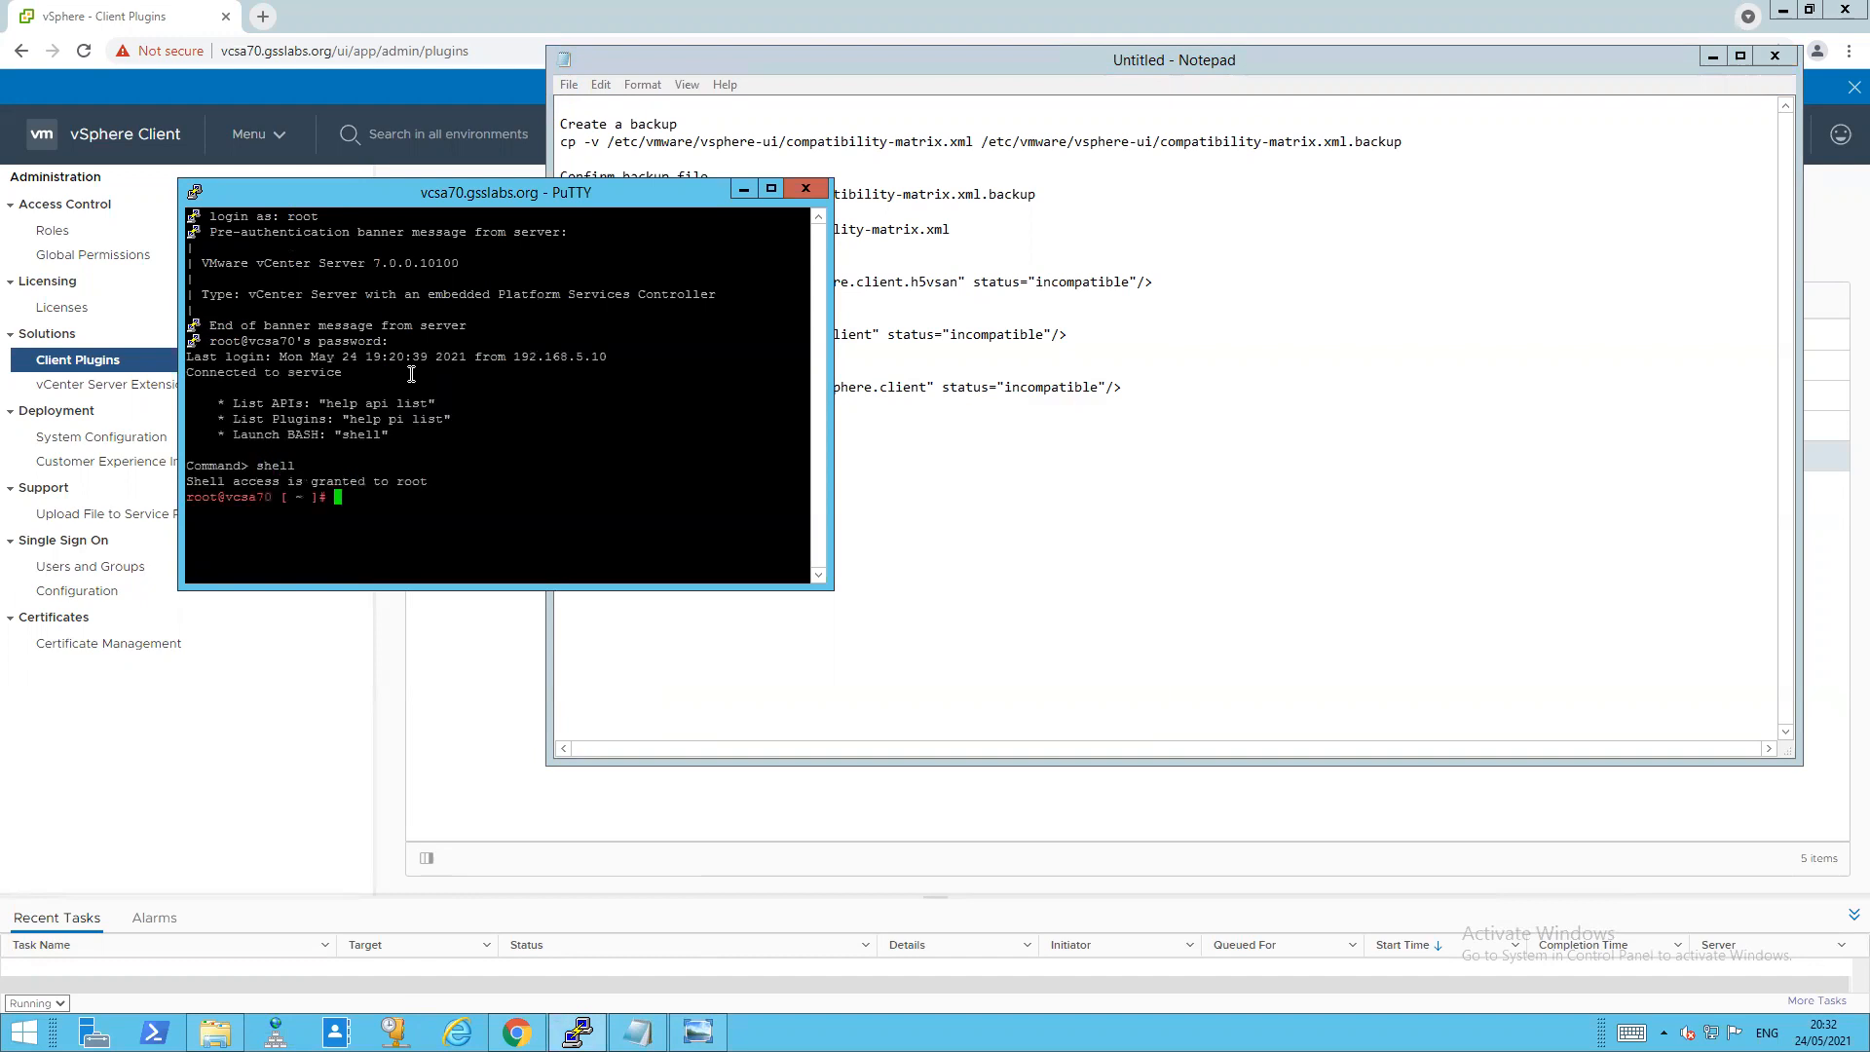
{"action": "type", "text": "clear"}
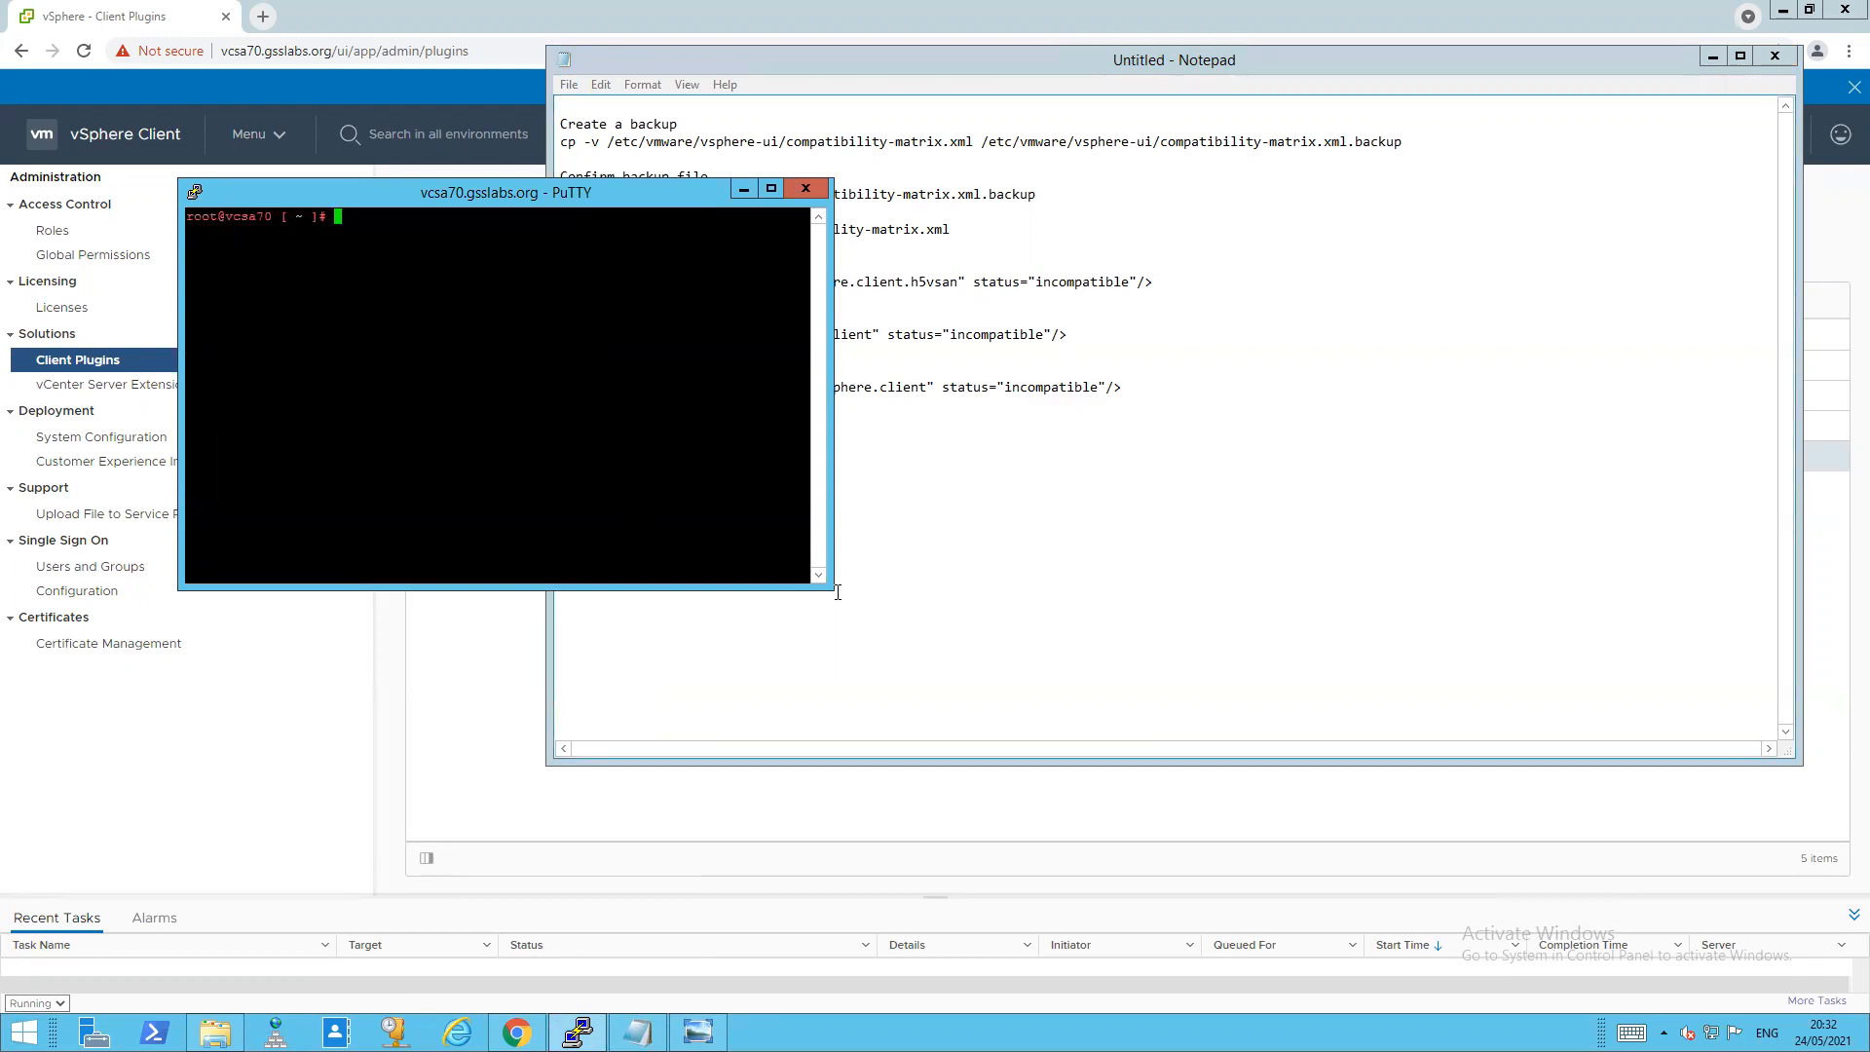
- Enlarge the terminal, run the cp -v backup of compatibility-matrix.xml and select the ls -al check command
{"action": "left_click_drag", "start_coordinate": [835, 585], "coordinate": [1718, 905]}
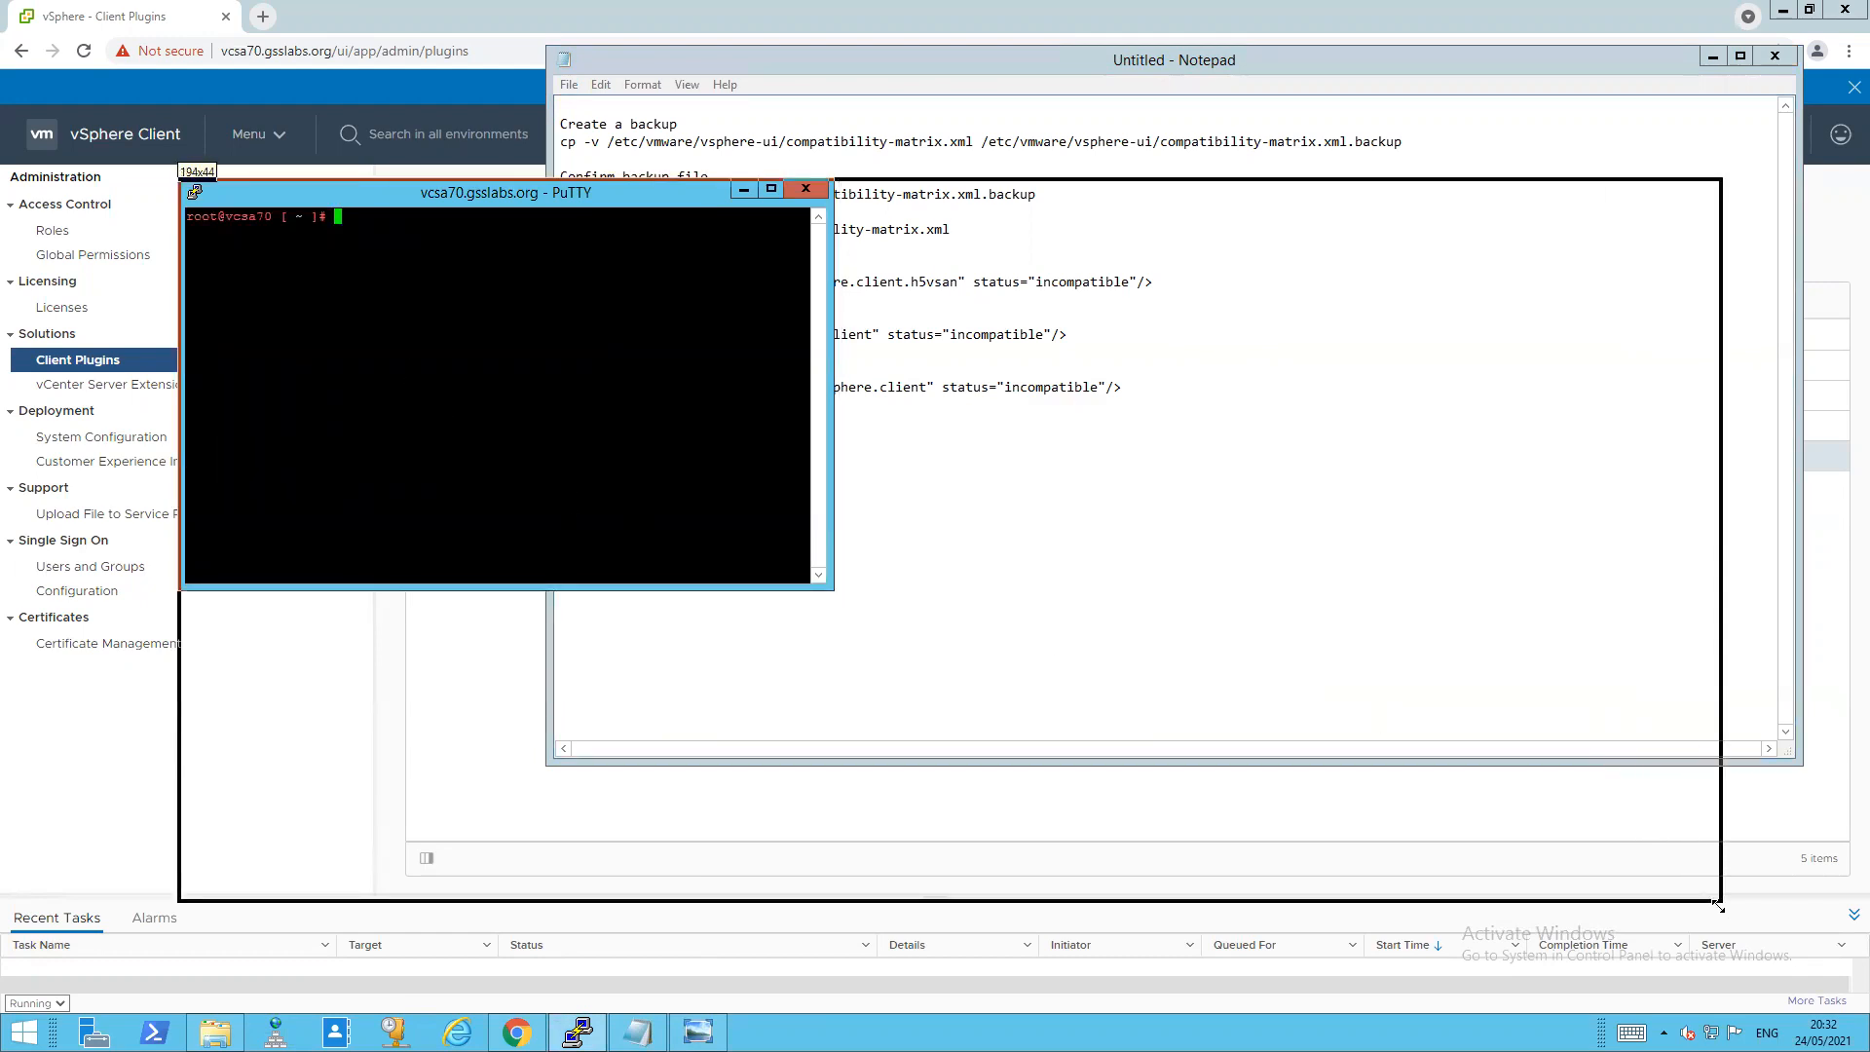
{"action": "left_click", "coordinate": [1172, 58]}
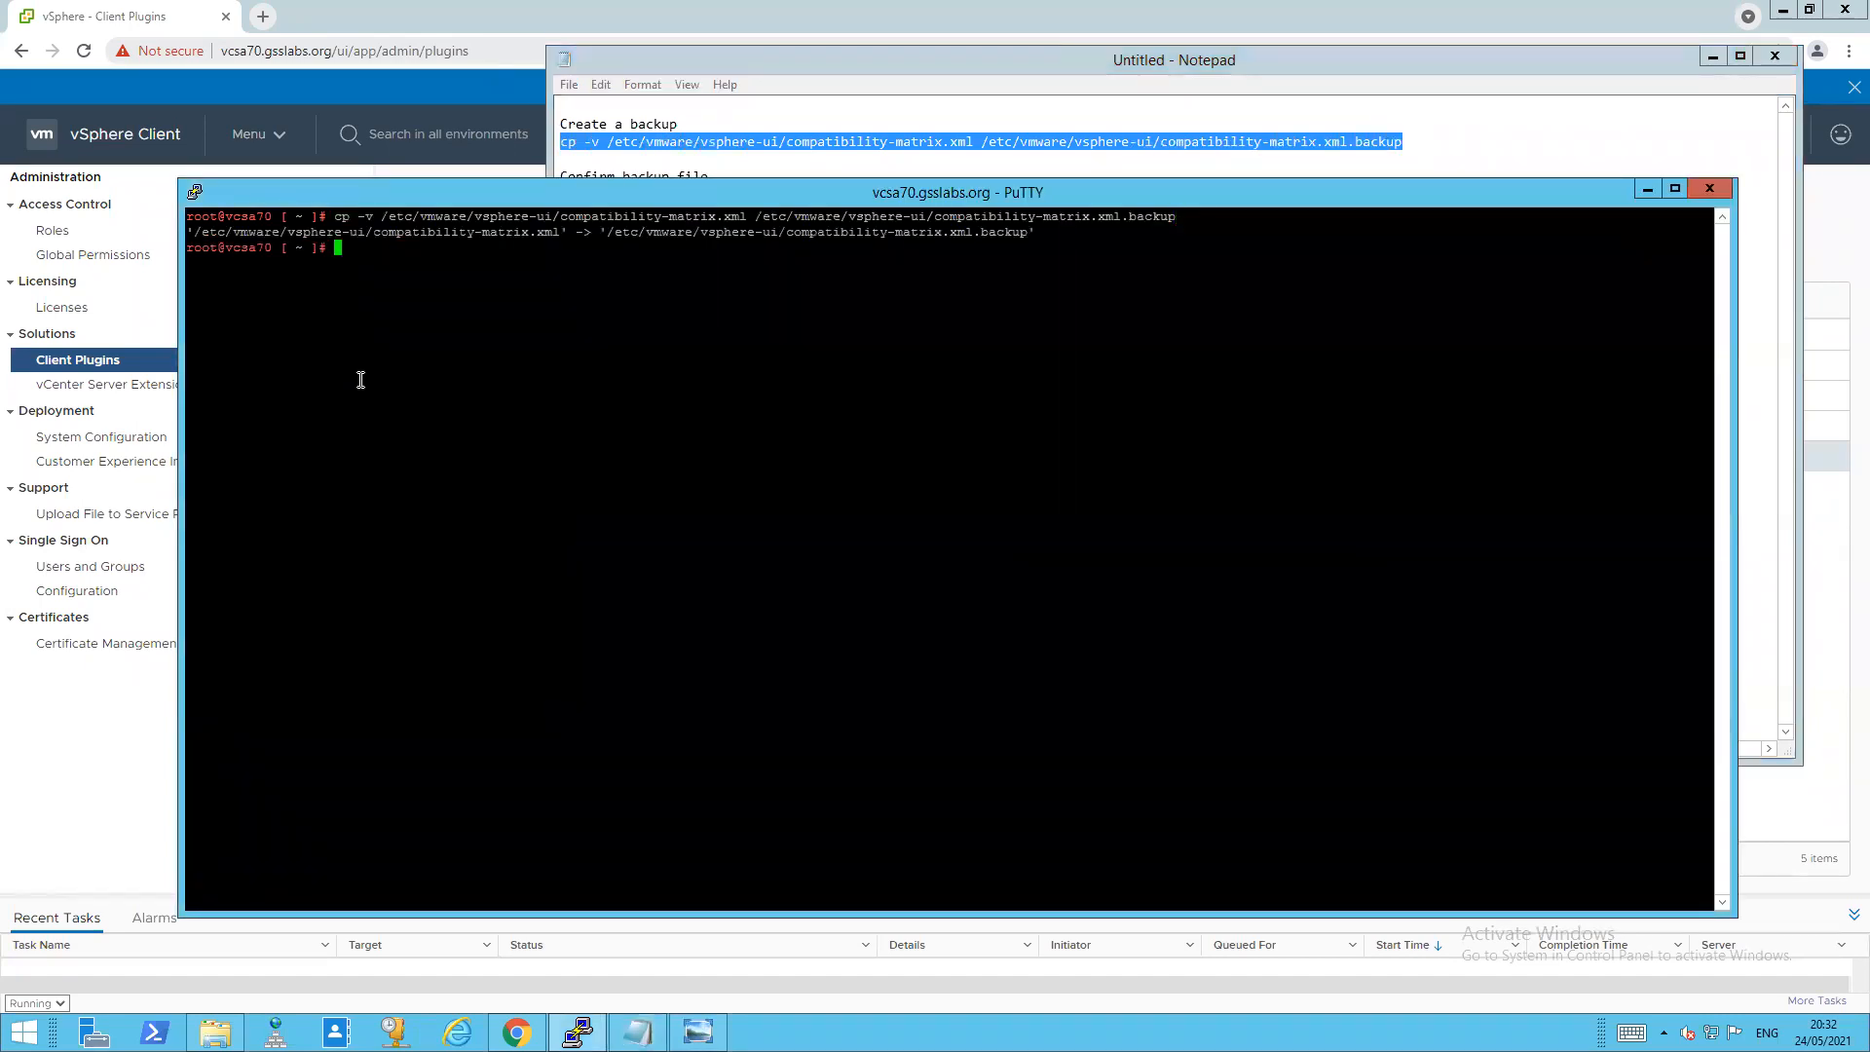
{"action": "left_click", "coordinate": [1175, 59]}
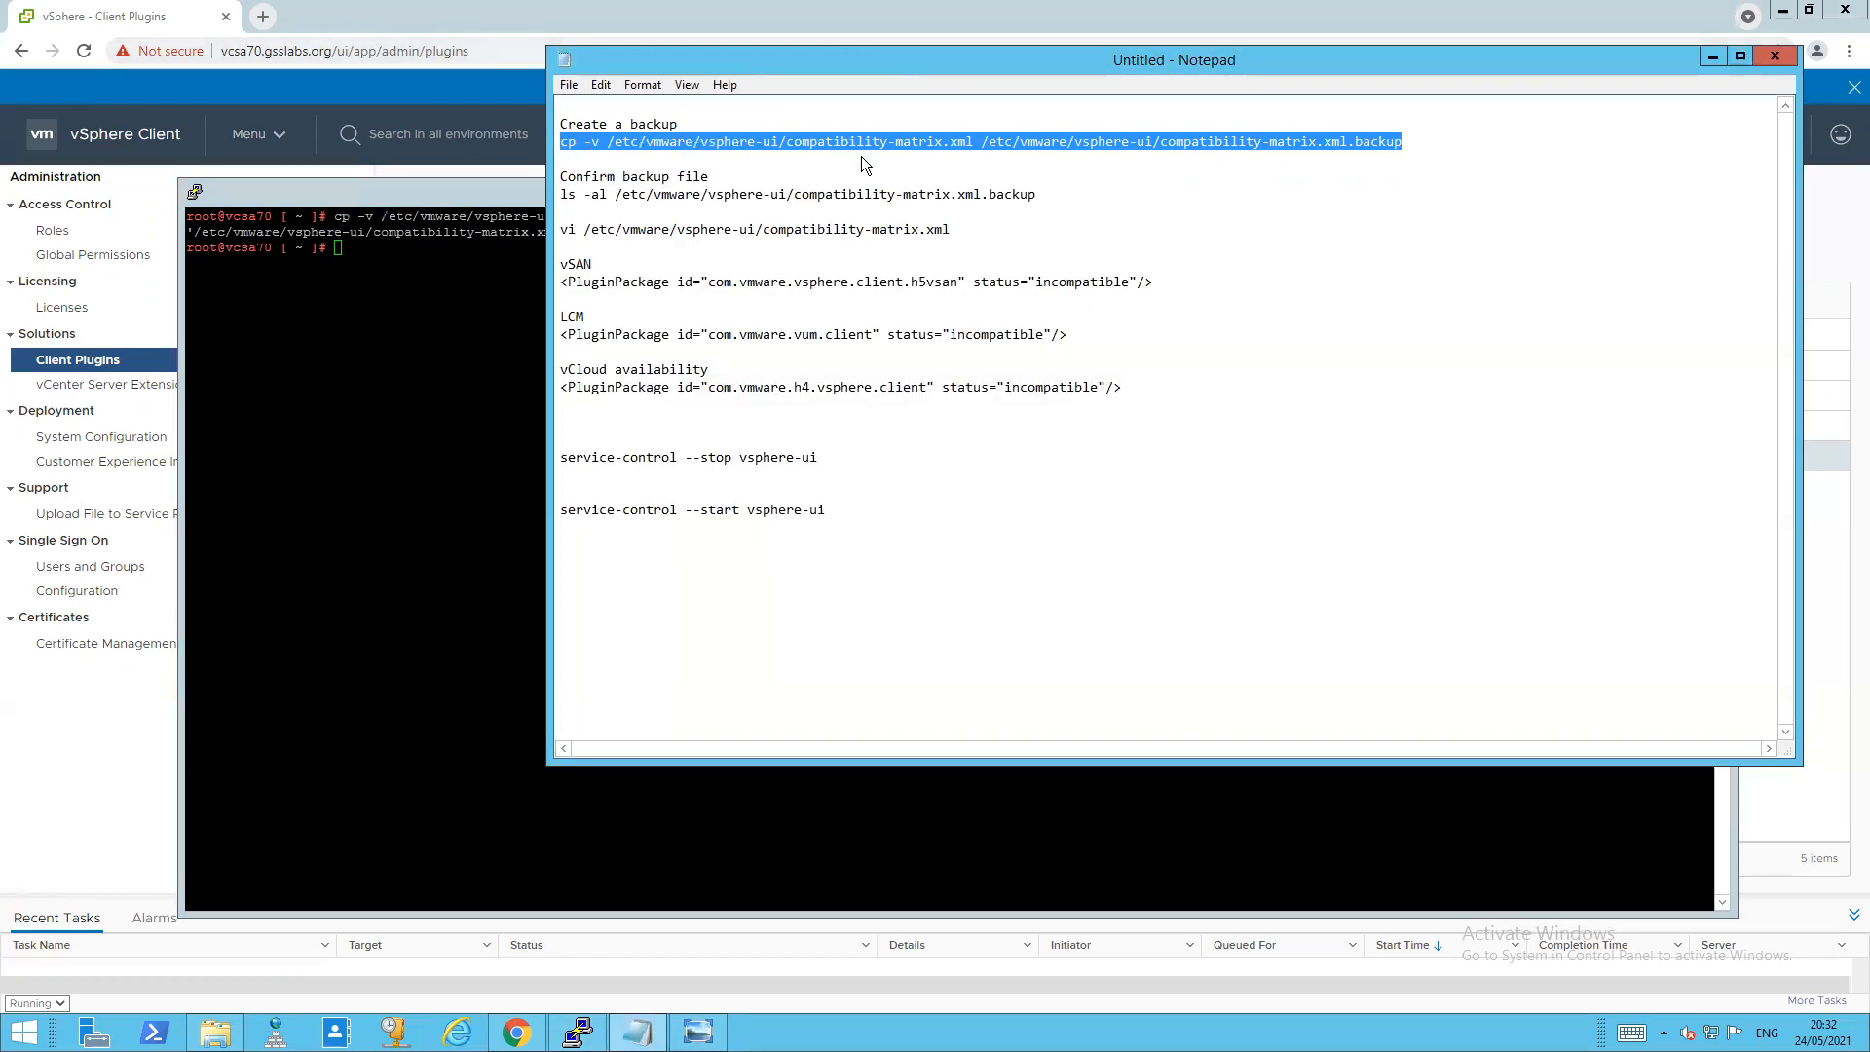
{"action": "double_click", "coordinate": [568, 193]}
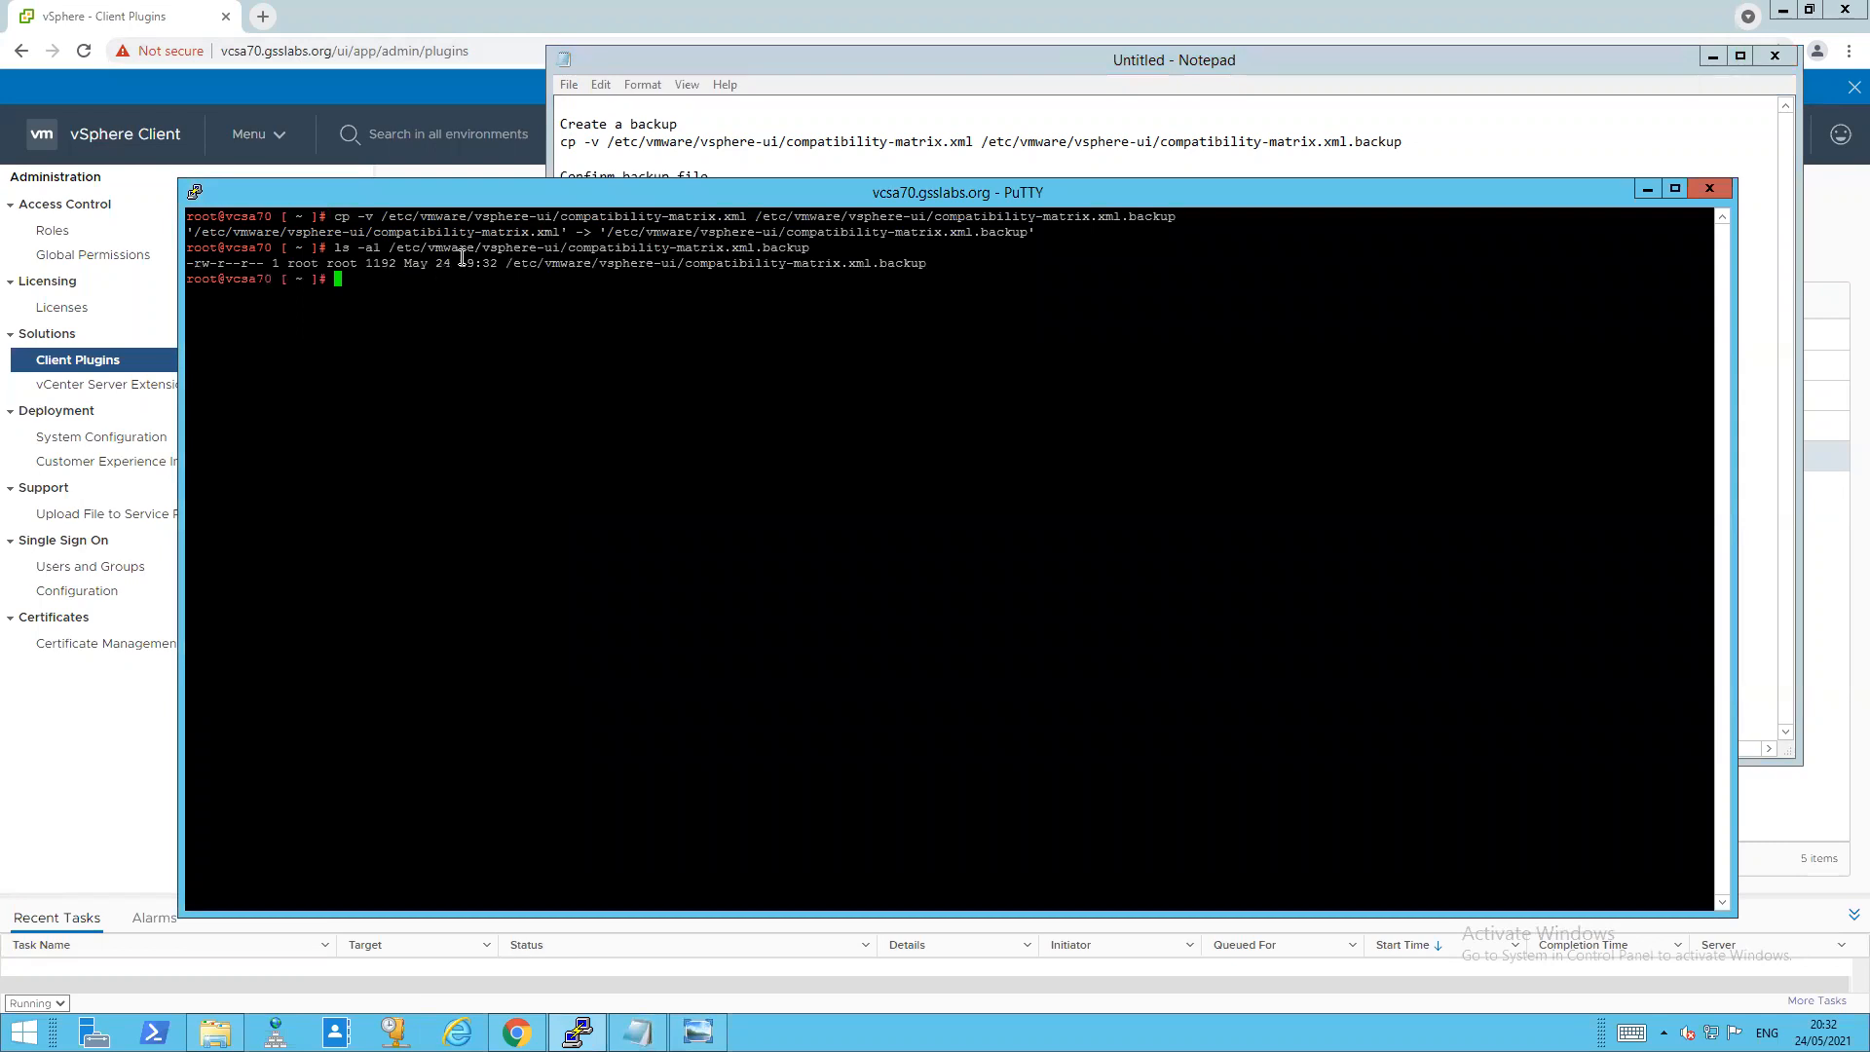
{"action": "mouse_move", "coordinate": [468, 257]}
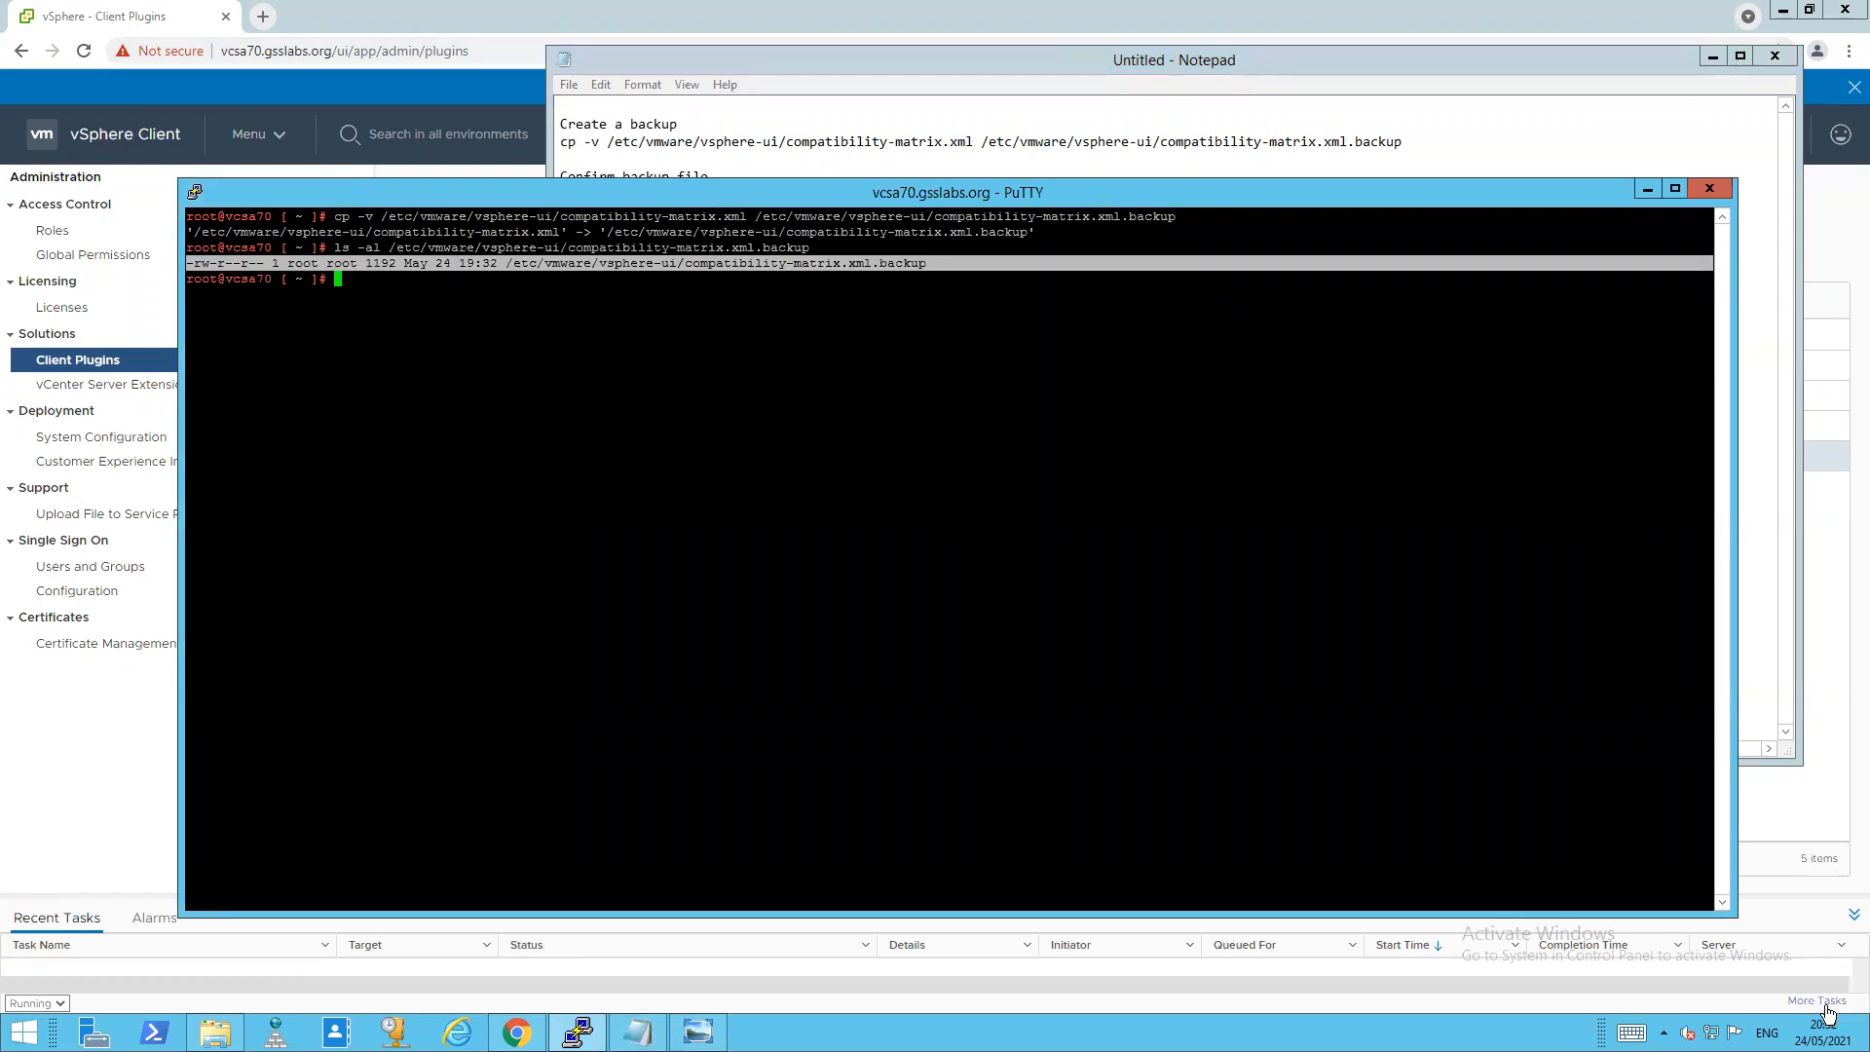
{"action": "mouse_move", "coordinate": [841, 50]}
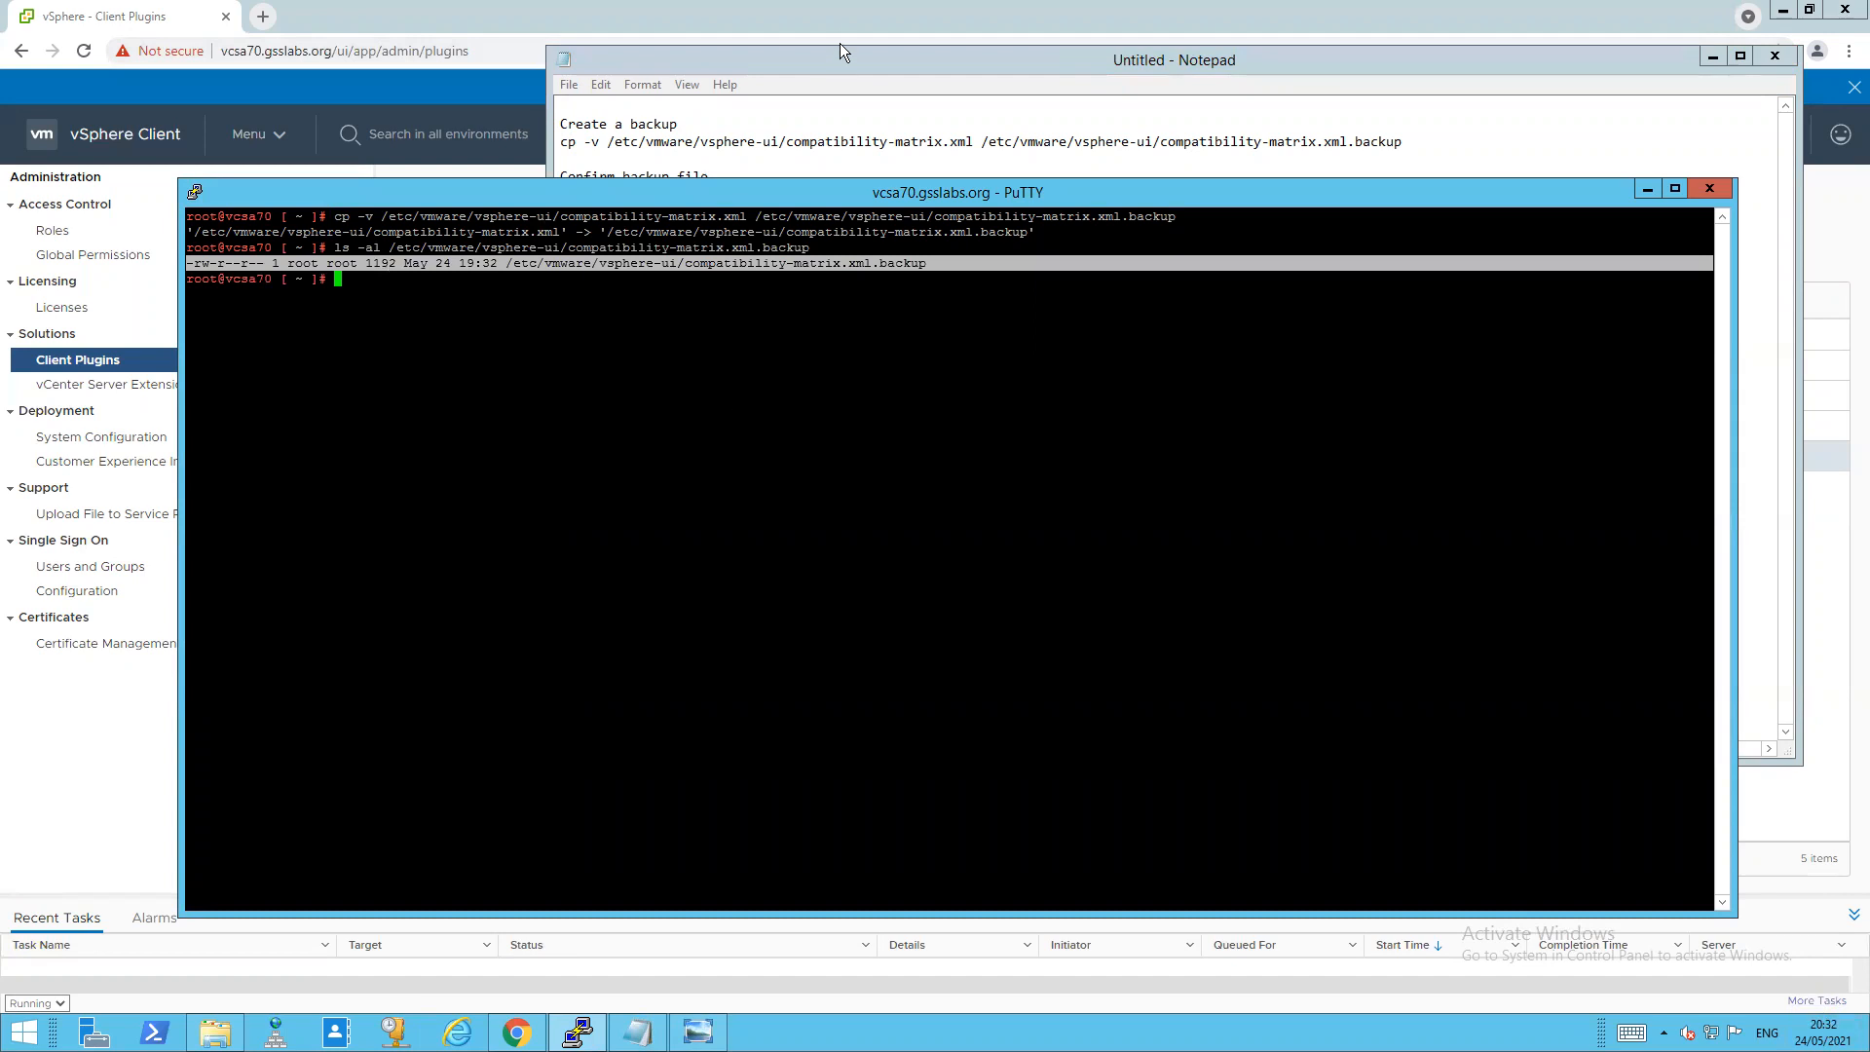
{"action": "mouse_move", "coordinate": [839, 62]}
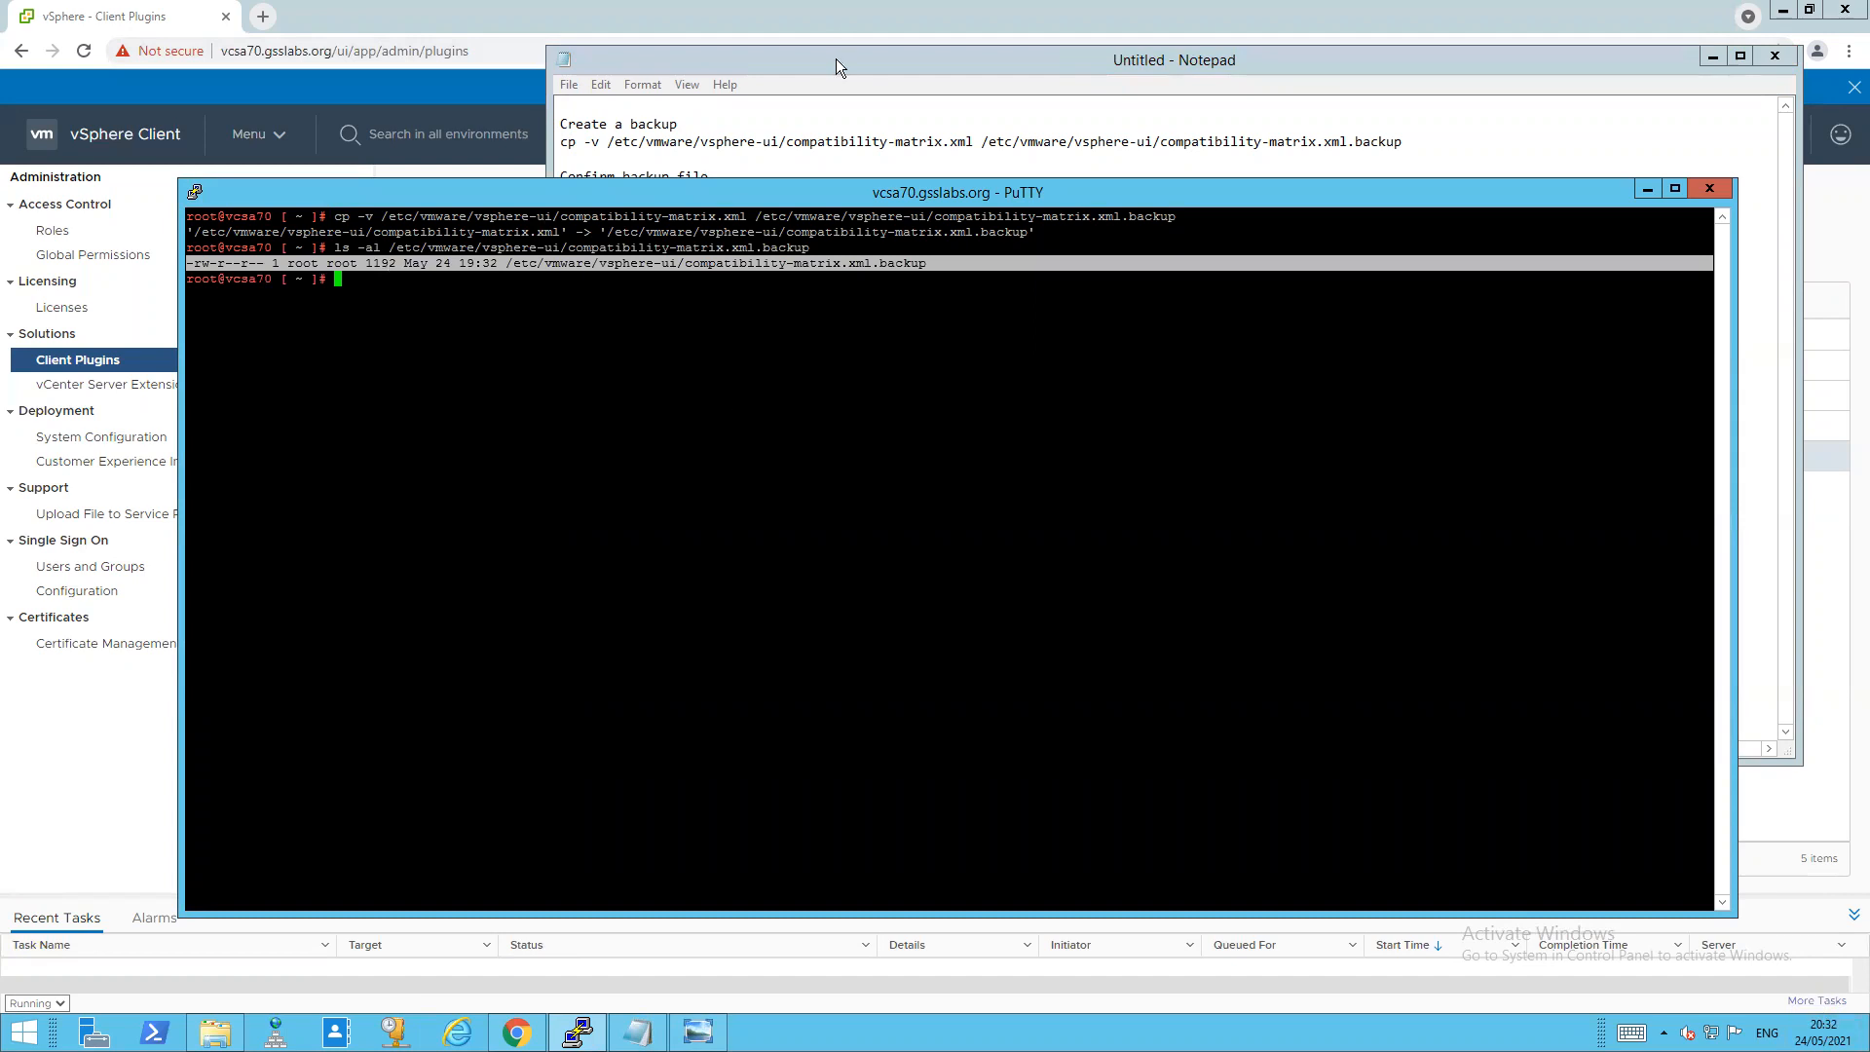
{"action": "mouse_move", "coordinate": [920, 68]}
{"action": "type", "text": "vi /etc/vmware/vsphere-ui/compatibility-matrix.xml"}
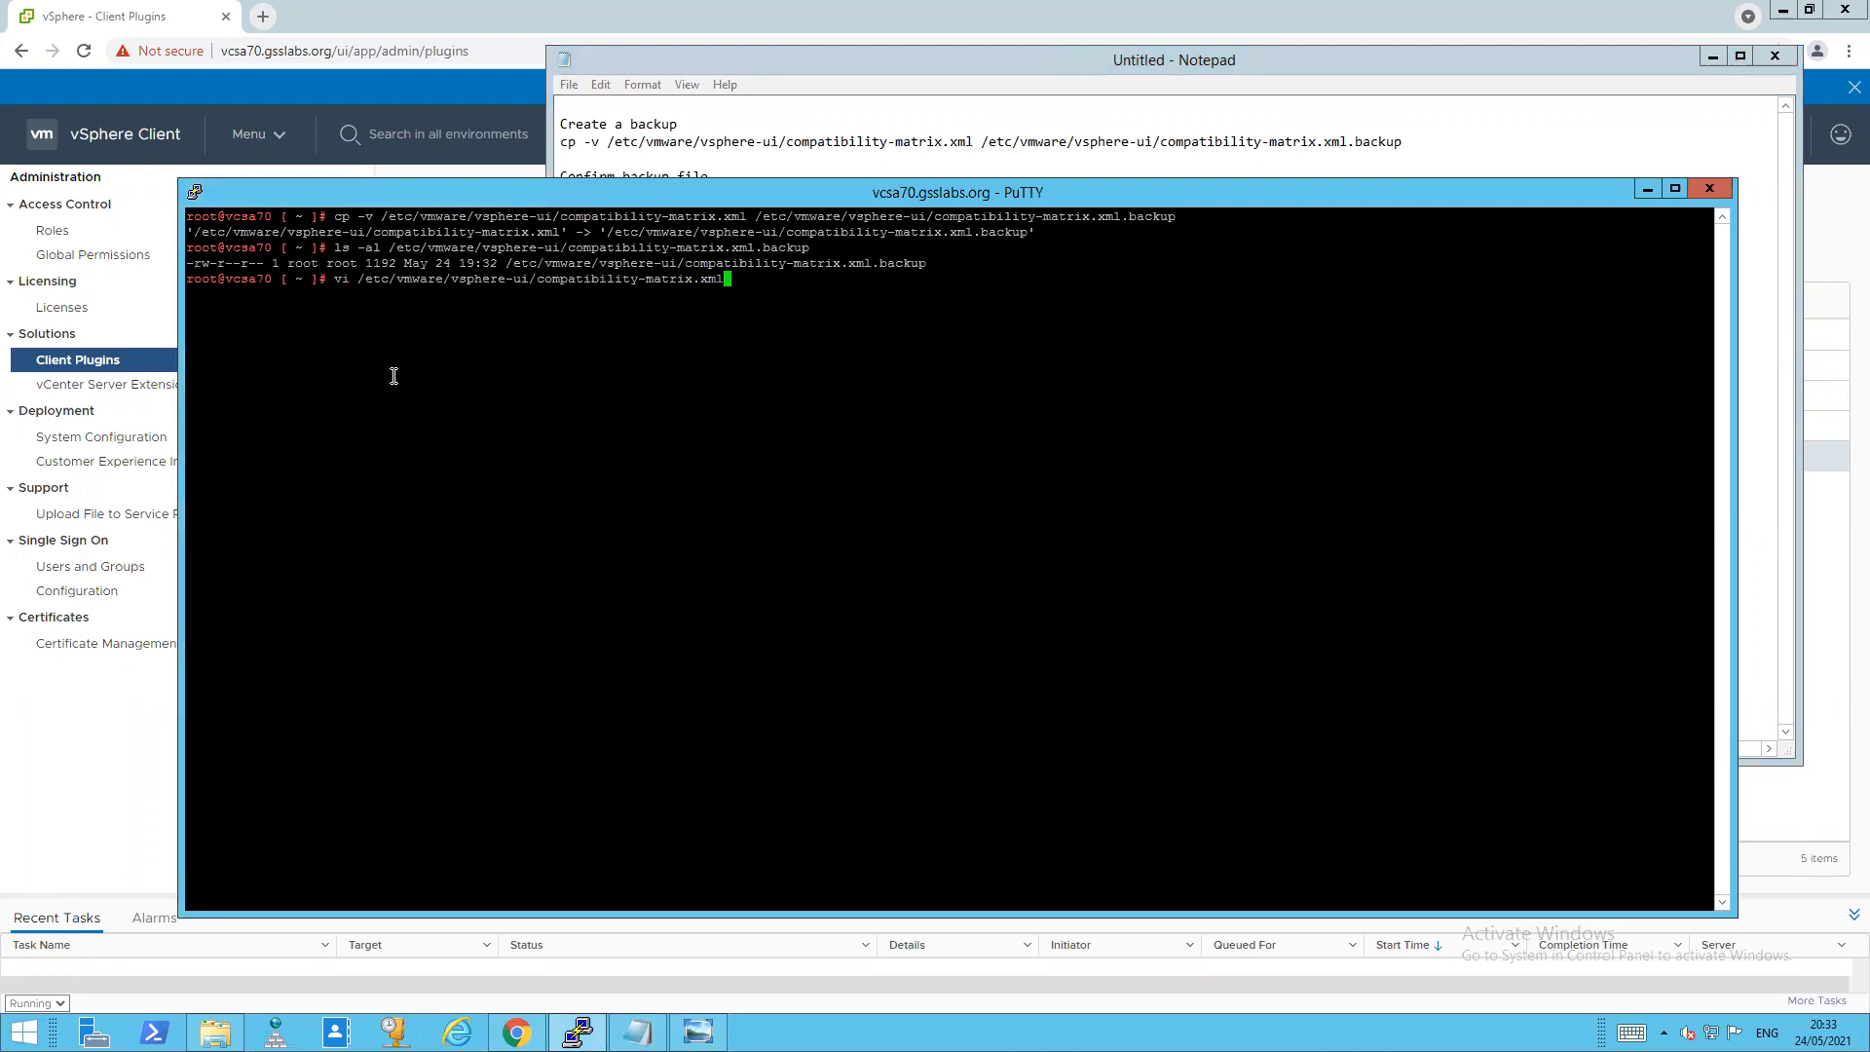
- Run vi on /etc/vmware/vsphere-ui/compatibility-matrix.xml and move past the white-list comment close
{"action": "key", "text": "Enter"}
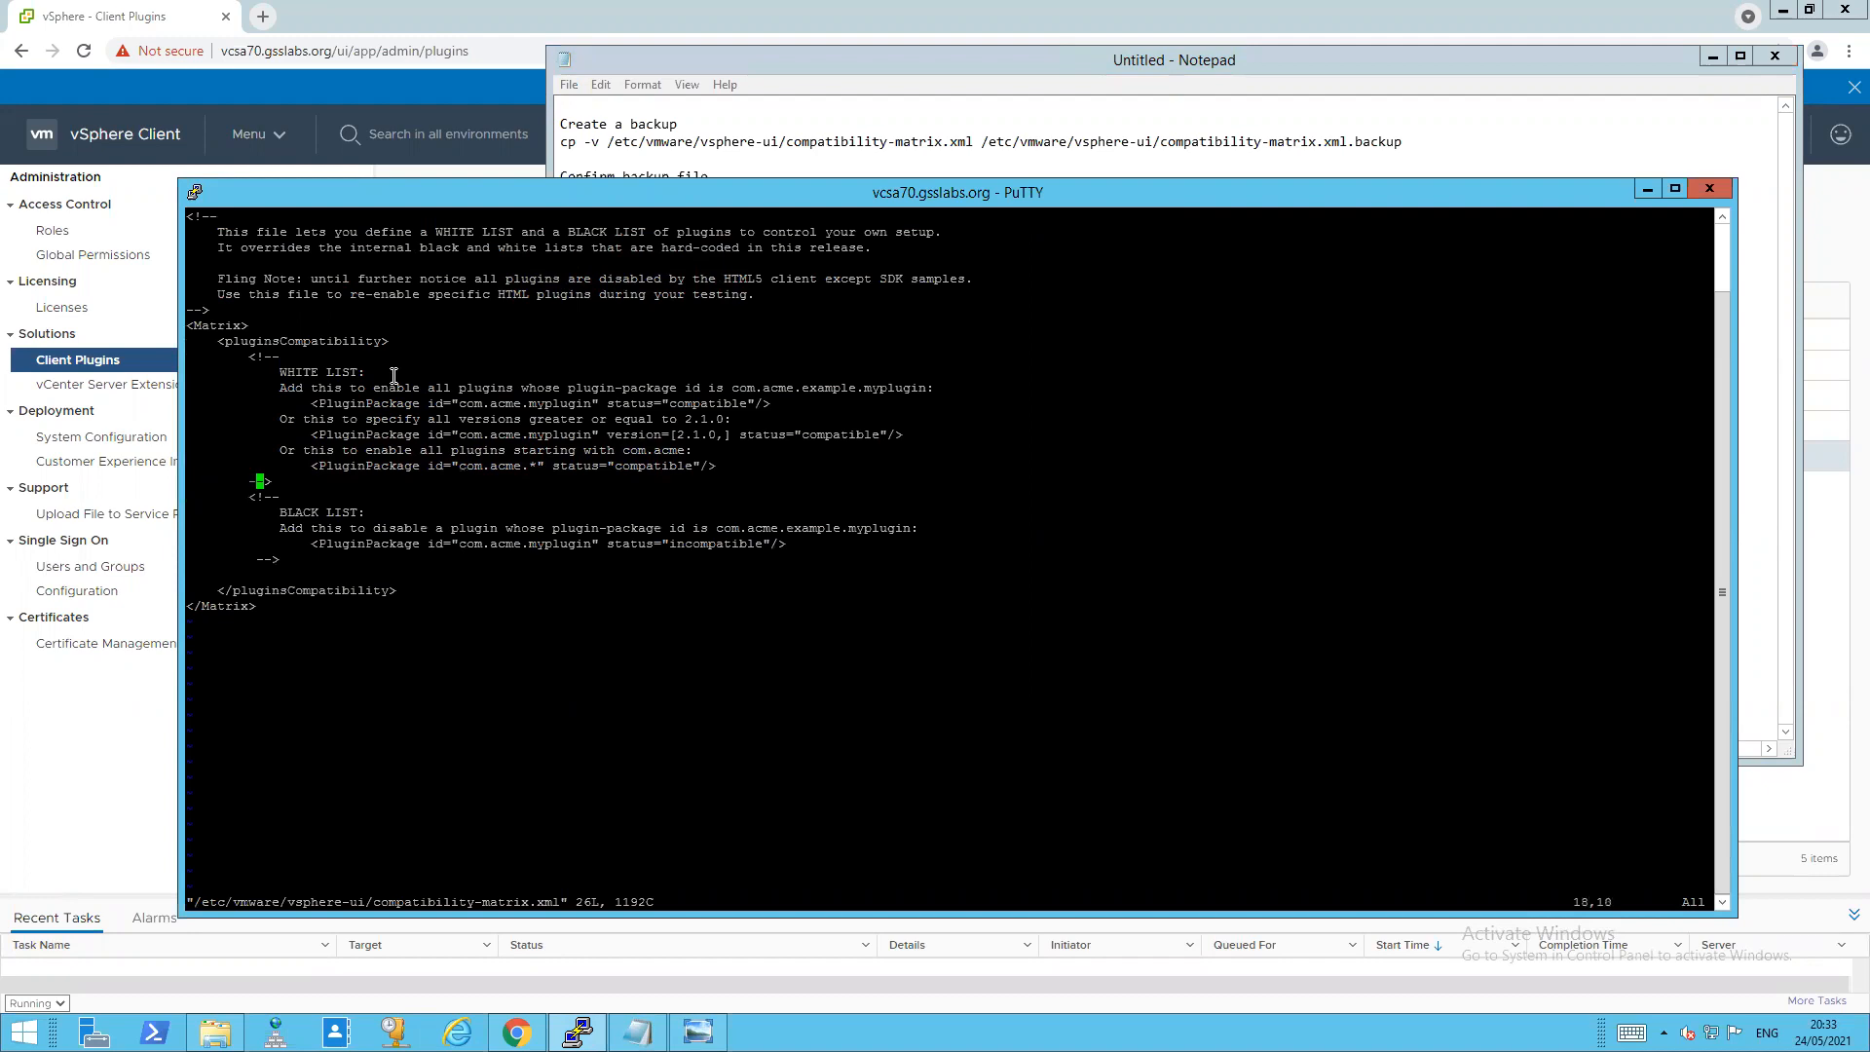
{"action": "key", "text": "Right"}
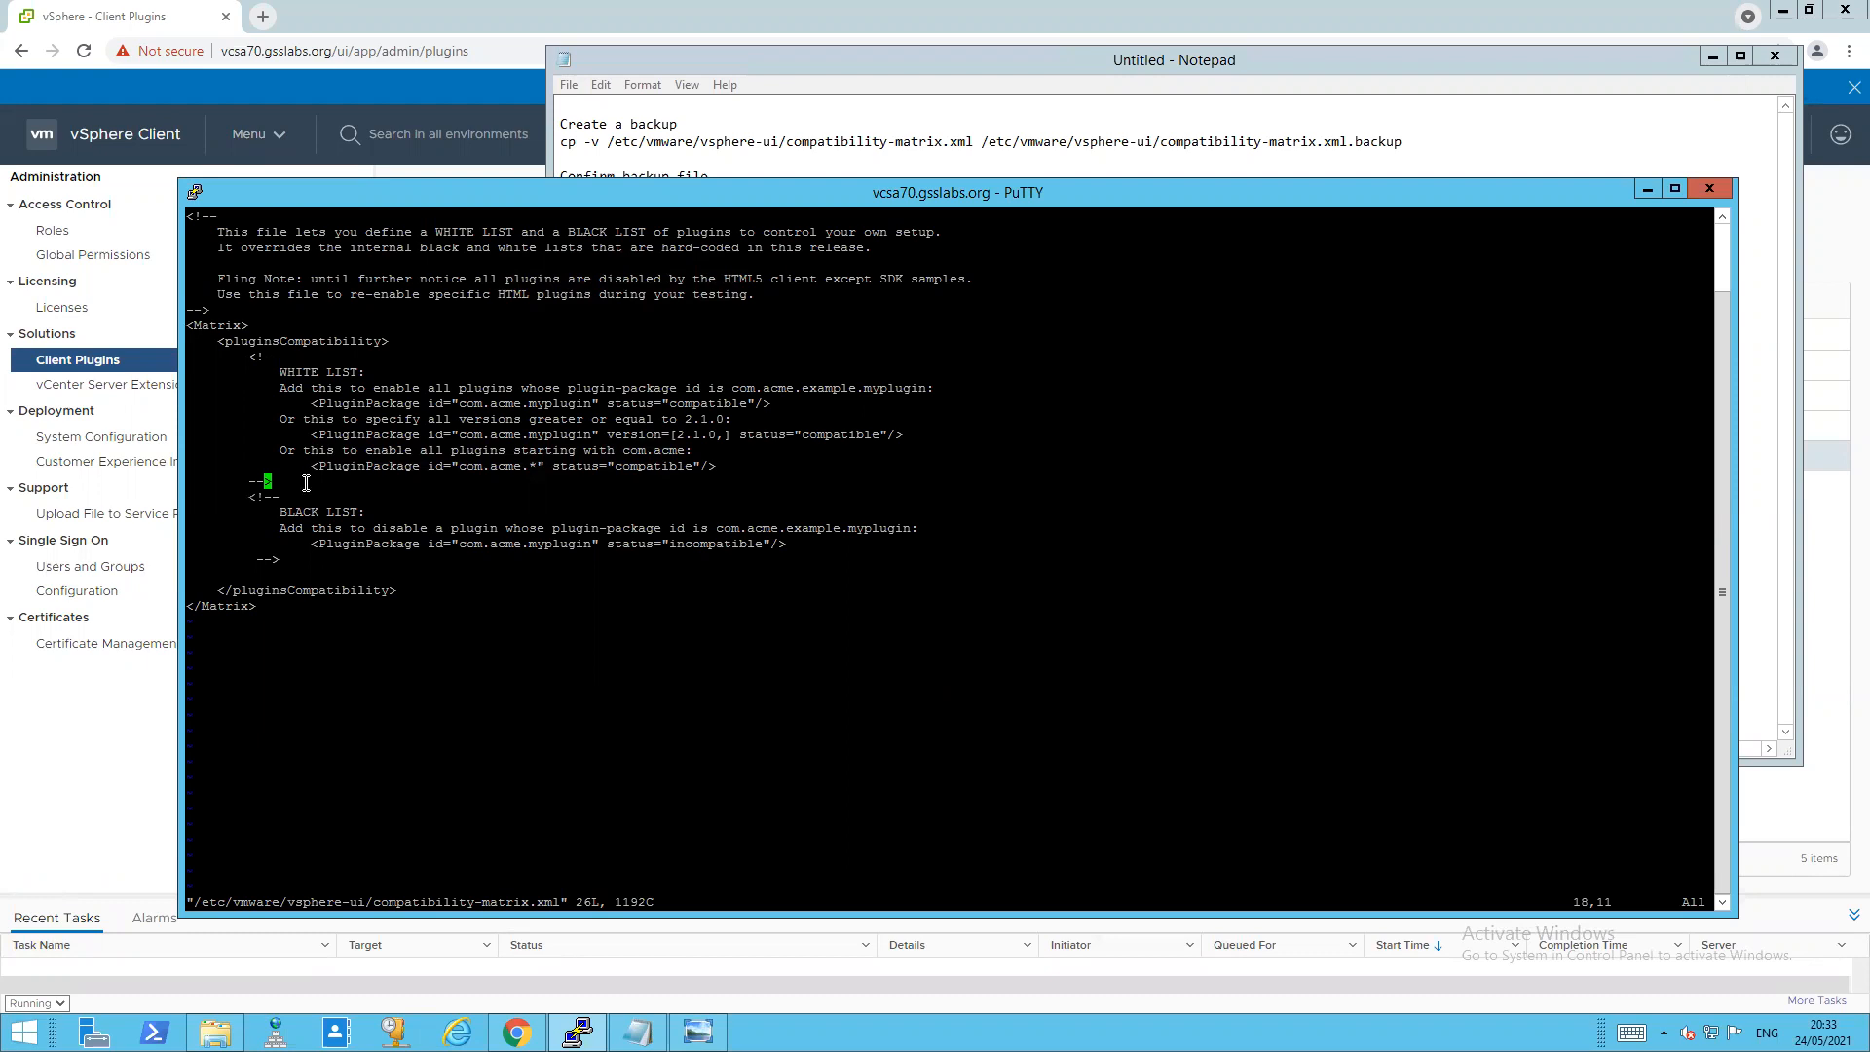
- Enter insert mode and add the vSAN H5 PluginPackage line with status="incompatible"
{"action": "key", "text": "i"}
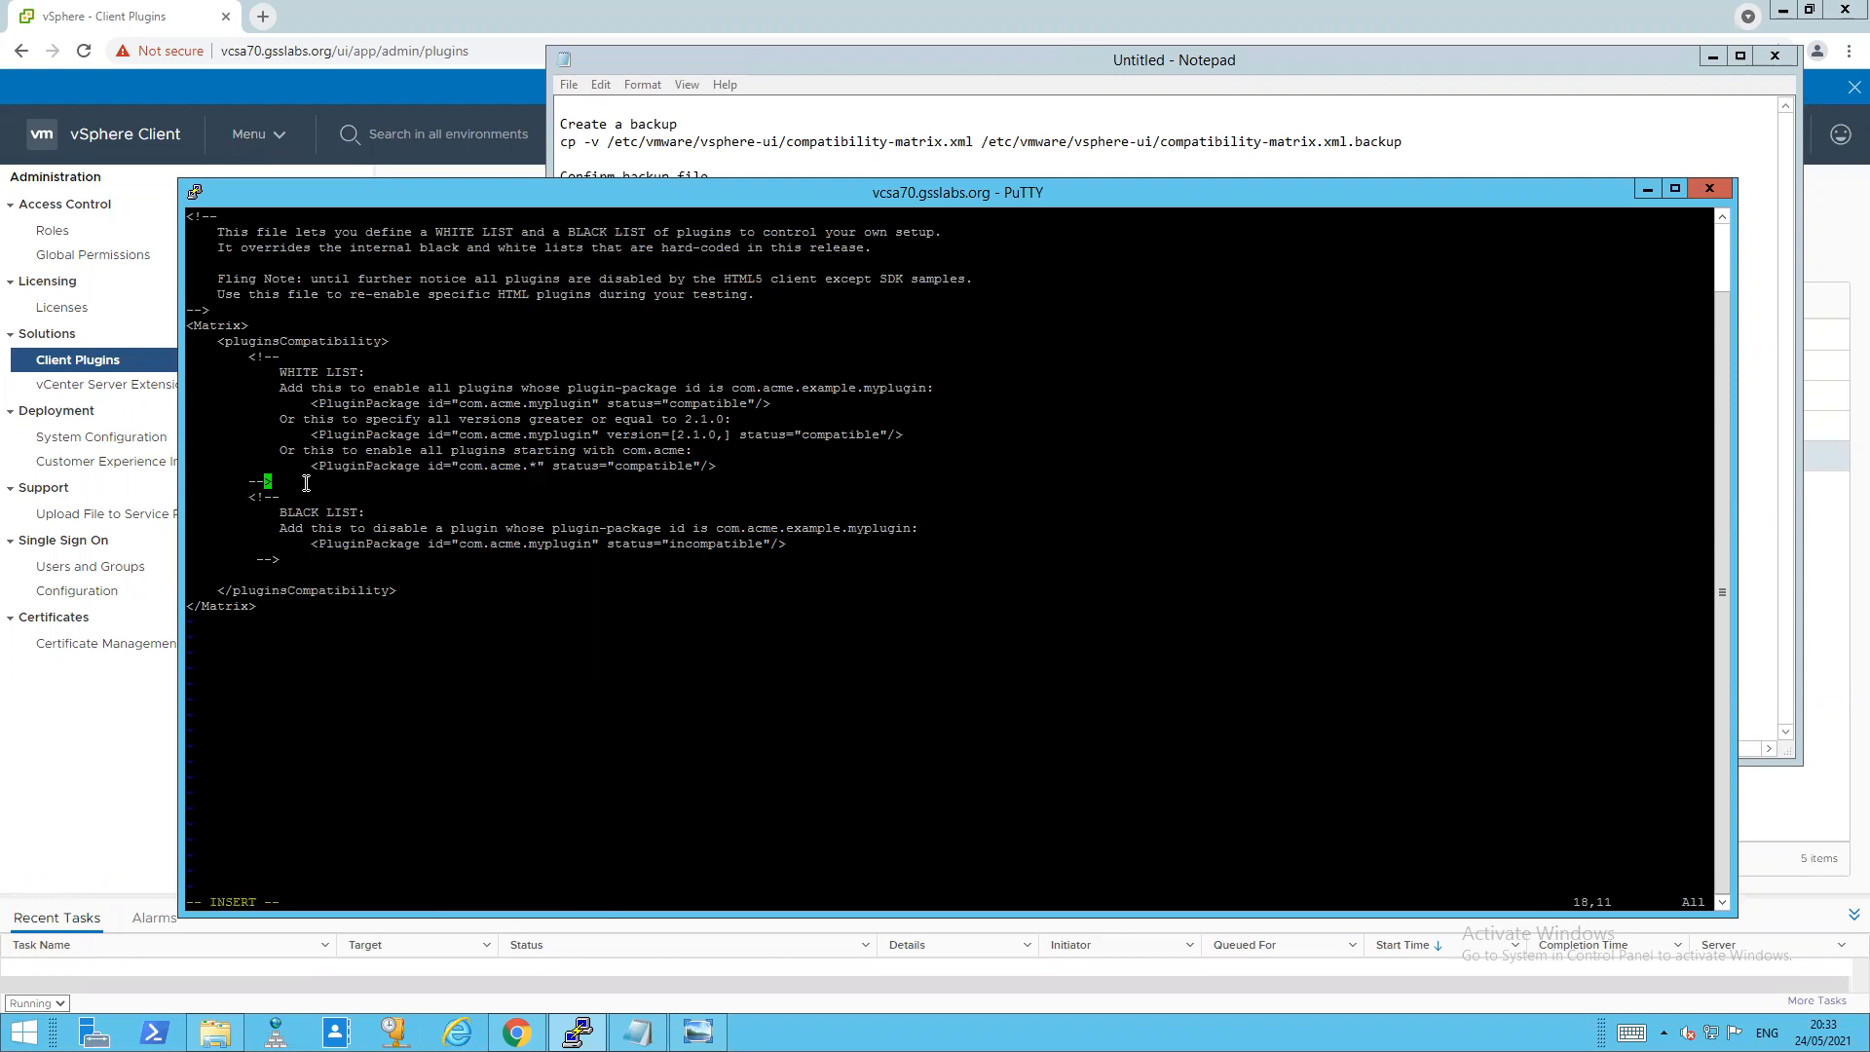
{"action": "mouse_move", "coordinate": [280, 838]}
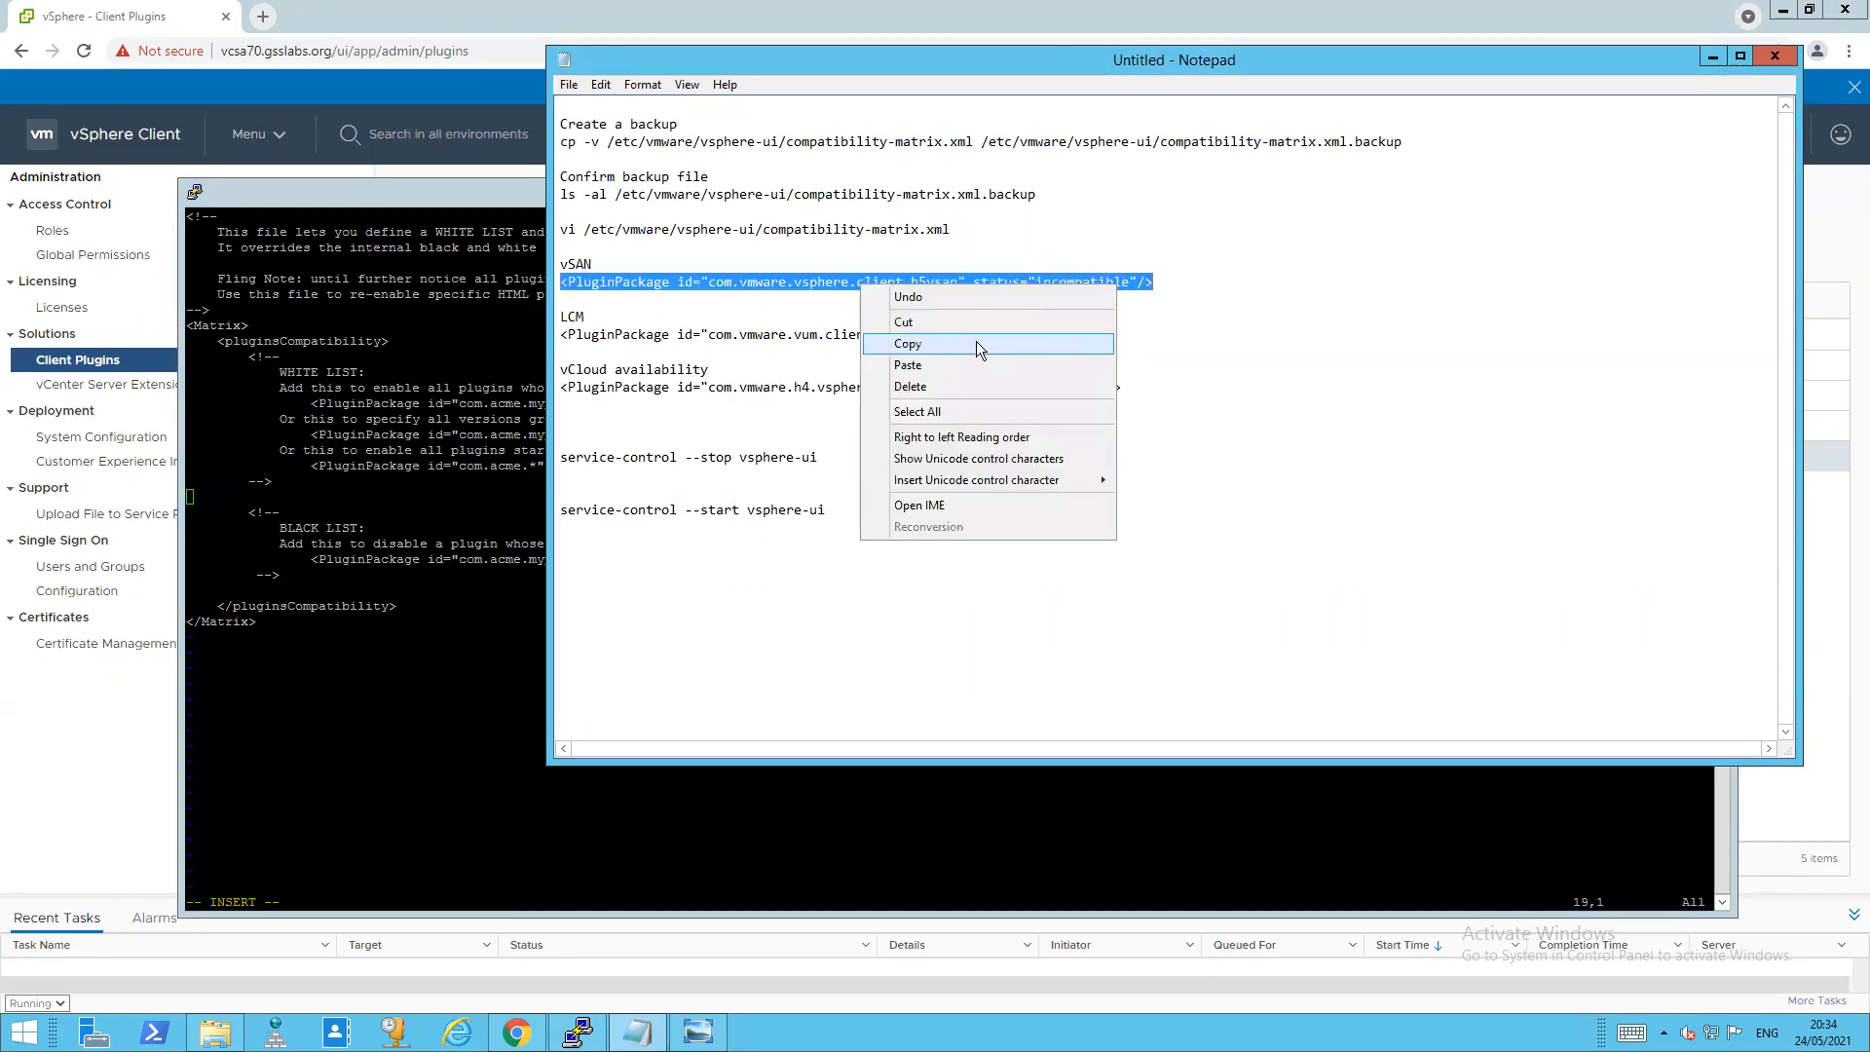
{"action": "left_click", "coordinate": [908, 343]}
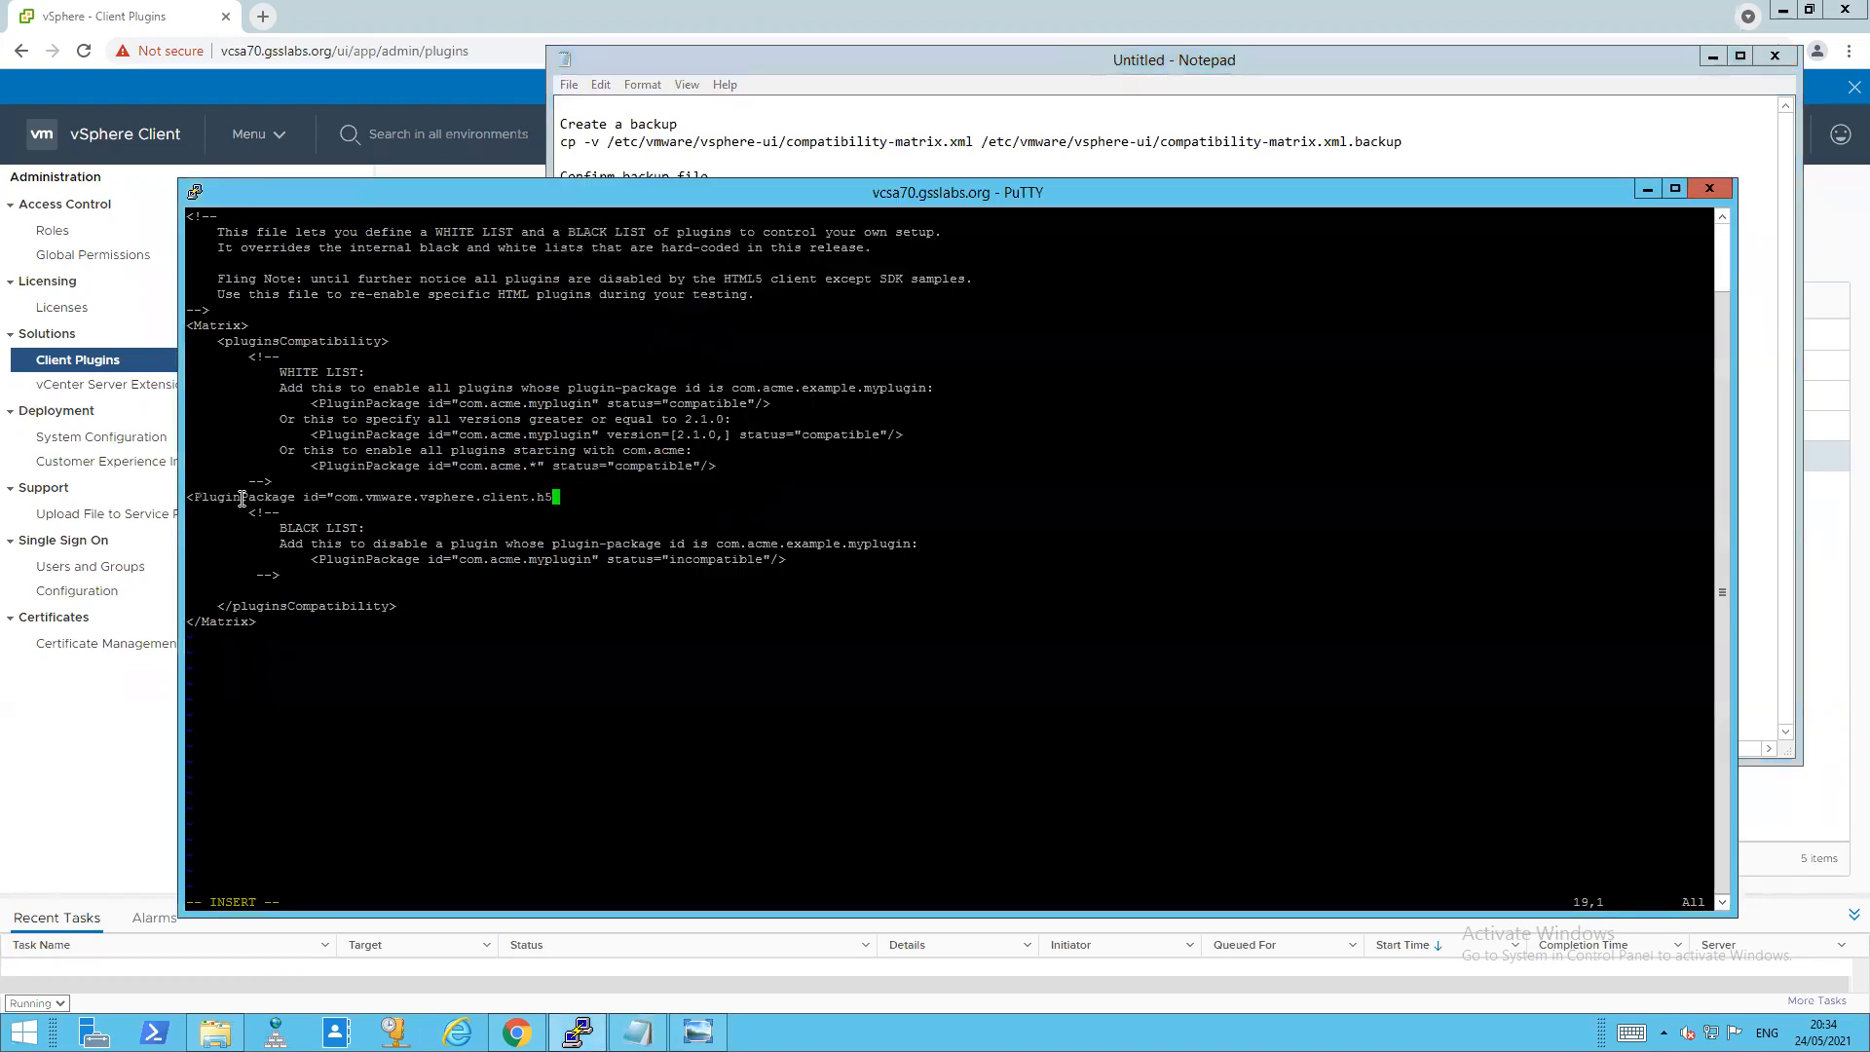
{"action": "type", "text": "van\" status=\"incompatible\"/>"}
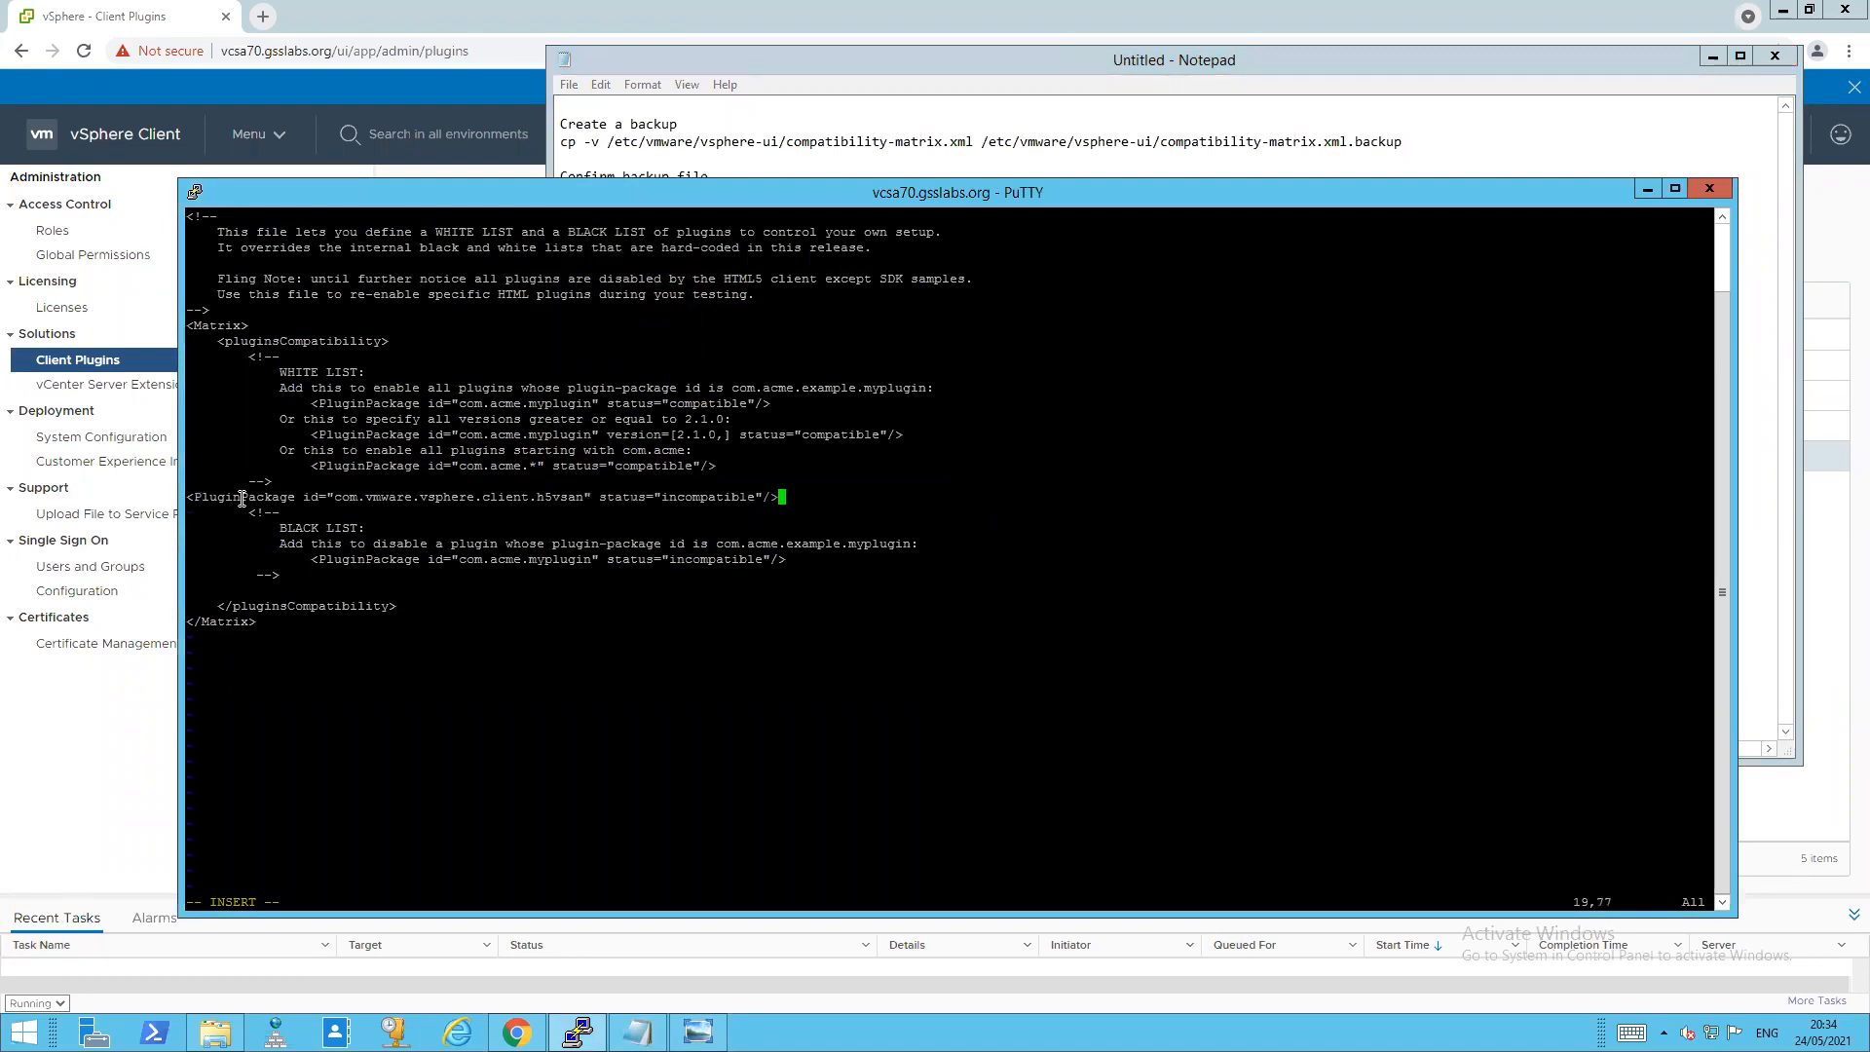
{"action": "key", "text": "Enter"}
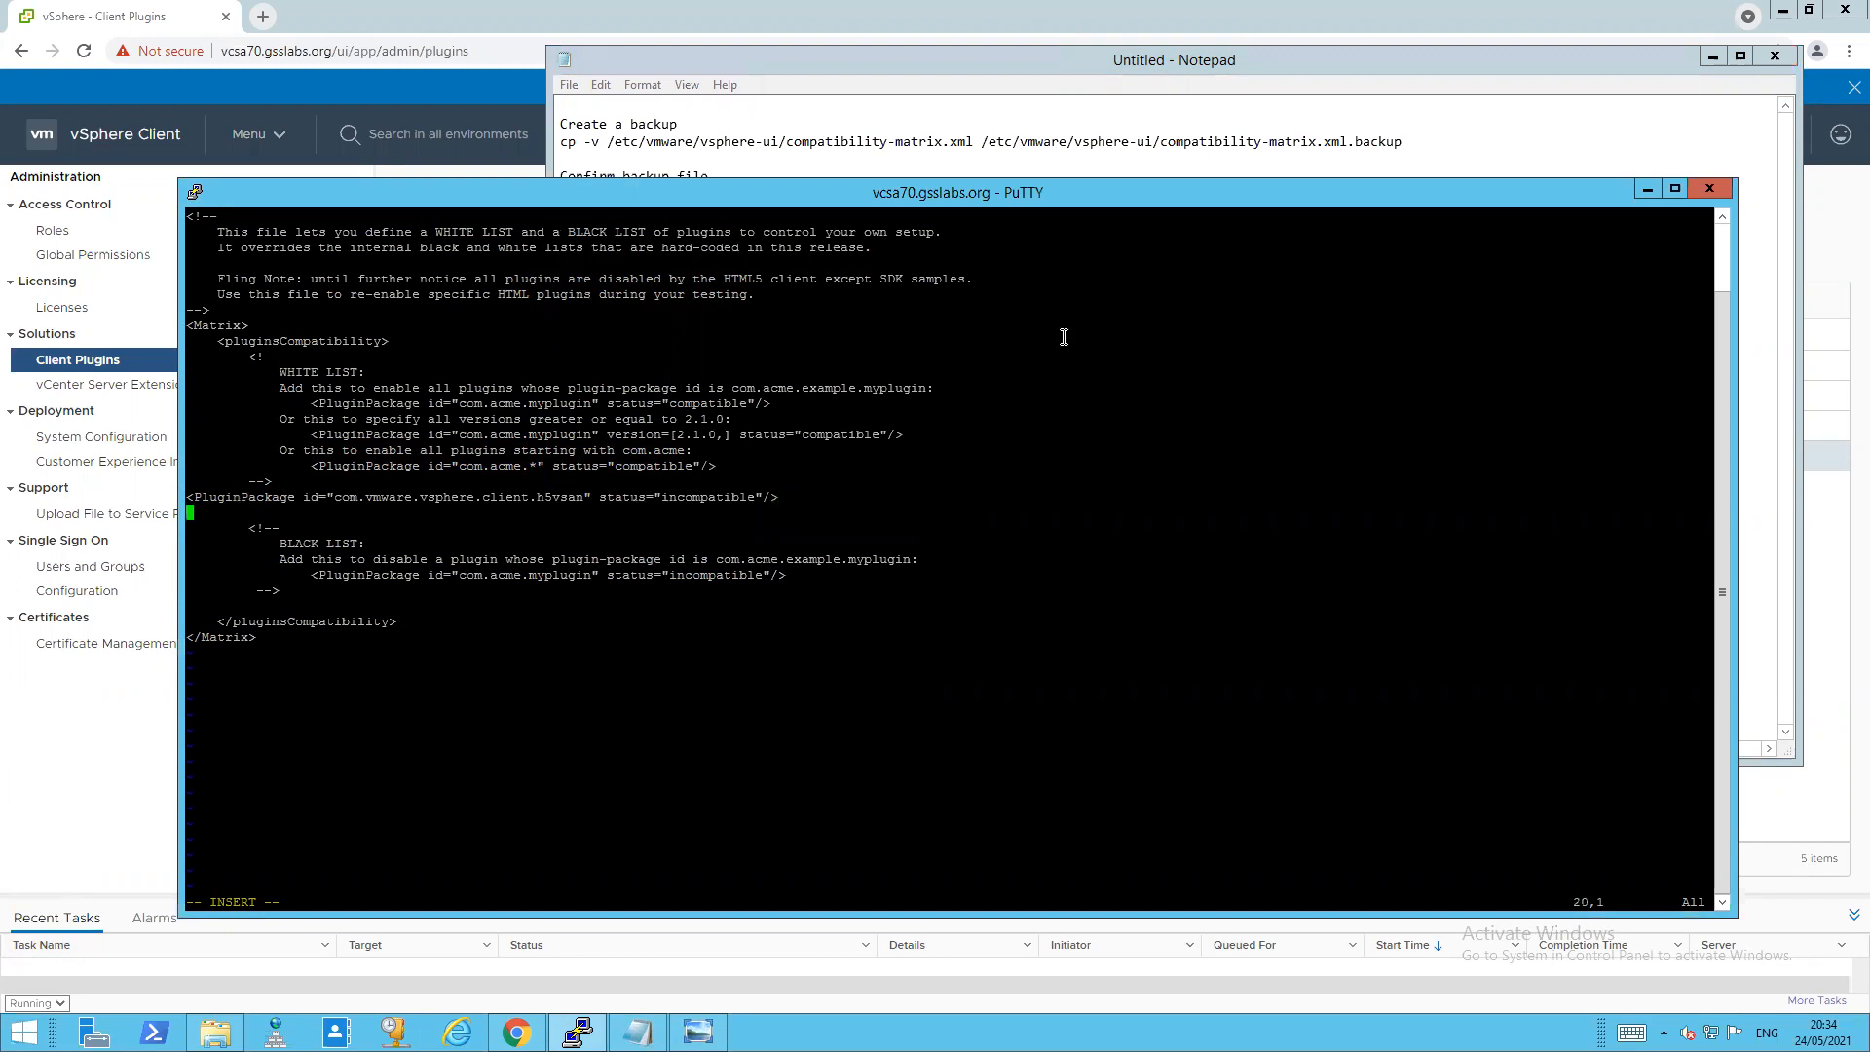
- From the Notepad notes, pick the vCloud availability plugin entry to paste next
{"action": "left_click", "coordinate": [1177, 59]}
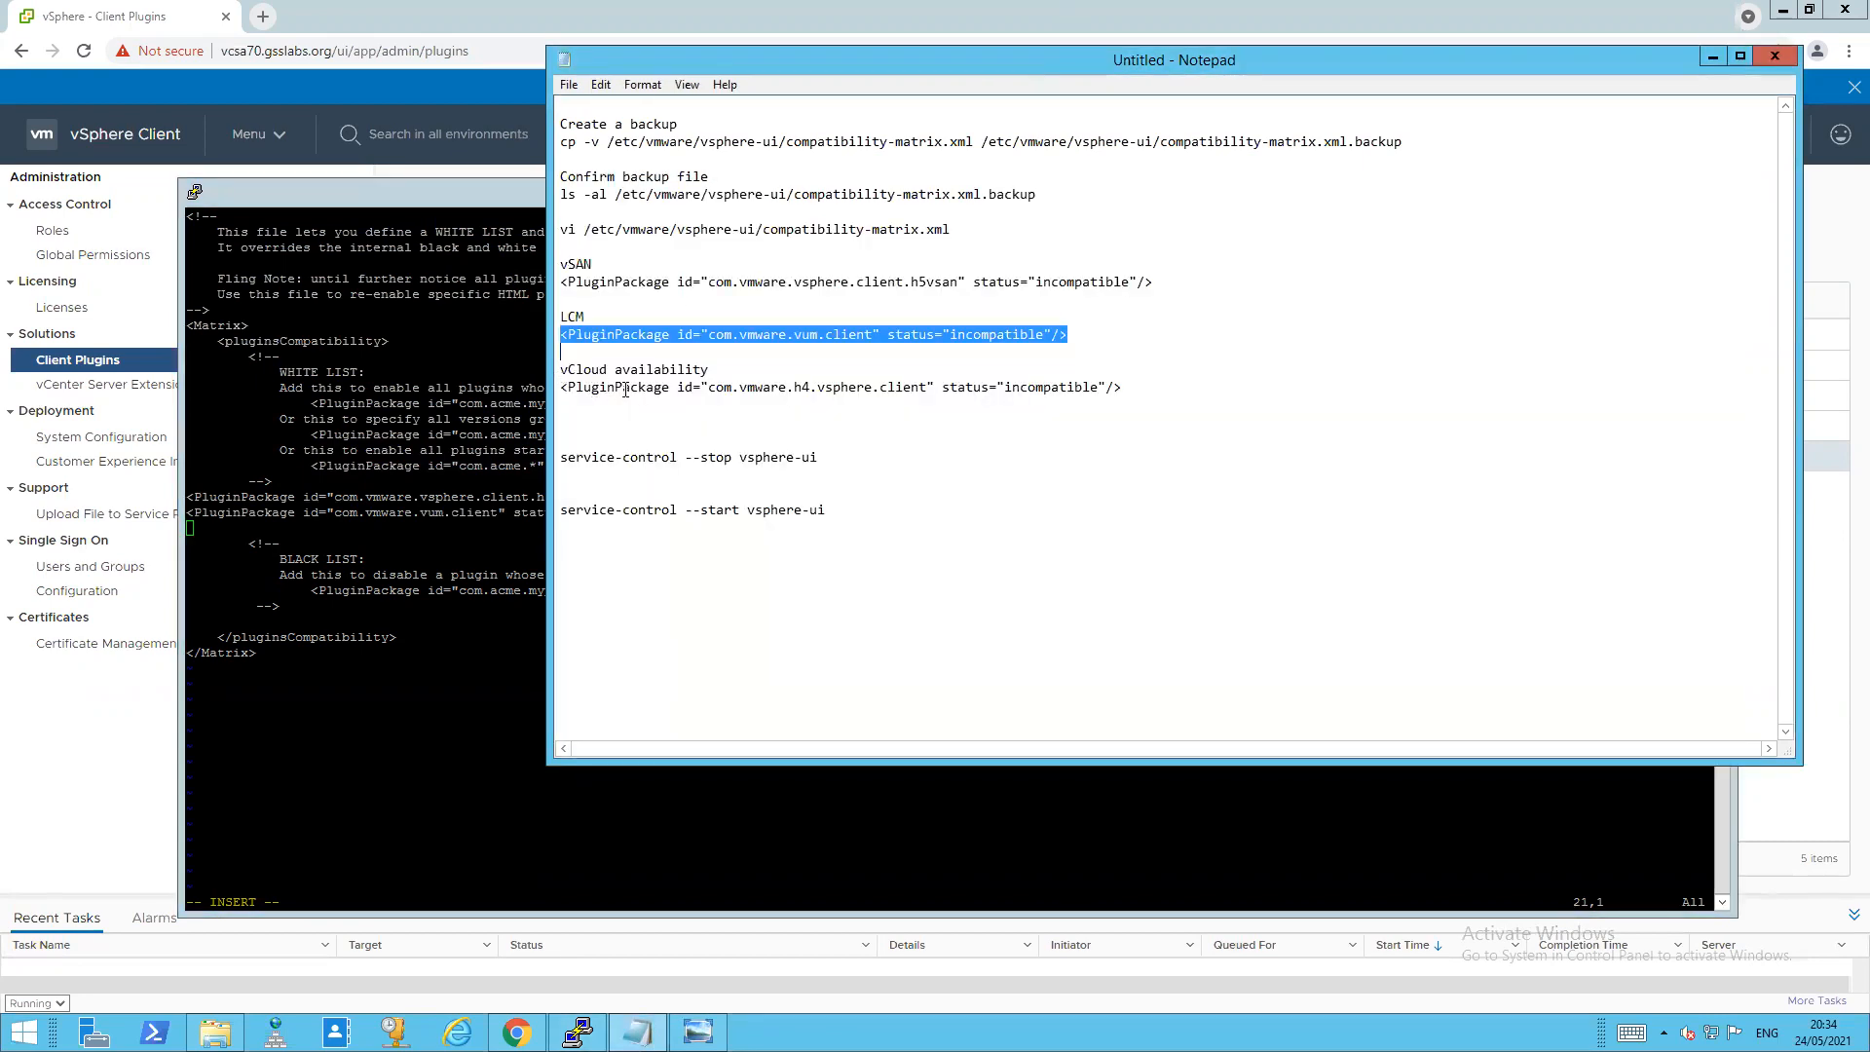
{"action": "left_click", "coordinate": [1001, 386]}
{"action": "type", "text": ":"}
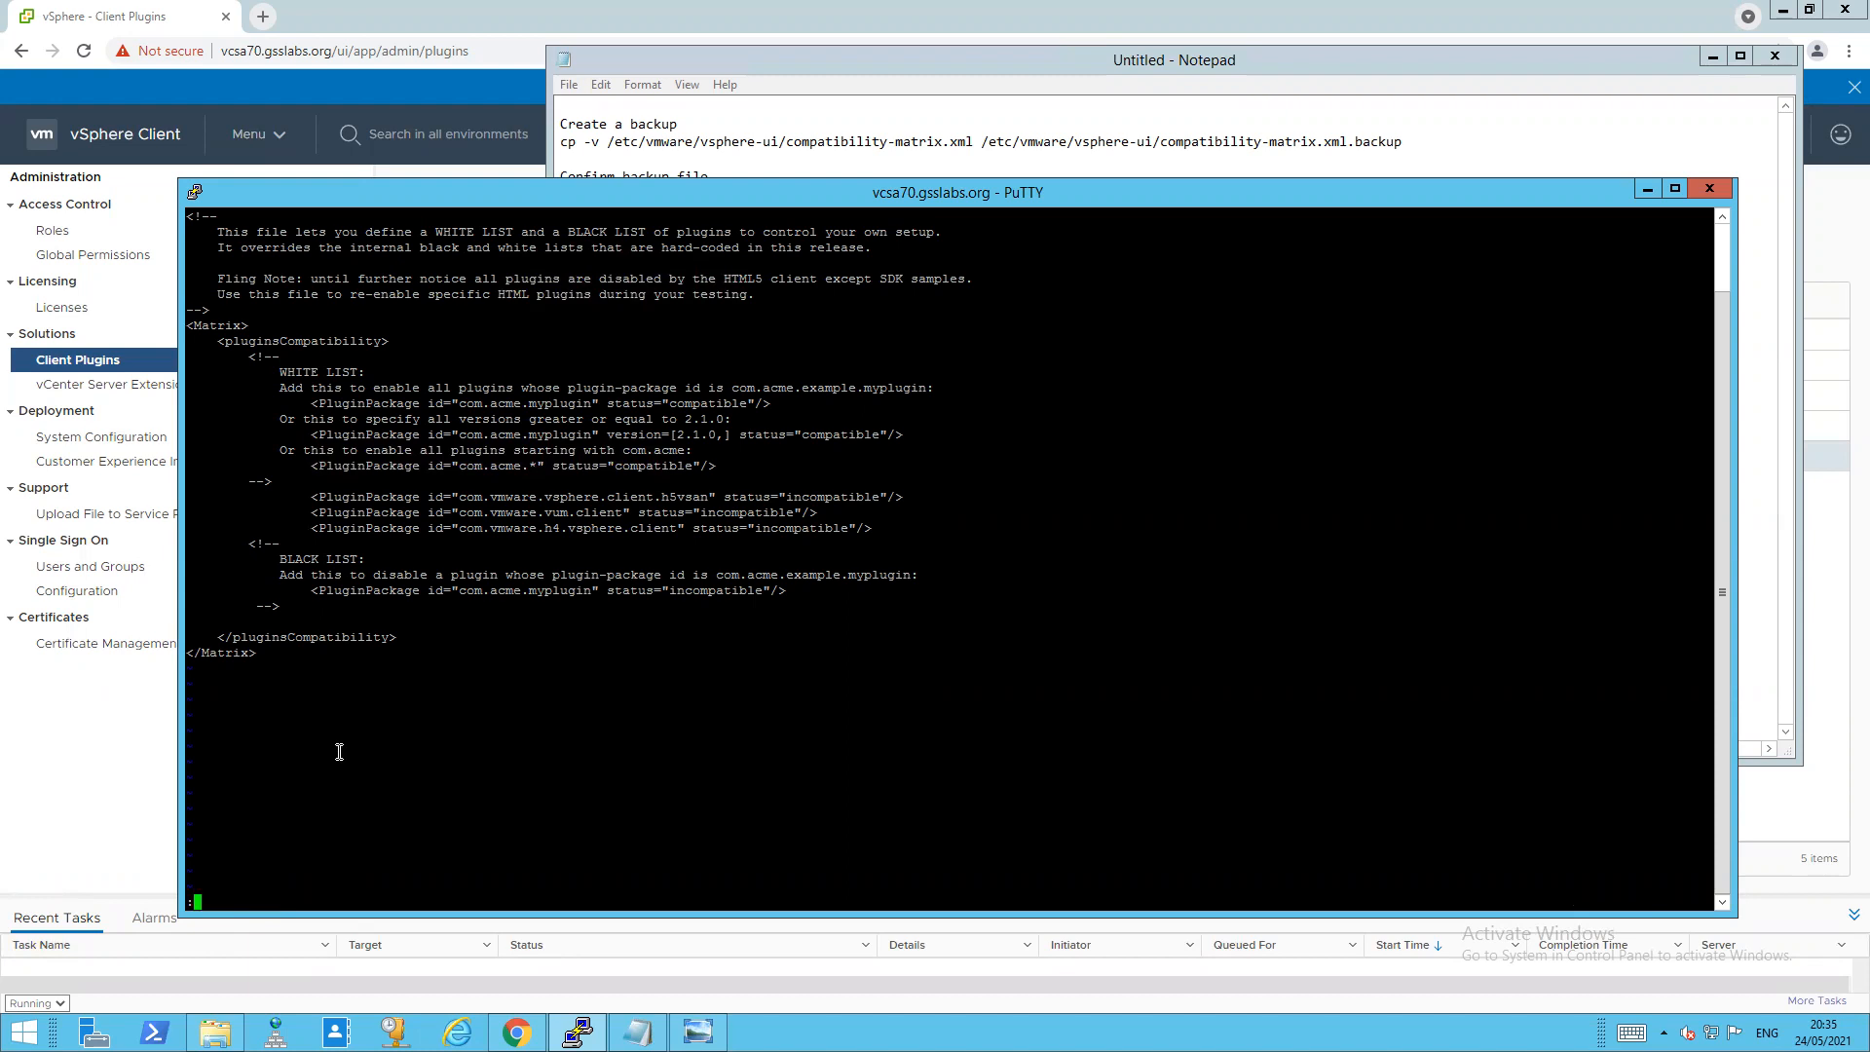
- Save and quit vi with :wq, then display compatibility-matrix.xml to check the three incompatible entries
{"action": "type", "text": "w"}
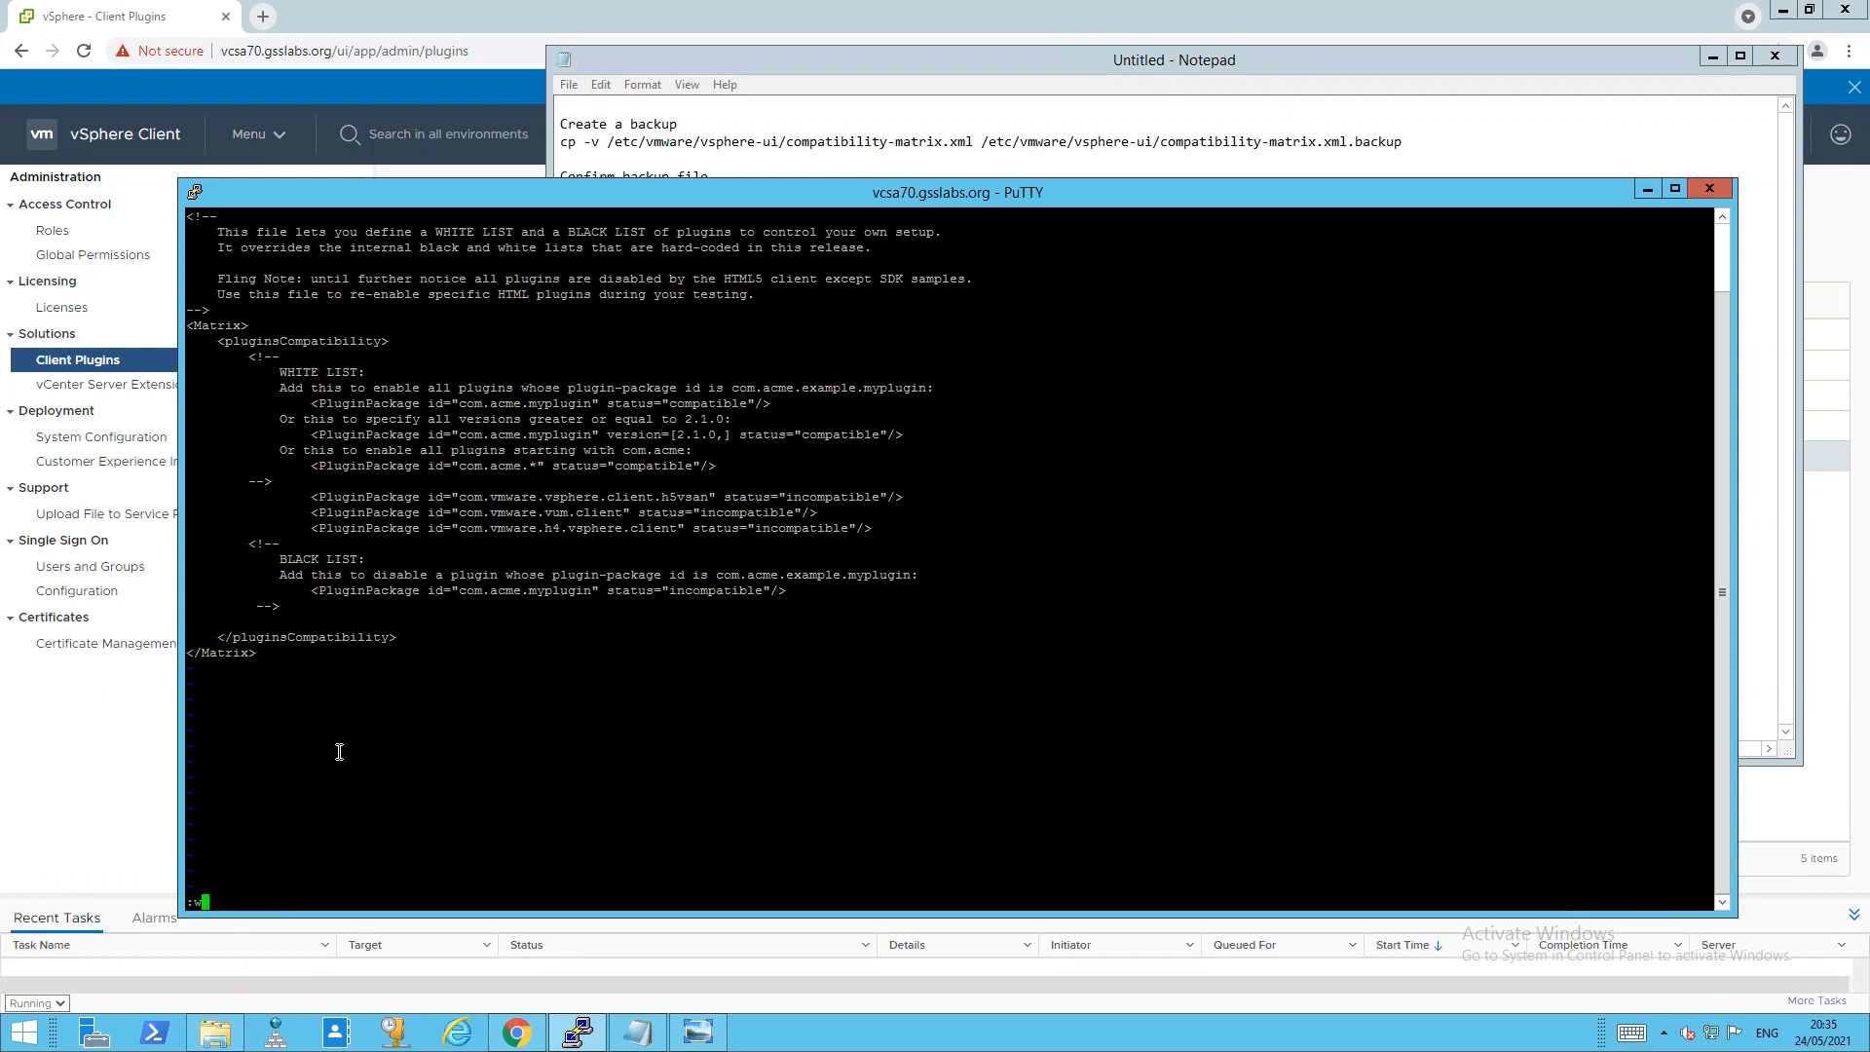
{"action": "type", "text": "wq"}
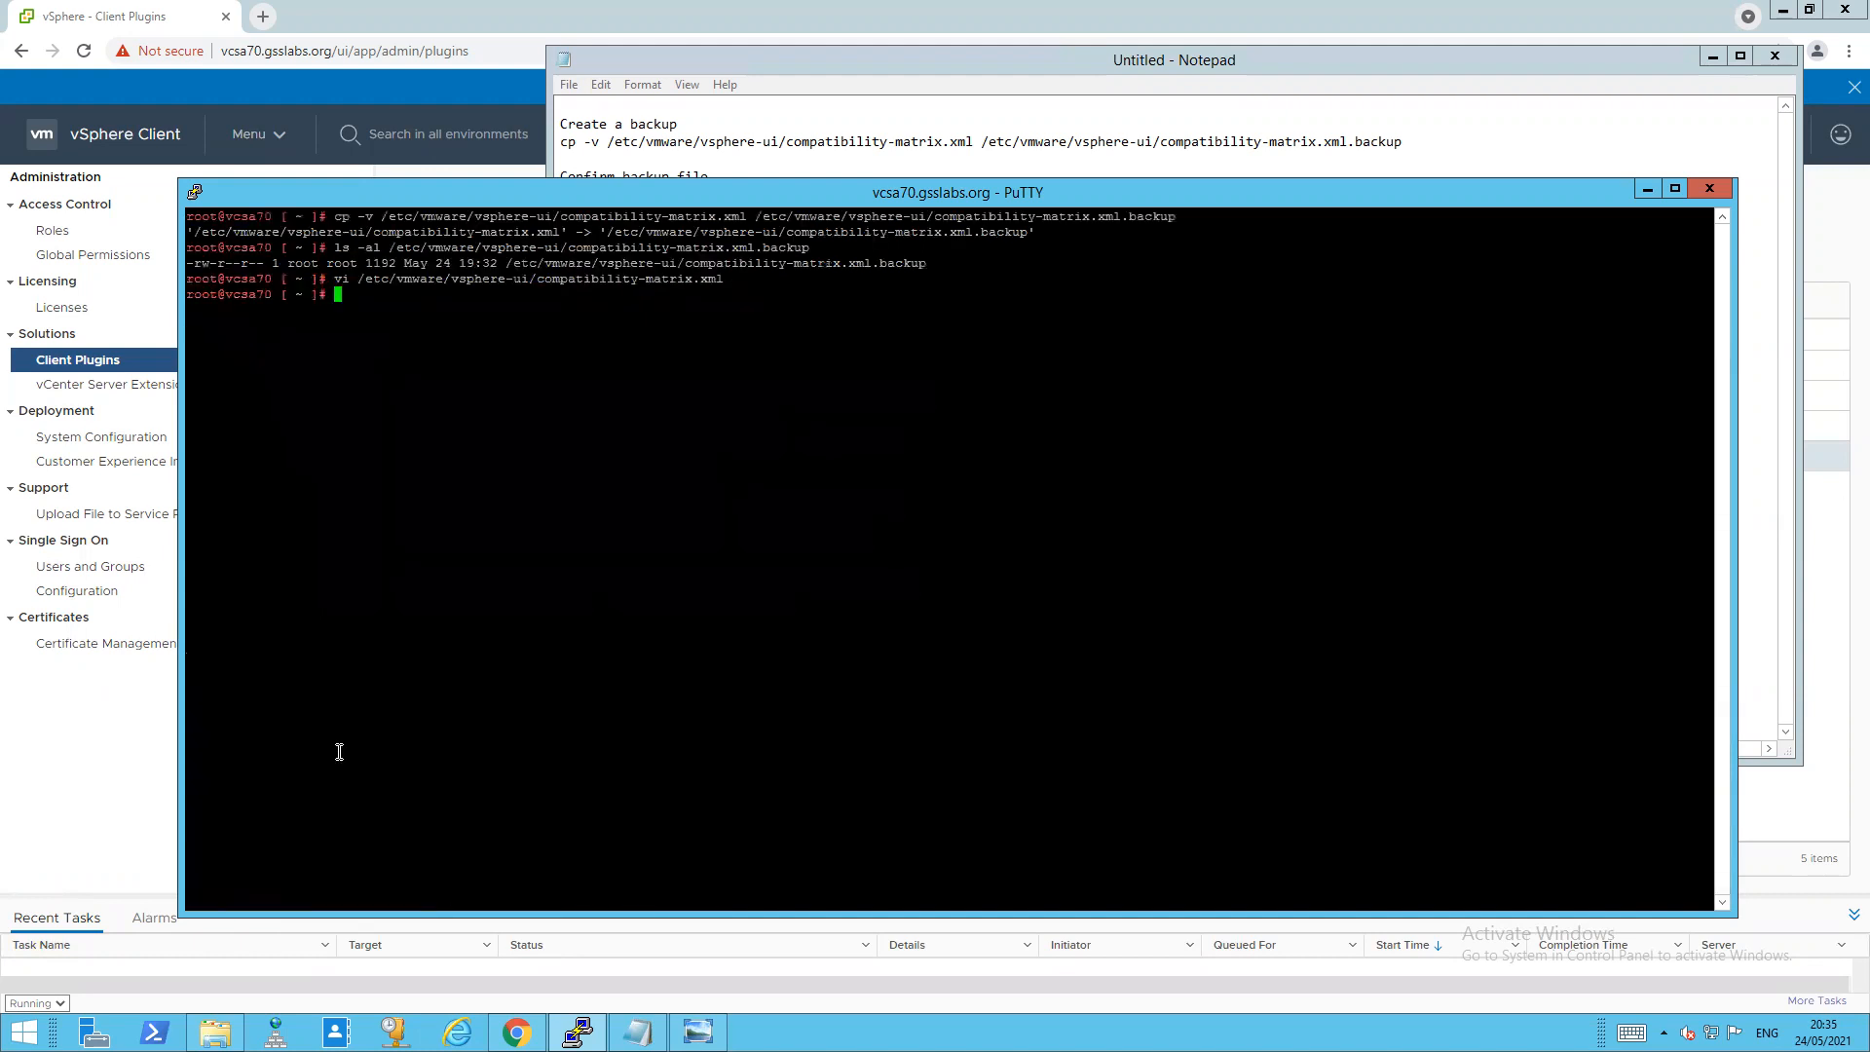
{"action": "type", "text": "vi /etc/vmware/vsphere-ui/compatibility-matrix.xml"}
{"action": "type", "text": "cat /etc/vmware/vsphere-ui/compatibility-matrix.xml"}
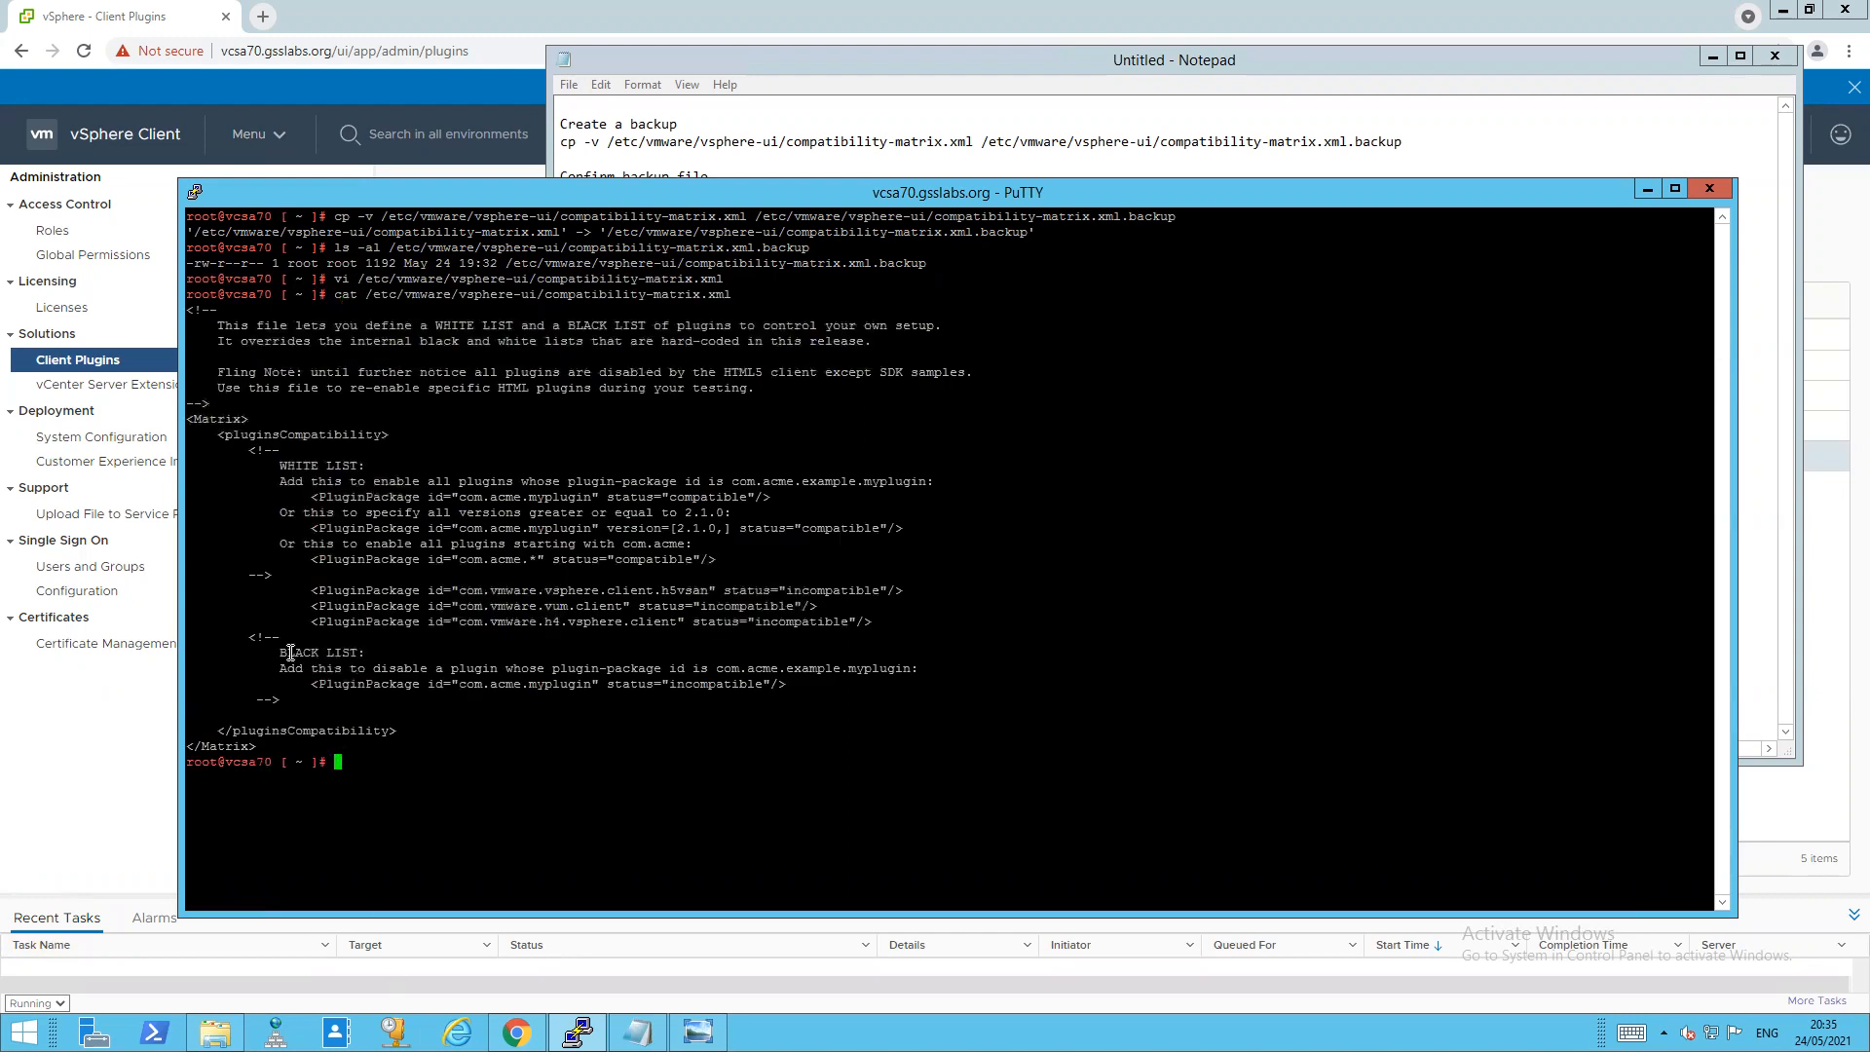
{"action": "left_click_drag", "start_coordinate": [309, 588], "coordinate": [680, 621]}
{"action": "type", "text": "service-control --stop vsphere-ui"}
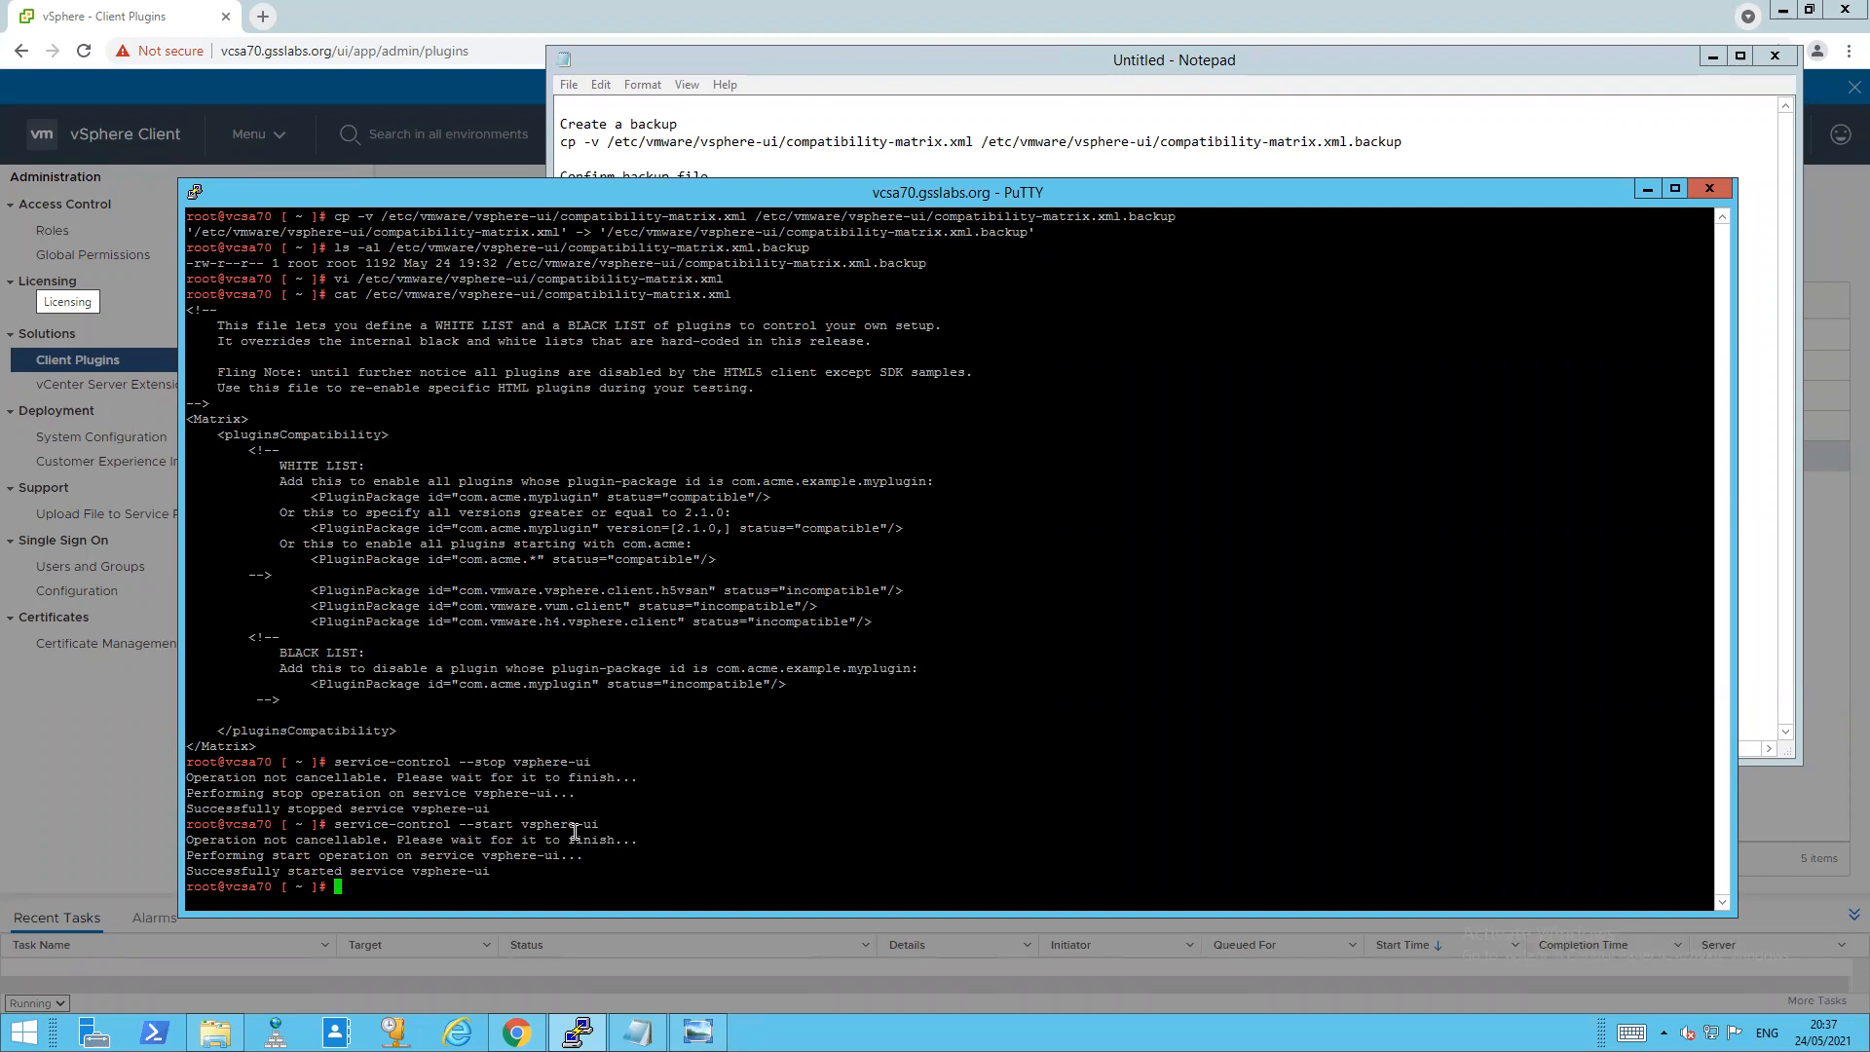
{"action": "mouse_move", "coordinate": [666, 683]}
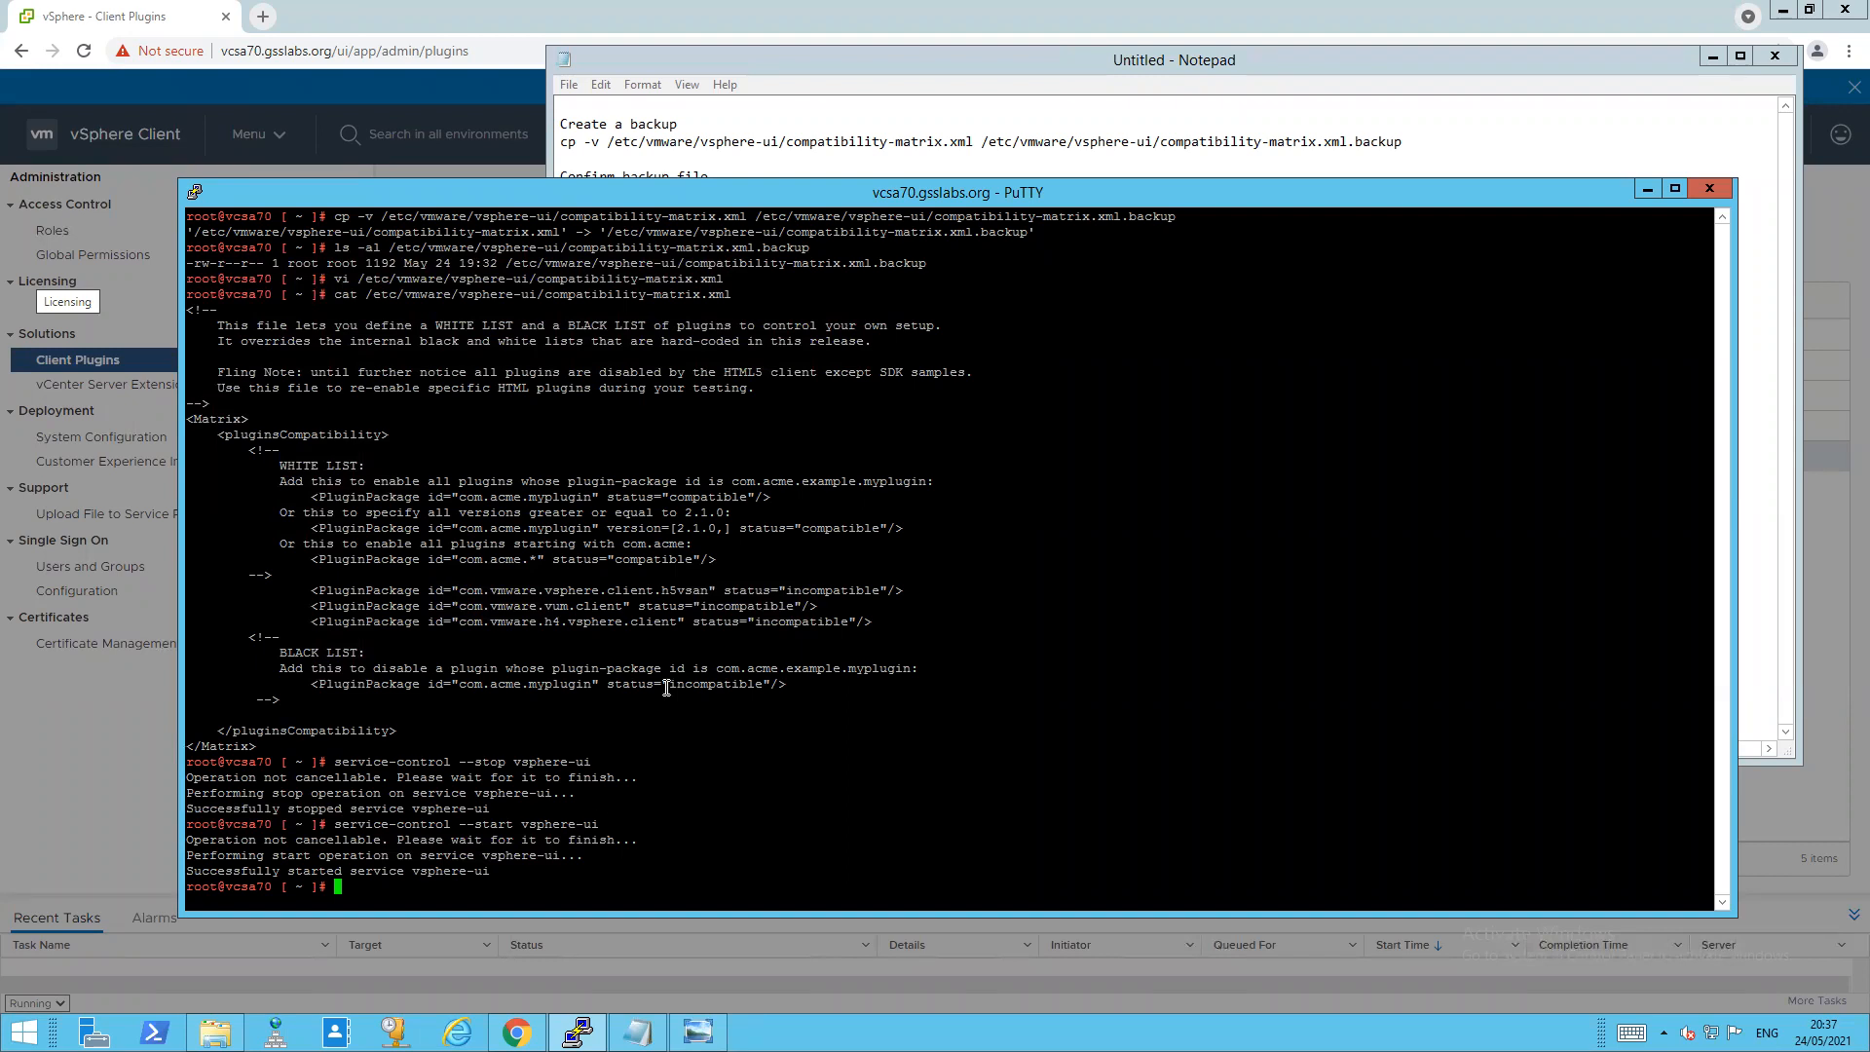
{"action": "mouse_move", "coordinate": [402, 98]}
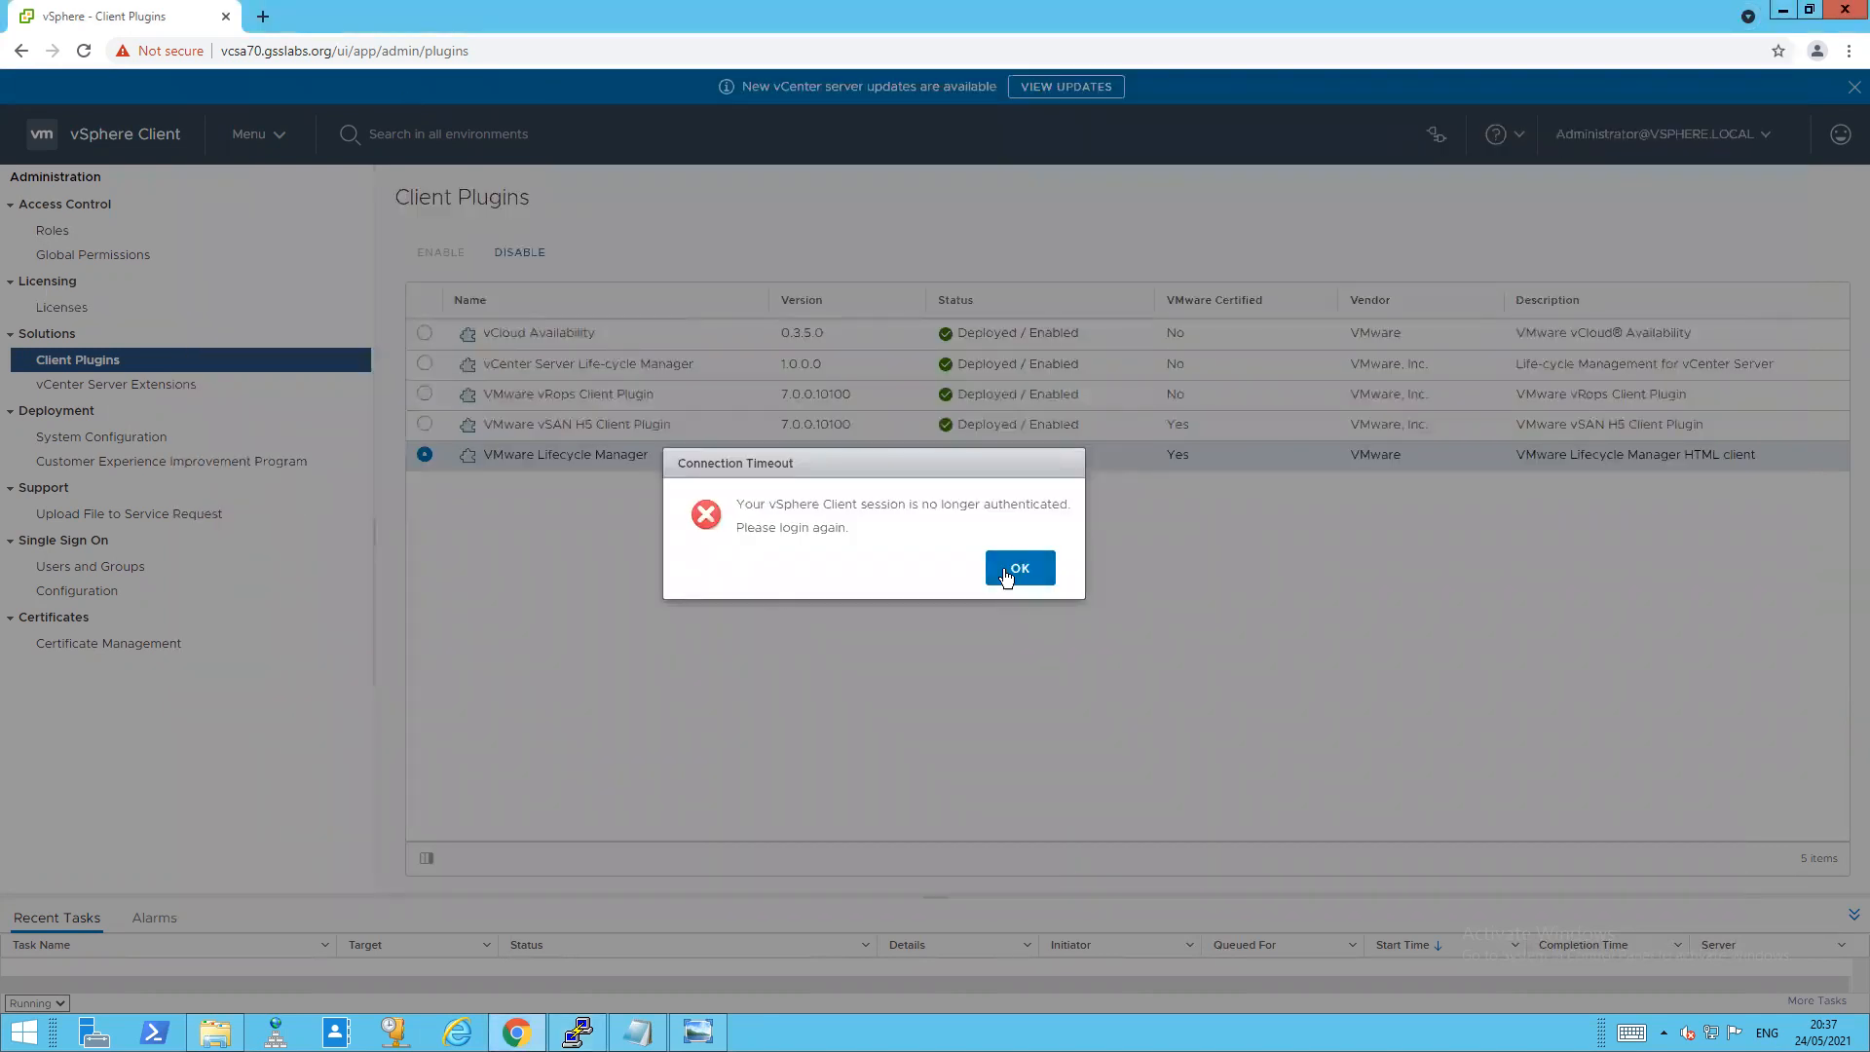
- Acknowledge the Connection Timeout notice so the Client Plugins page reloads
{"action": "left_click", "coordinate": [1021, 569]}
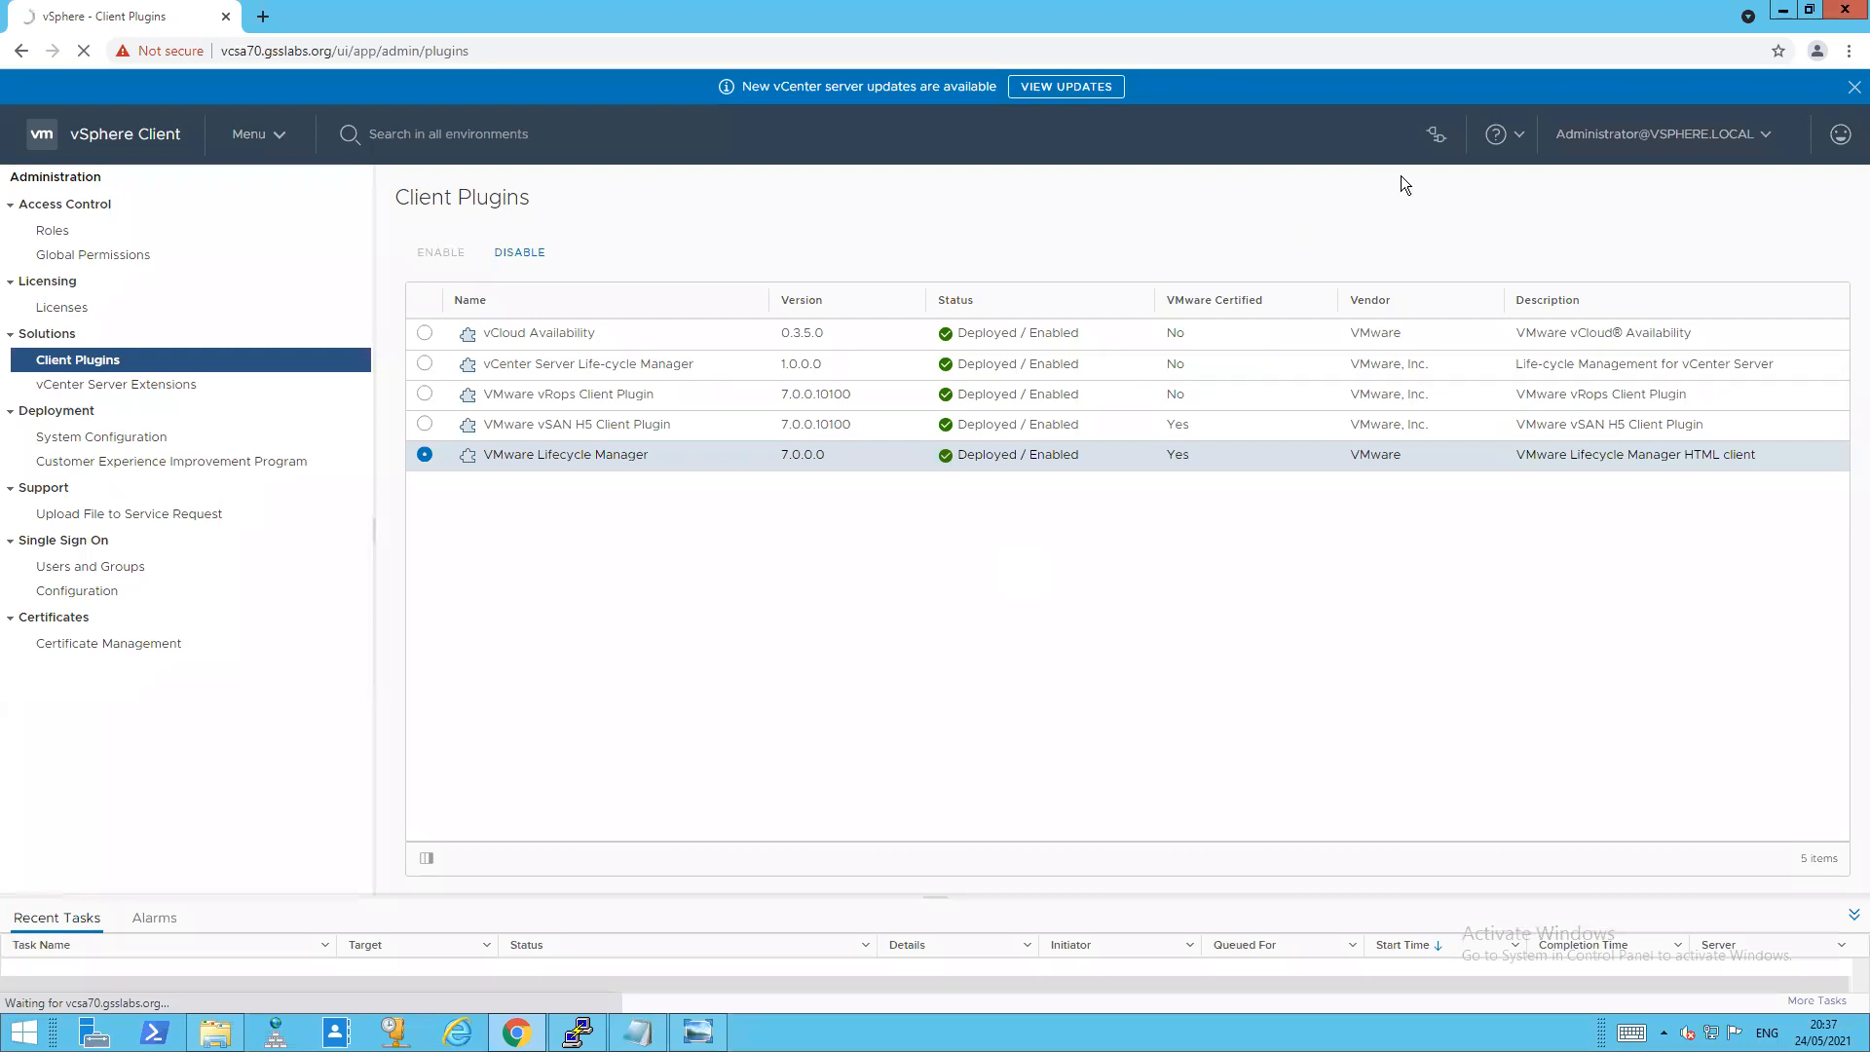